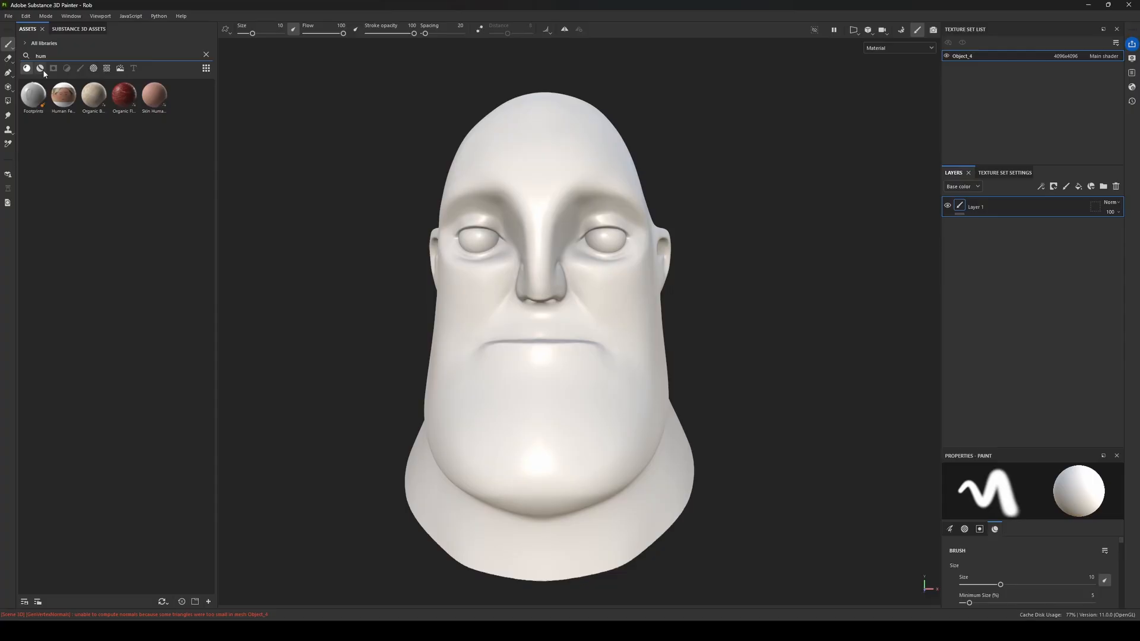
Bring up the Options for the installed 5.6.0 engine version in the Library
{"action": "double_click", "coordinate": [153, 92]}
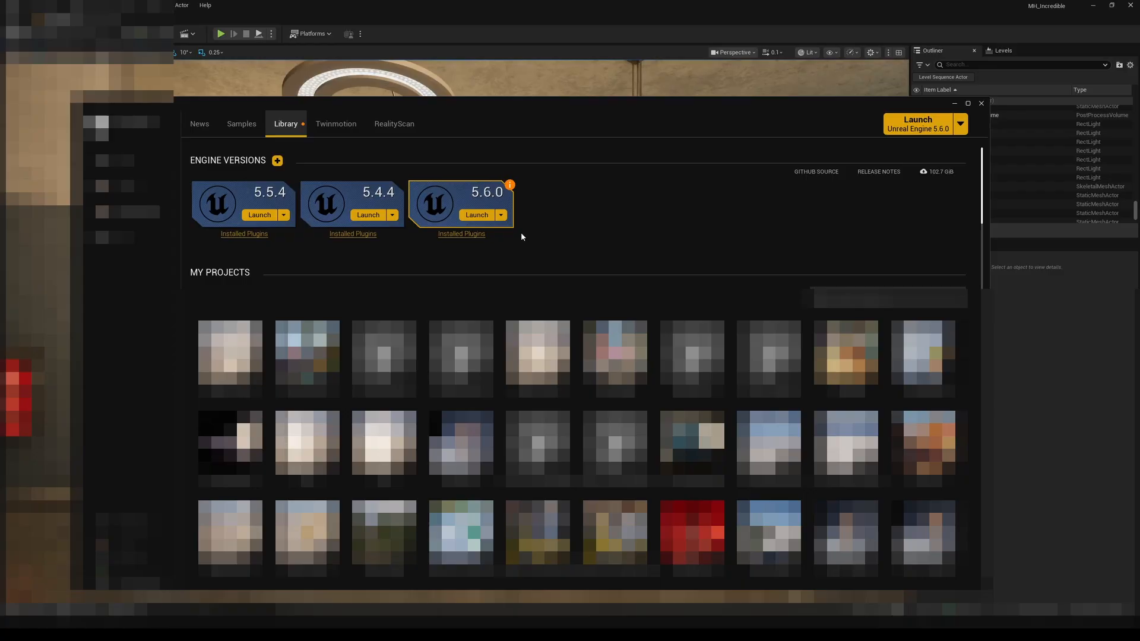
{"action": "left_click", "coordinate": [500, 215]}
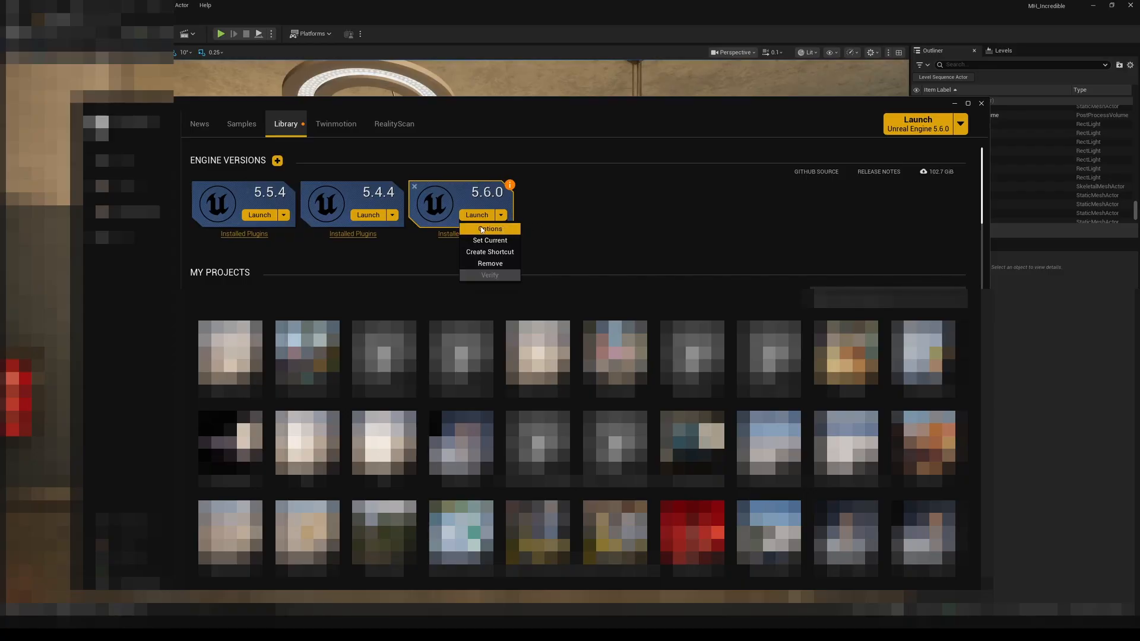
{"action": "left_click", "coordinate": [489, 229]}
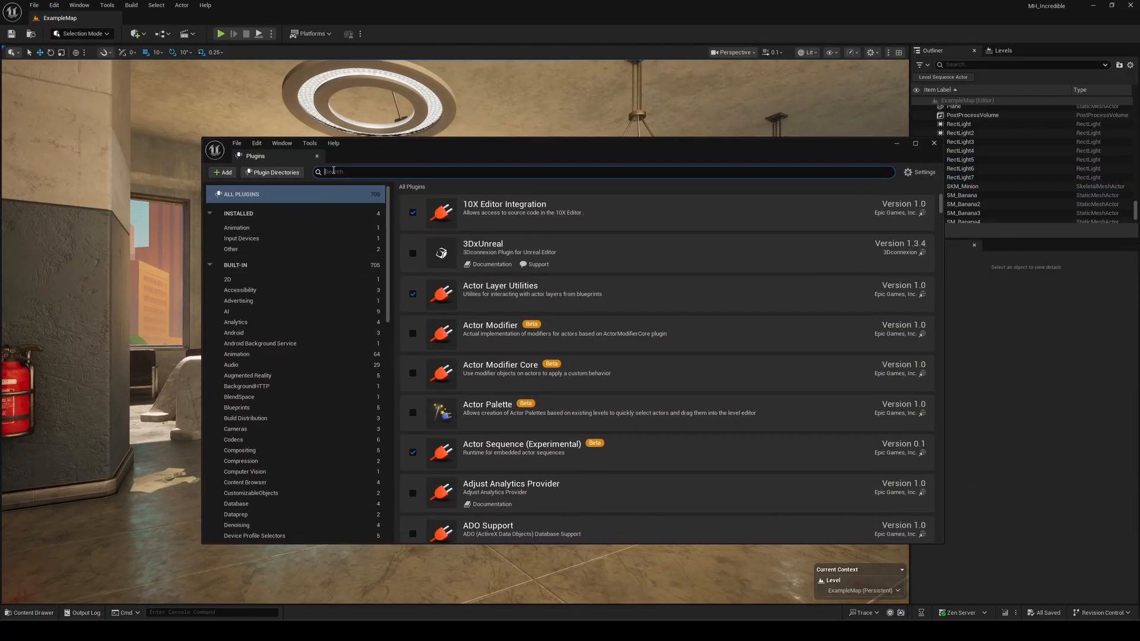
Filter the Plugins list by searching 'metahuman'
{"action": "type", "text": "metahuman"}
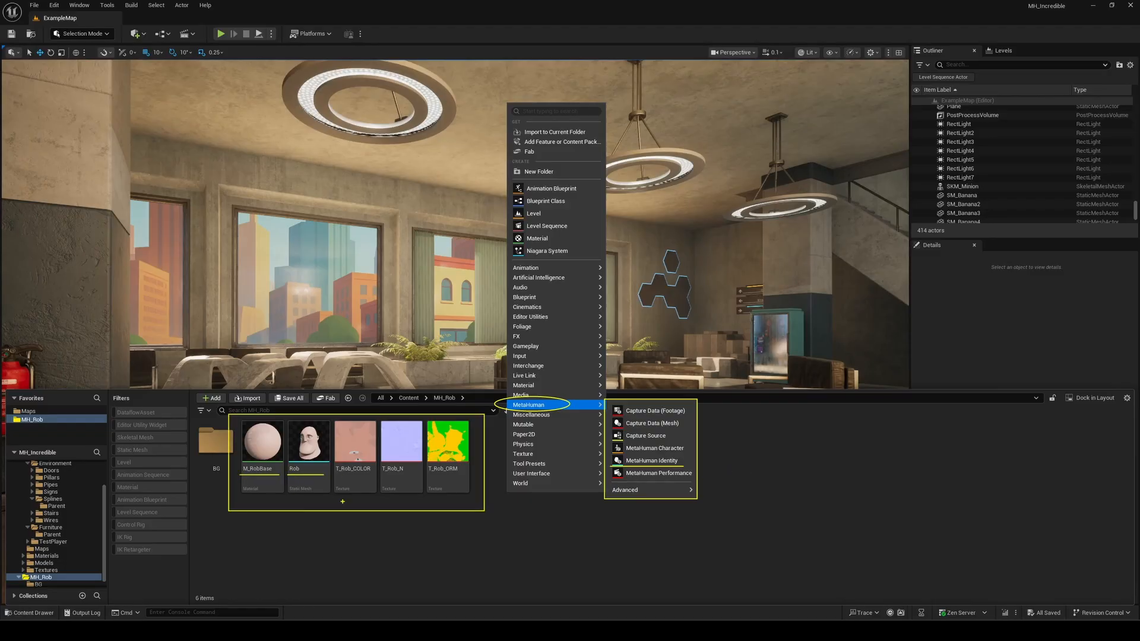
{"action": "mouse_move", "coordinate": [652, 462]}
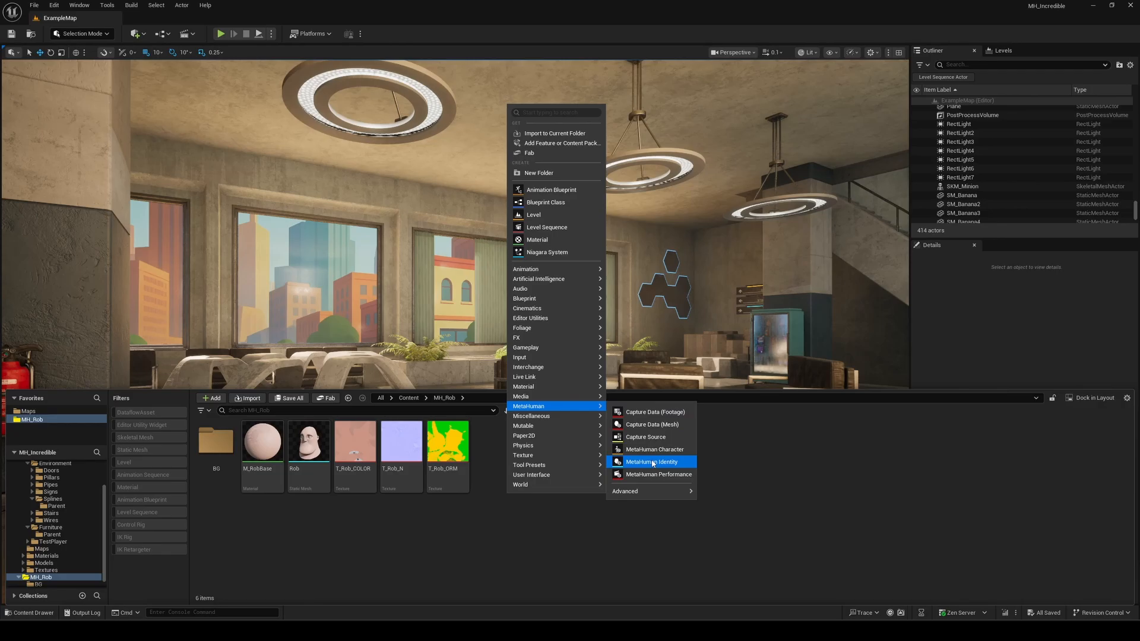
Create the MetaHuman Identity asset MHI_Rob01 and open it to show the head mesh
{"action": "left_click", "coordinate": [651, 462]}
{"action": "type", "text": "MHI_Rob01"}
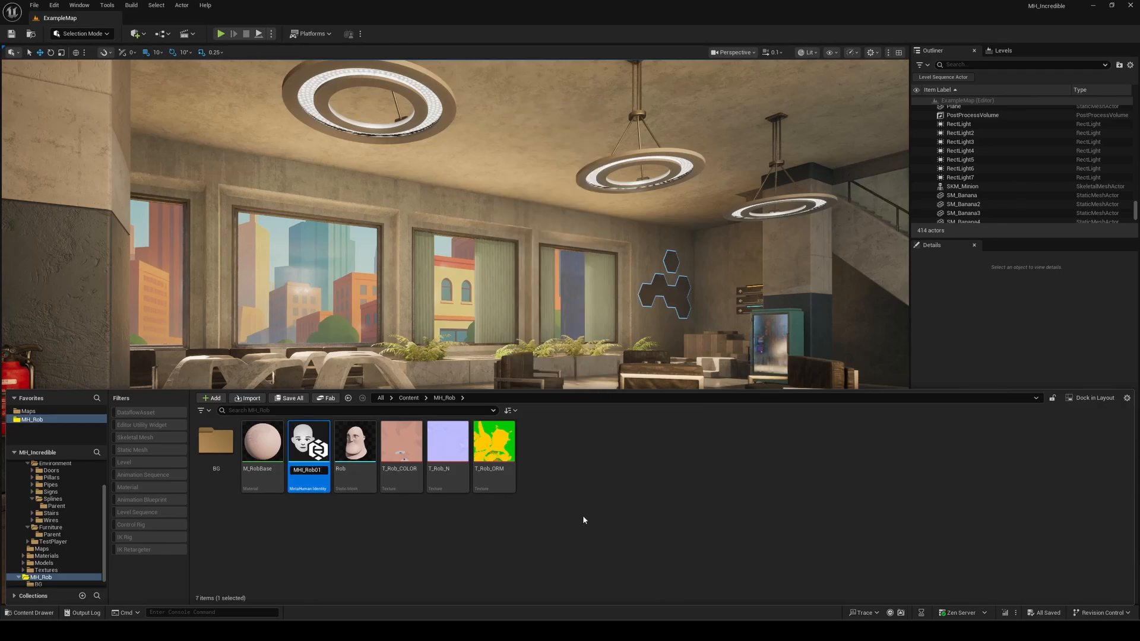
{"action": "double_click", "coordinate": [308, 442]}
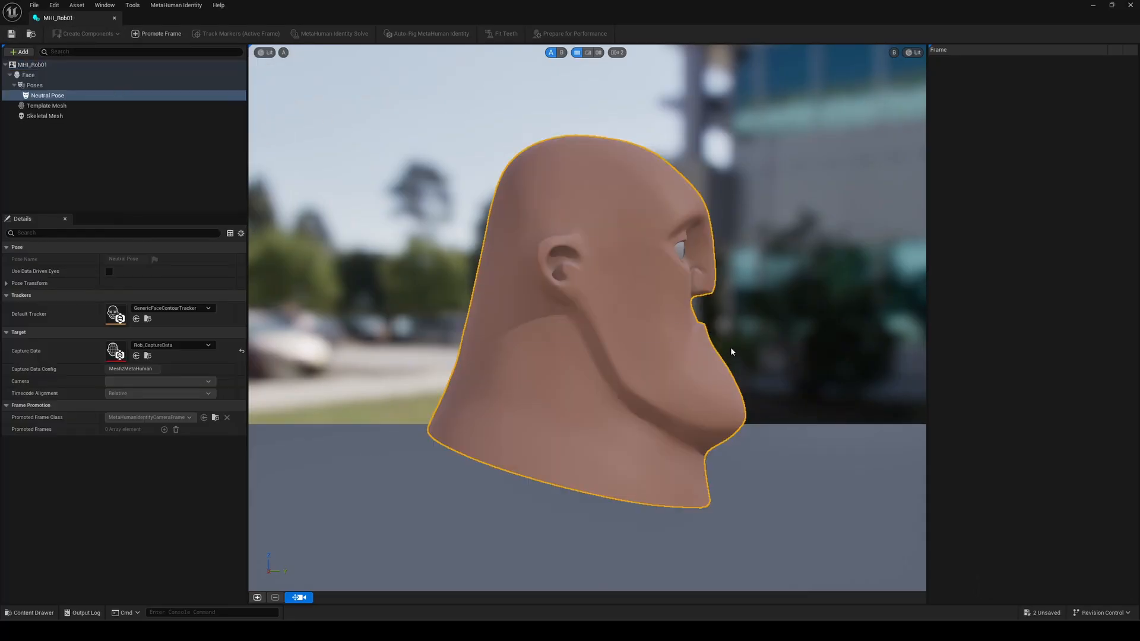
Check the camera Field of View, preview the head in Lighting Only, then return to Lit
{"action": "left_click", "coordinate": [614, 52]}
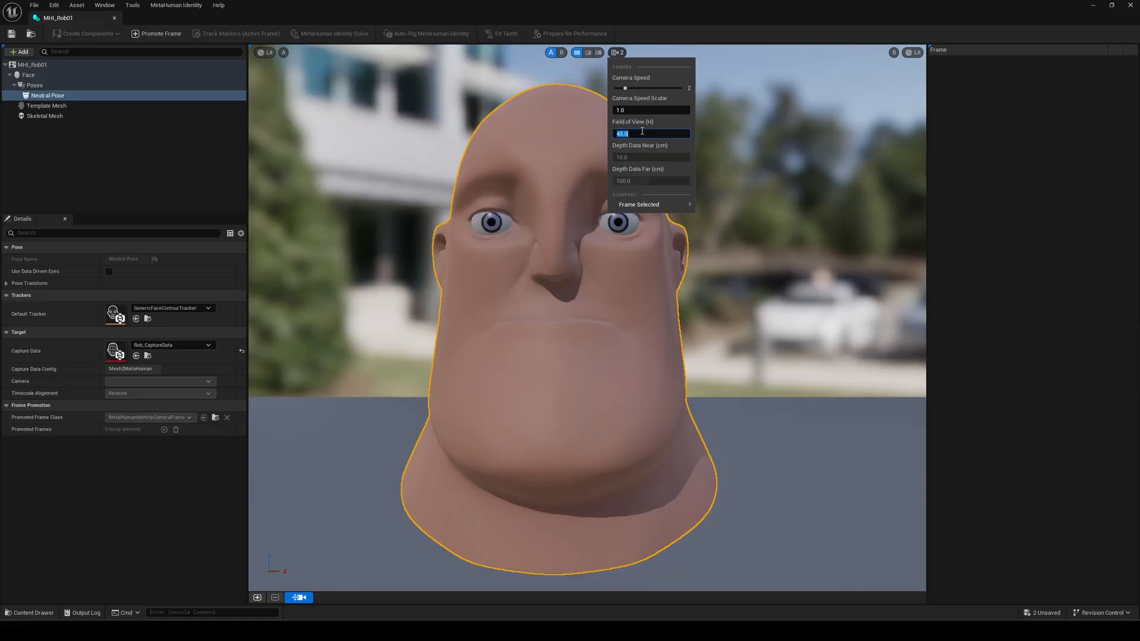
{"action": "left_click", "coordinate": [266, 52]}
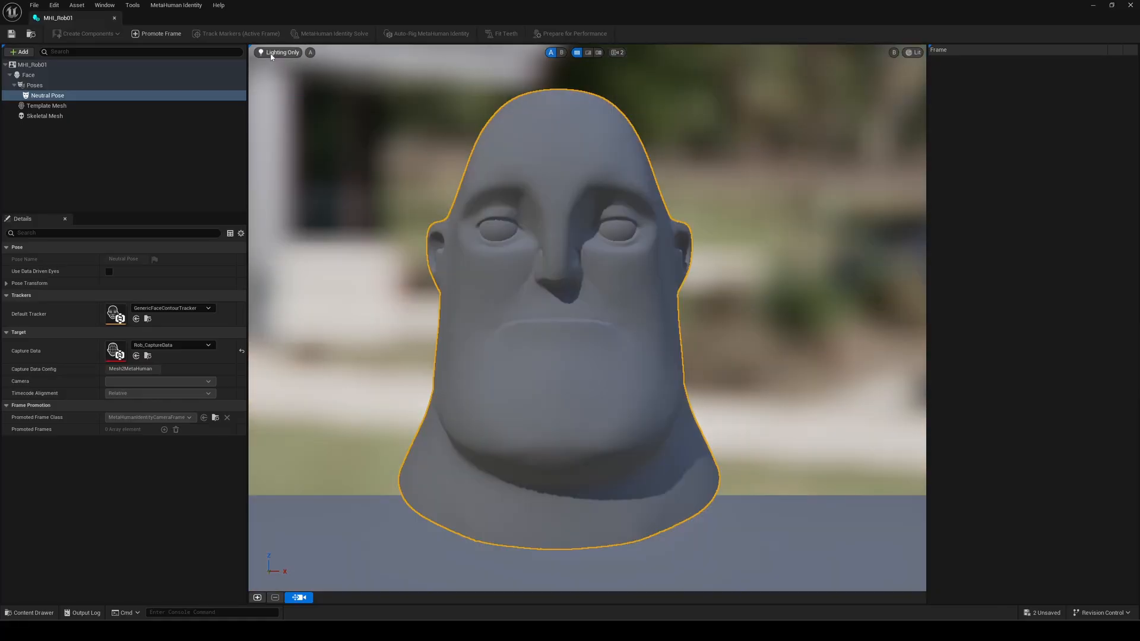
{"action": "left_click", "coordinate": [278, 53]}
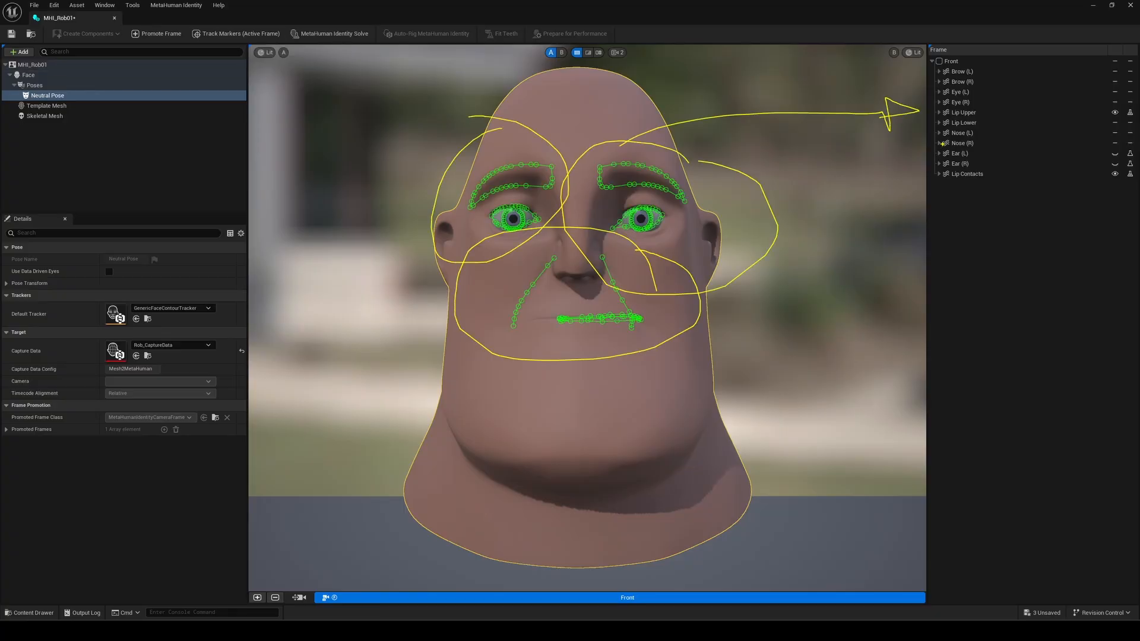
Promote a front frame and track facial markers on brows, eyes, nose and lips
{"action": "scroll", "scroll_direction": "up", "scroll_amount": 3}
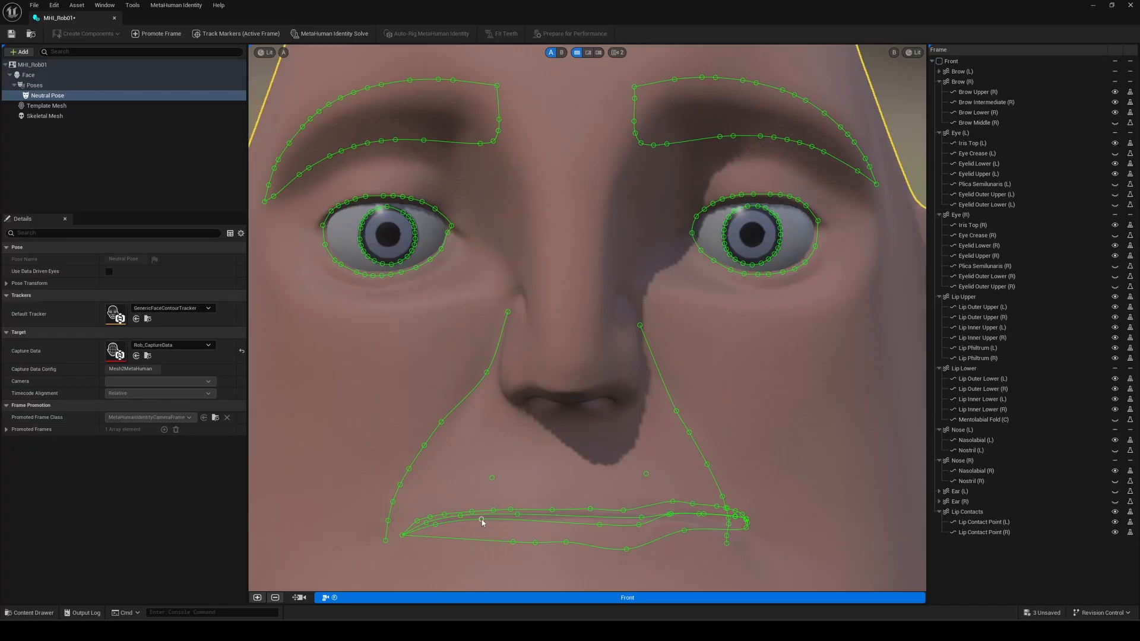
{"action": "left_click", "coordinate": [332, 33]}
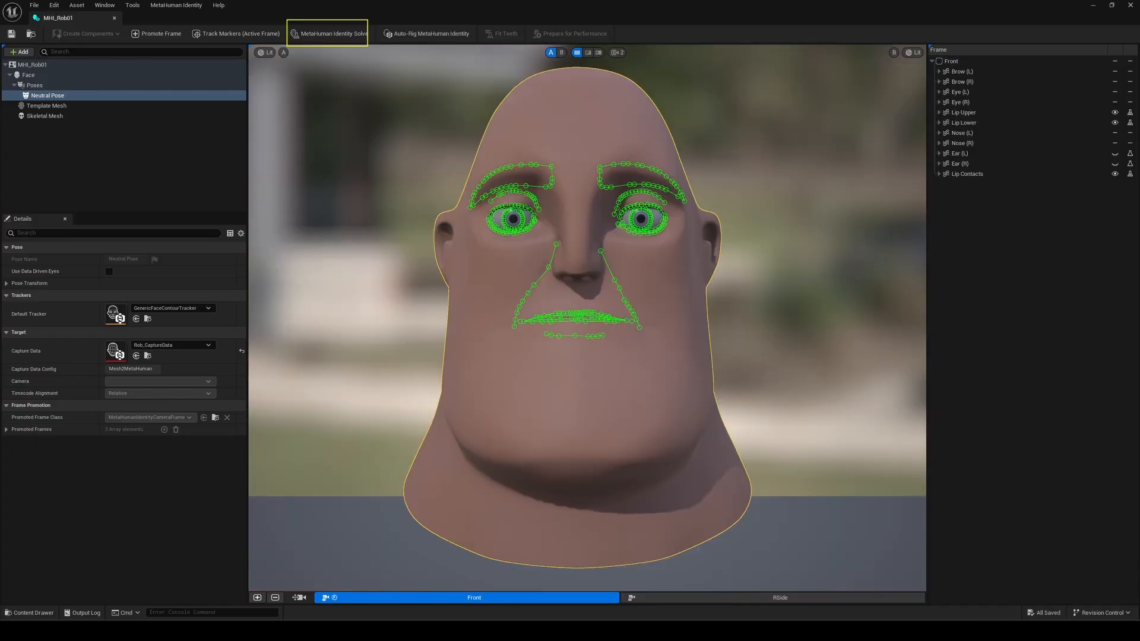
Run MetaHuman Identity Solve and compare the fitted template with the sculpt via A/B Wipe
{"action": "left_click", "coordinate": [328, 33]}
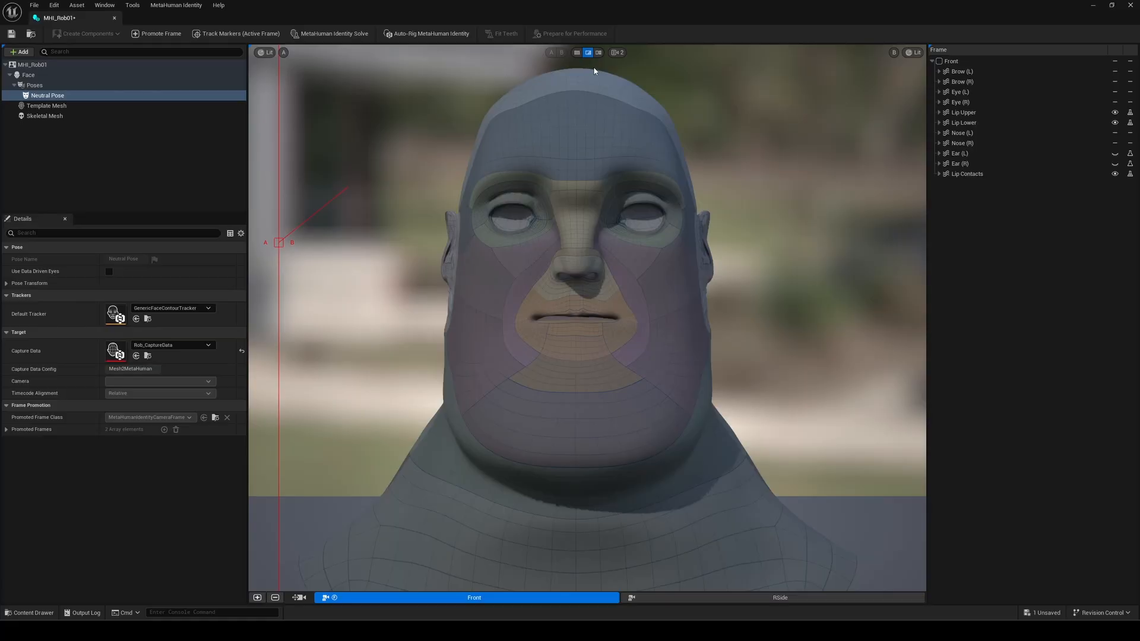
{"action": "left_click", "coordinate": [598, 51]}
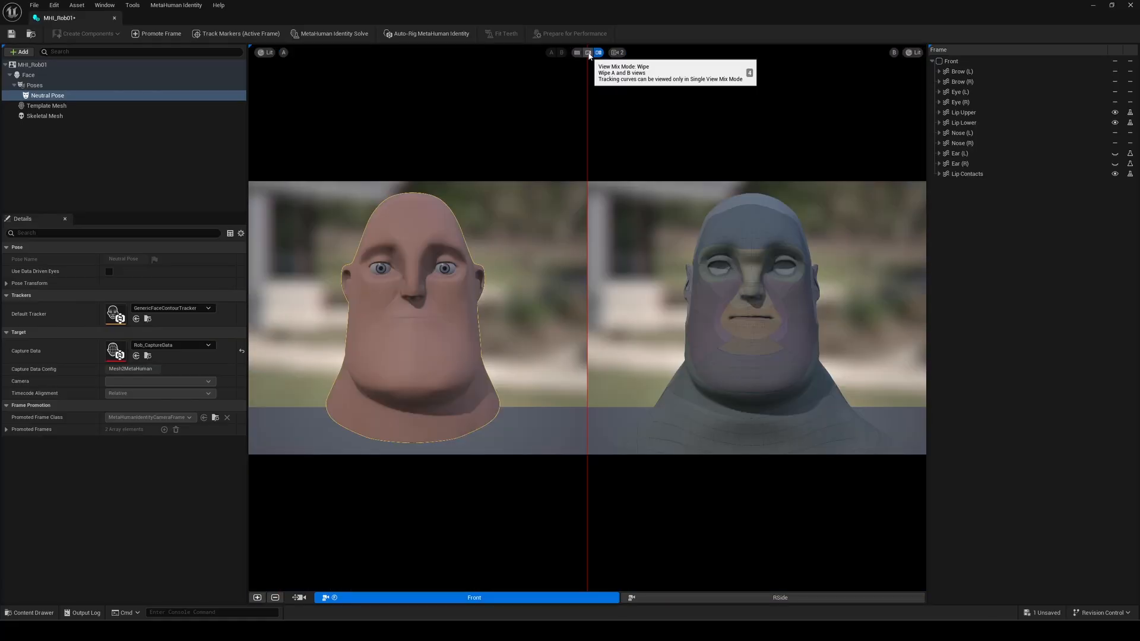
{"action": "left_click", "coordinate": [577, 51]}
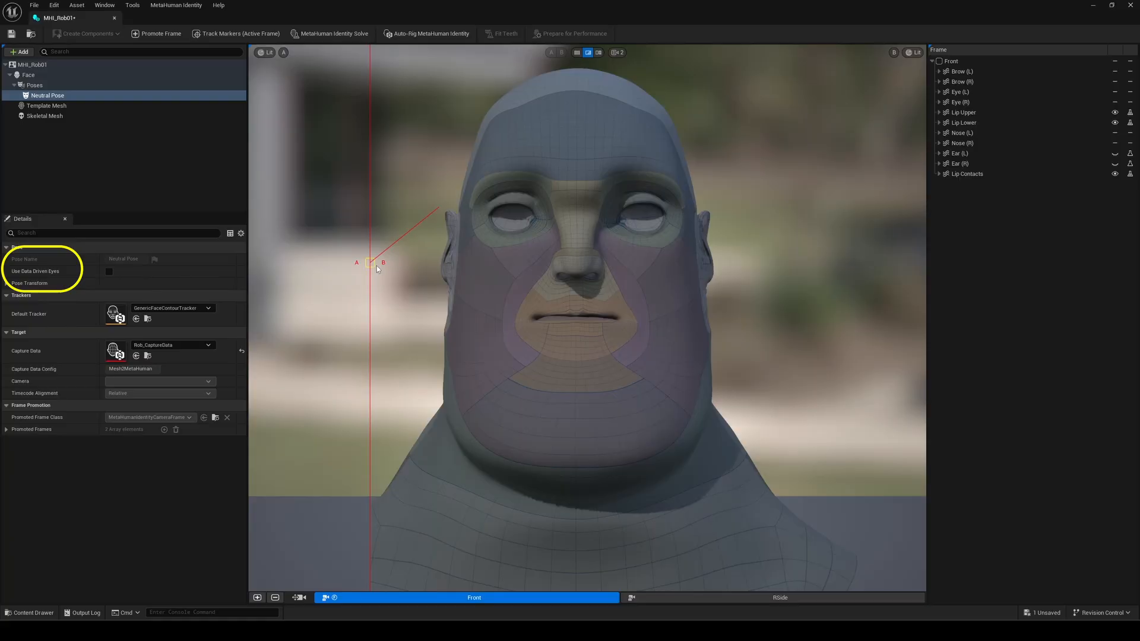
{"action": "left_click", "coordinate": [426, 33]}
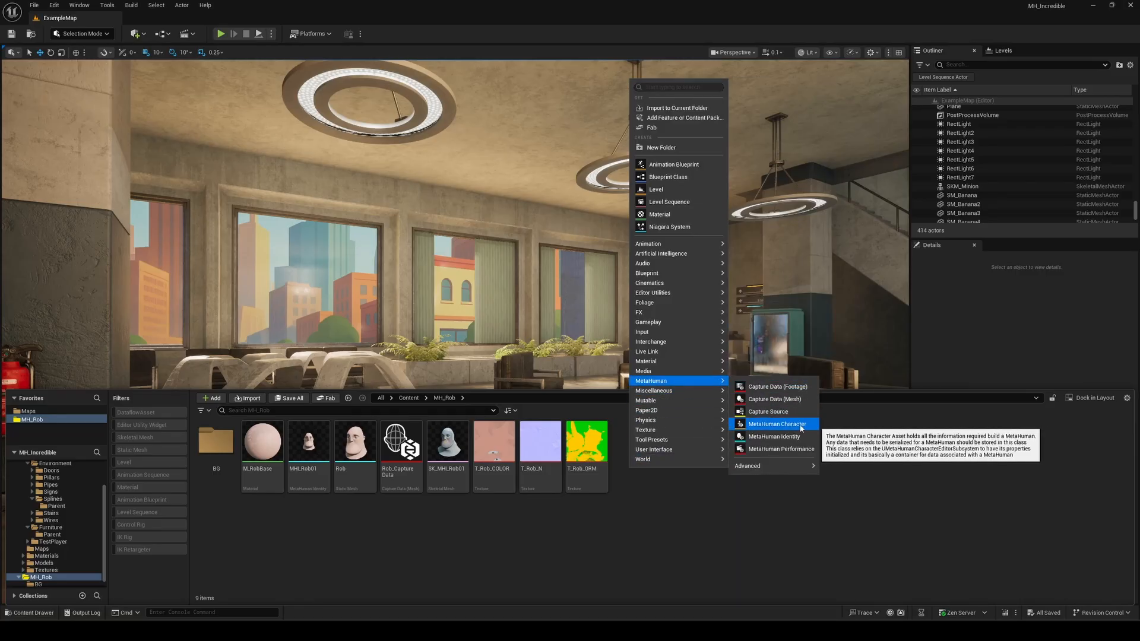
Create the MetaHuman Character asset MHC_Rob and open it
{"action": "left_click", "coordinate": [776, 424]}
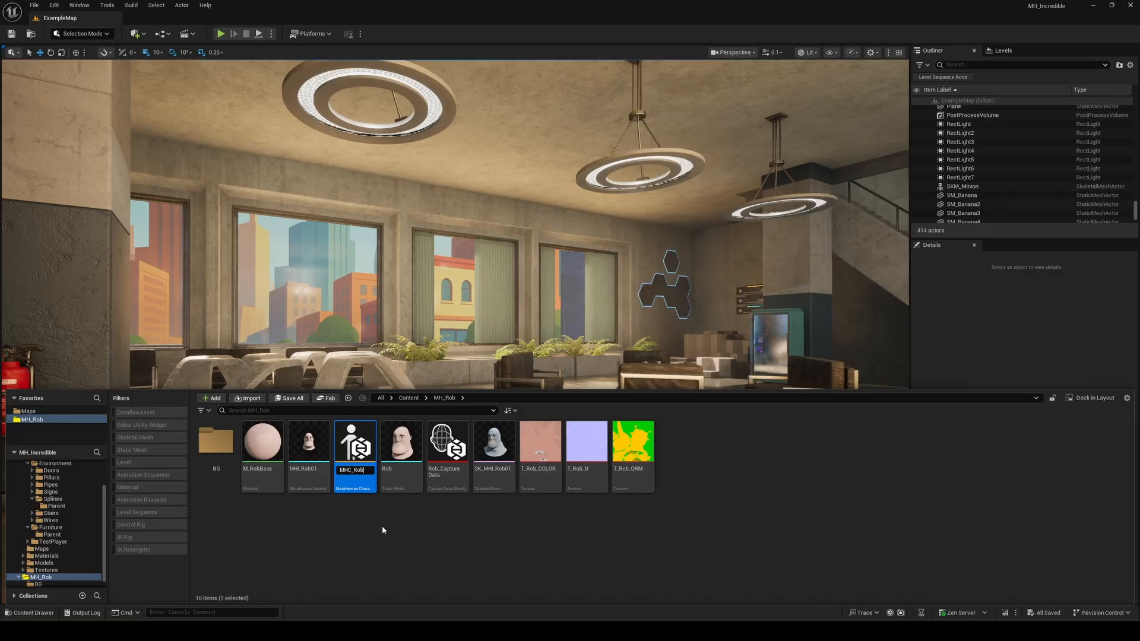
{"action": "double_click", "coordinate": [355, 441]}
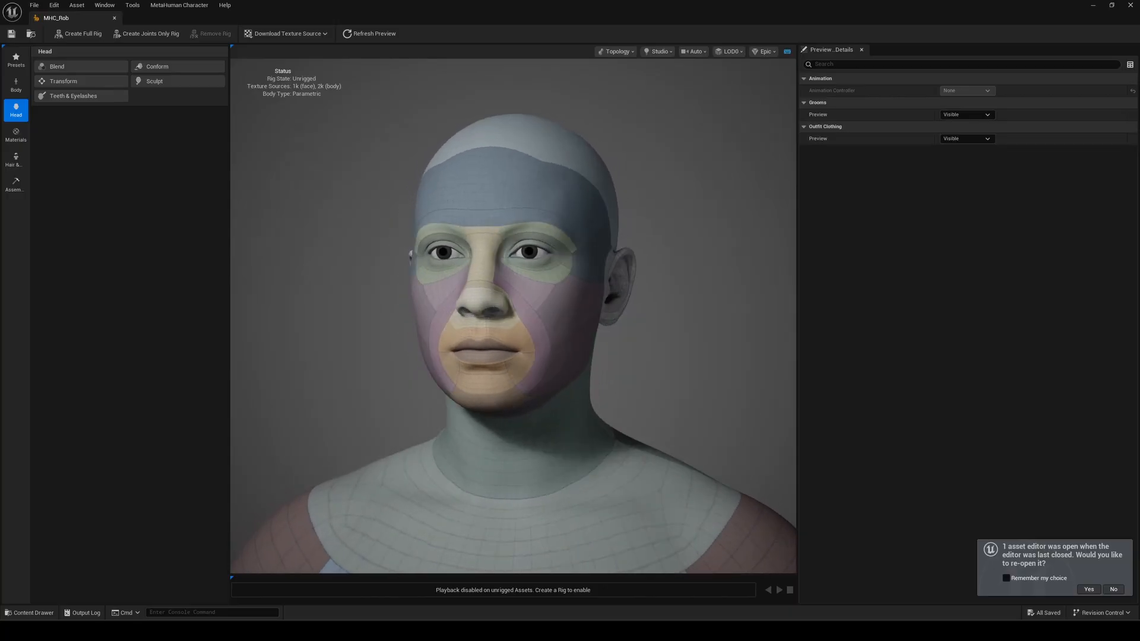
{"action": "mouse_move", "coordinate": [660, 51]}
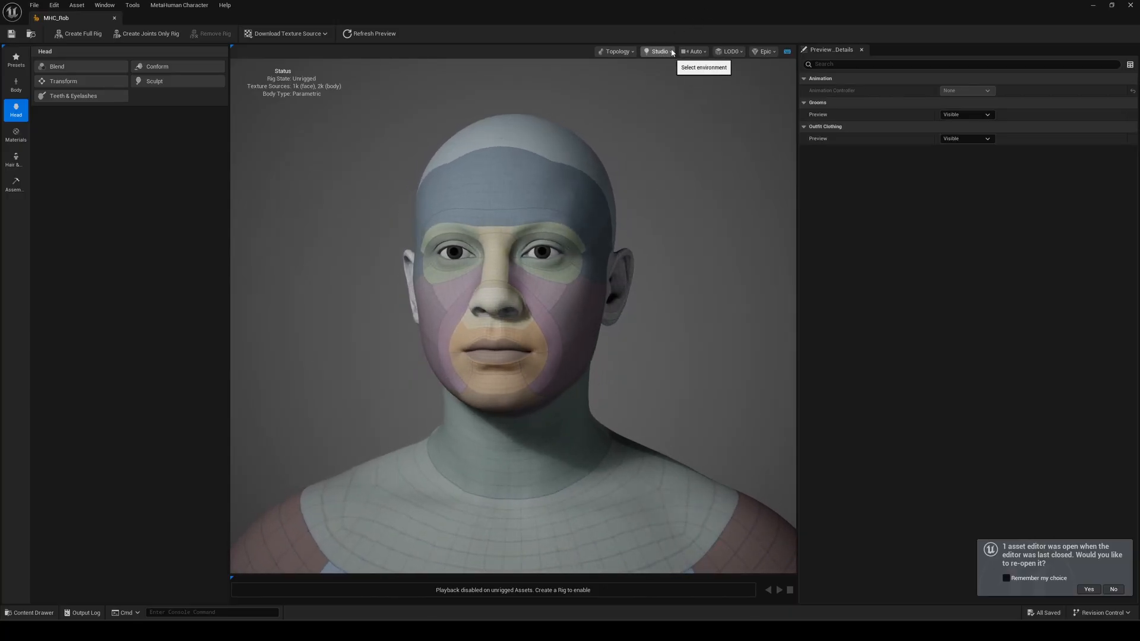
Frame the character preview camera on the Face
{"action": "left_click", "coordinate": [691, 51]}
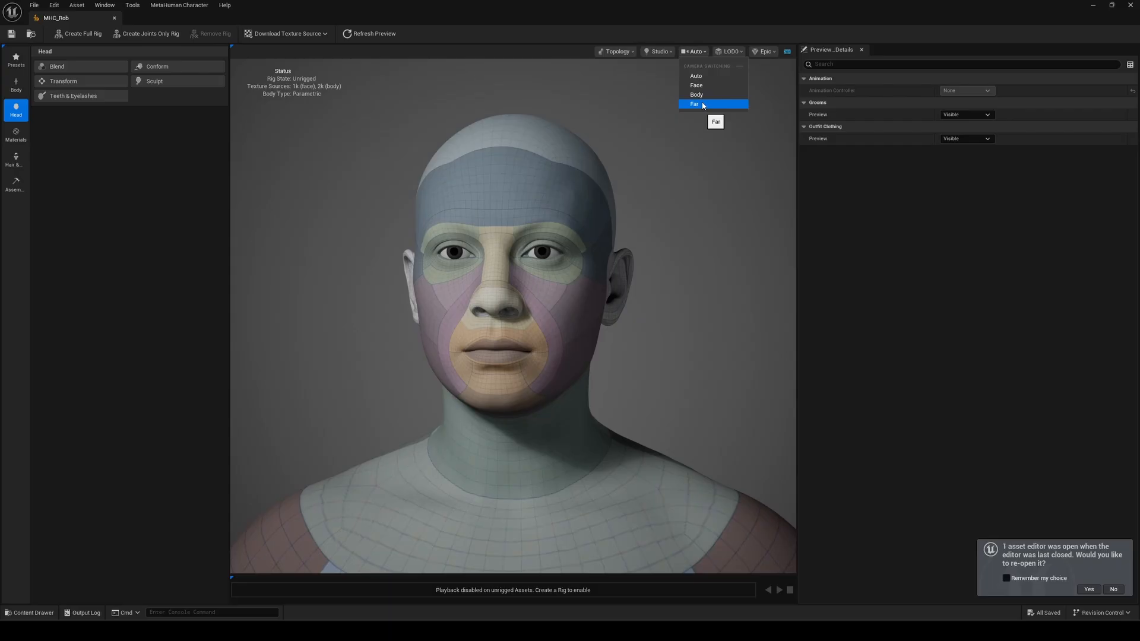
{"action": "left_click", "coordinate": [693, 103]}
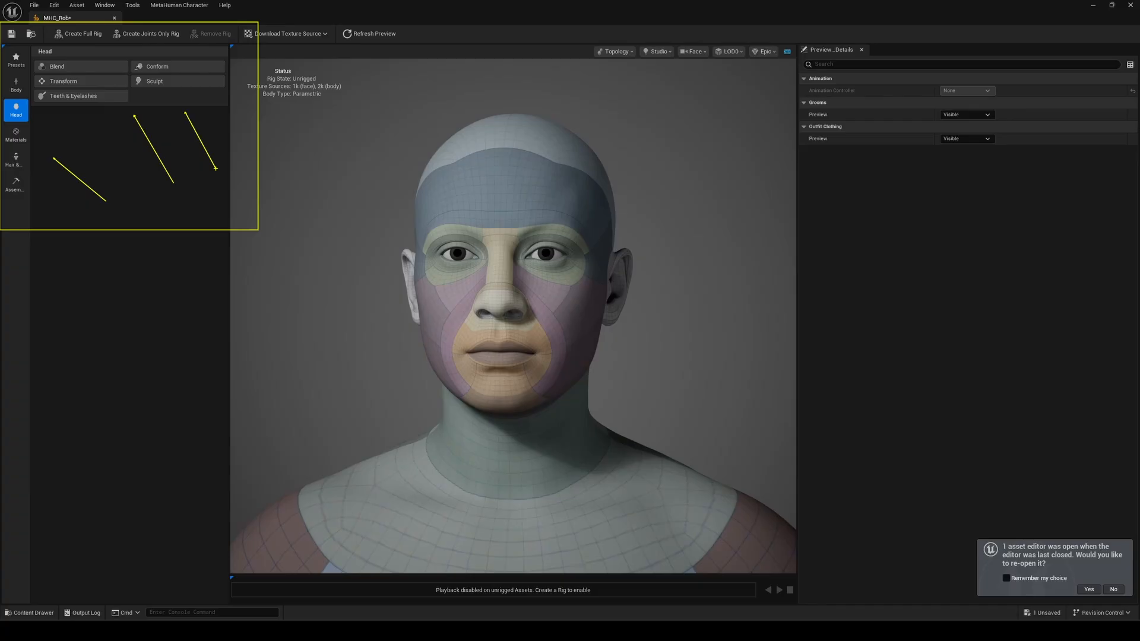
{"action": "mouse_move", "coordinate": [223, 158]}
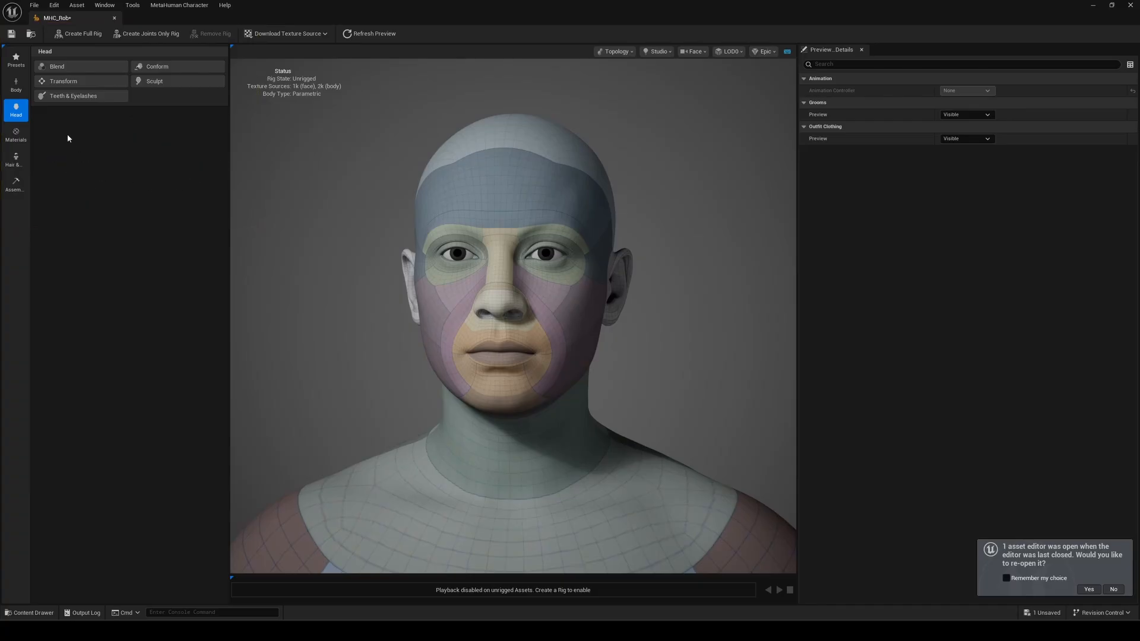
{"action": "mouse_move", "coordinate": [157, 67]}
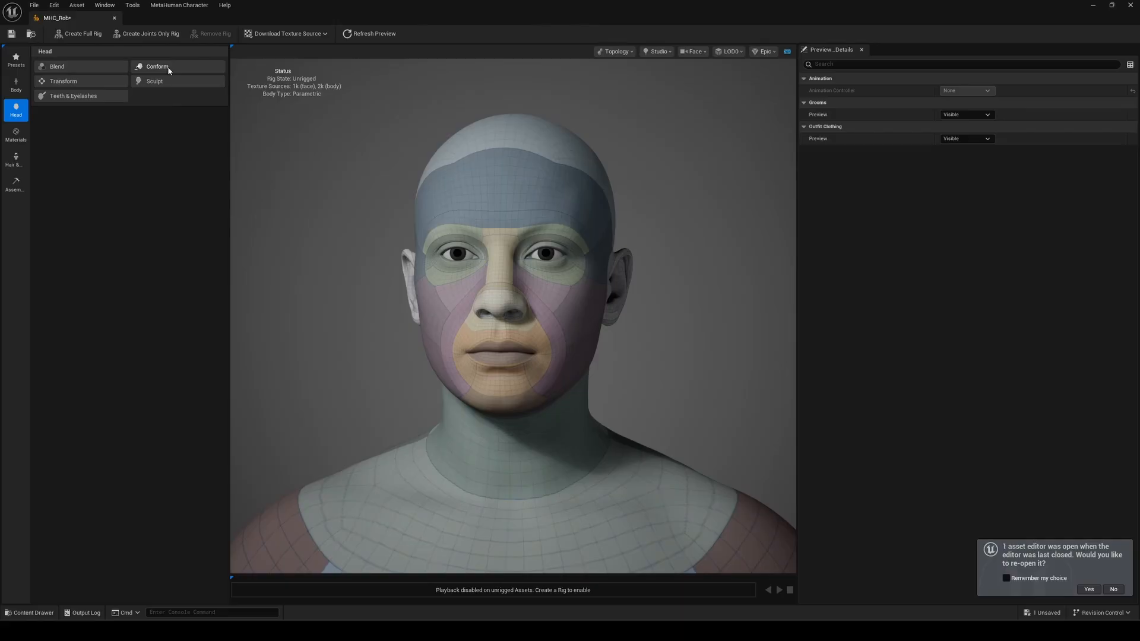
Conform the head from identity MHI_Rob01 with Use Eye Meshes and Use Teeth Mesh unchecked
{"action": "left_click", "coordinate": [157, 66]}
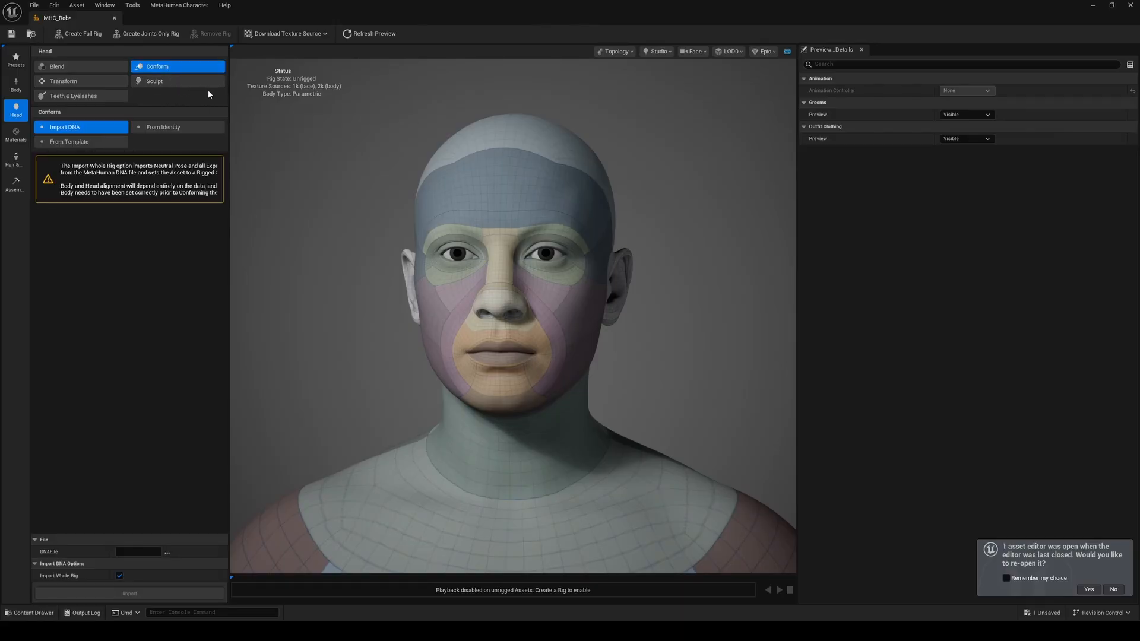
{"action": "left_click", "coordinate": [162, 127]}
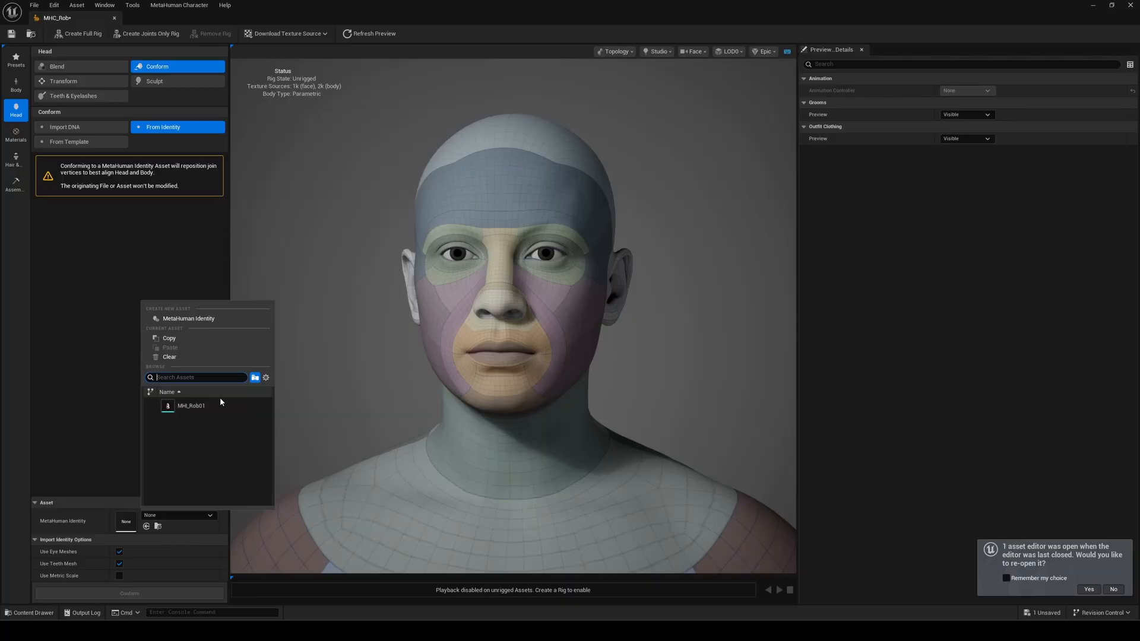
{"action": "left_click", "coordinate": [191, 405]}
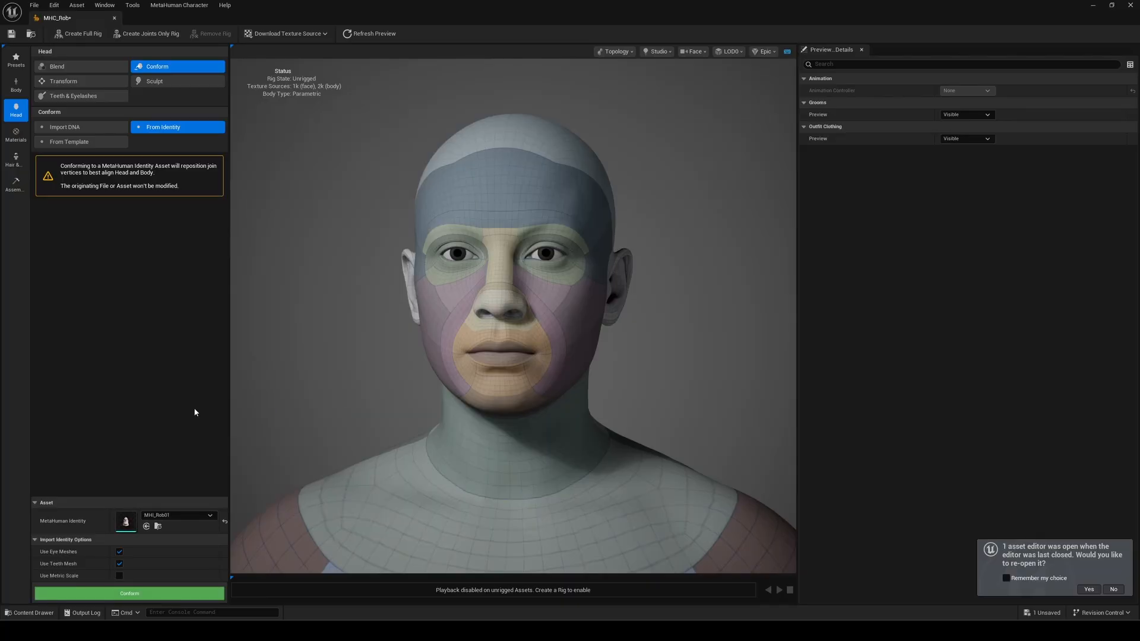
{"action": "mouse_move", "coordinate": [212, 414]}
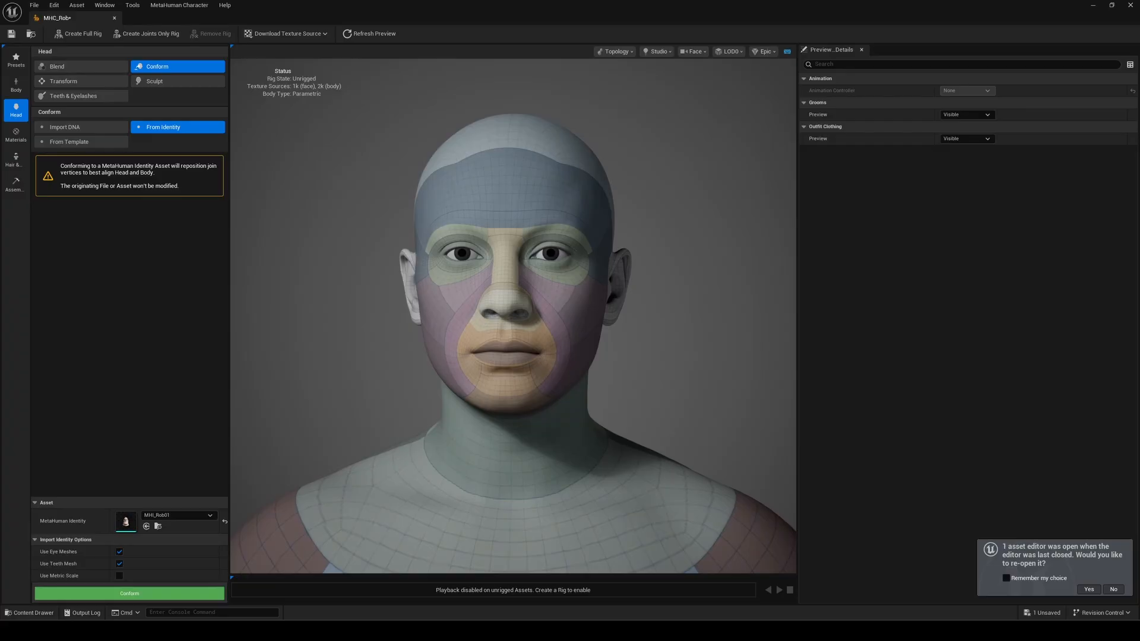
{"action": "mouse_move", "coordinate": [179, 560]}
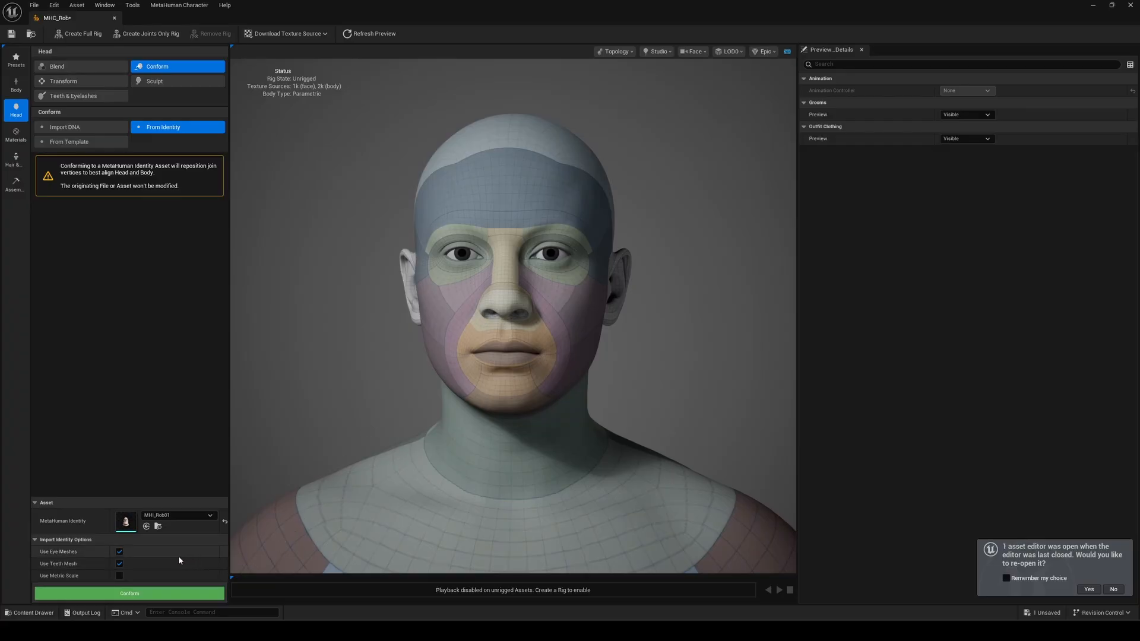
{"action": "mouse_move", "coordinate": [120, 551]}
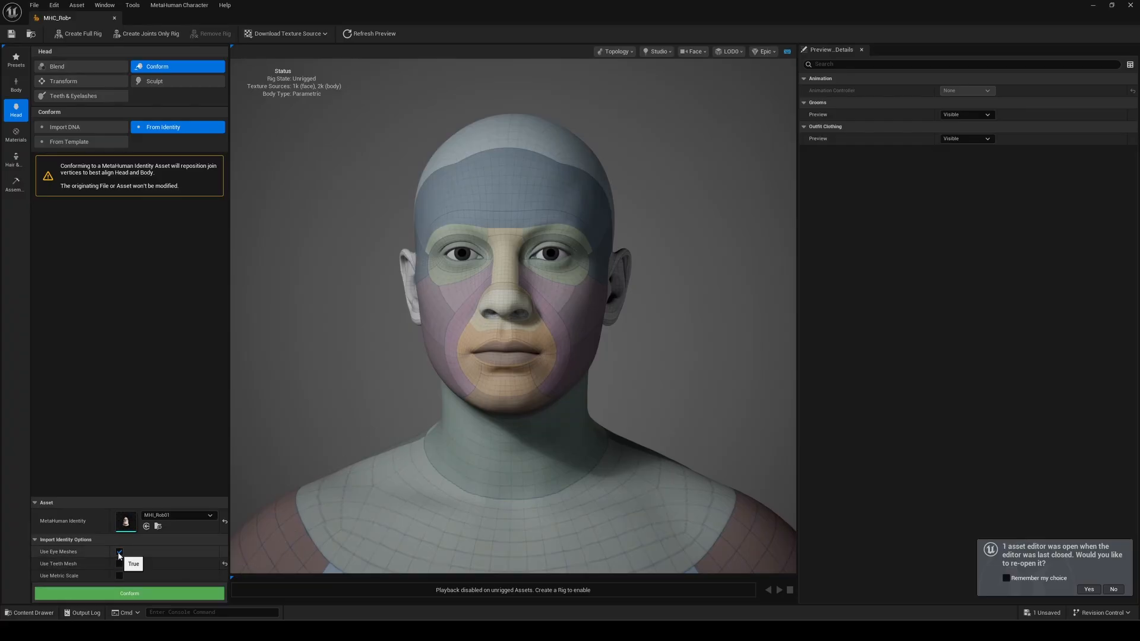
{"action": "left_click", "coordinate": [130, 594]}
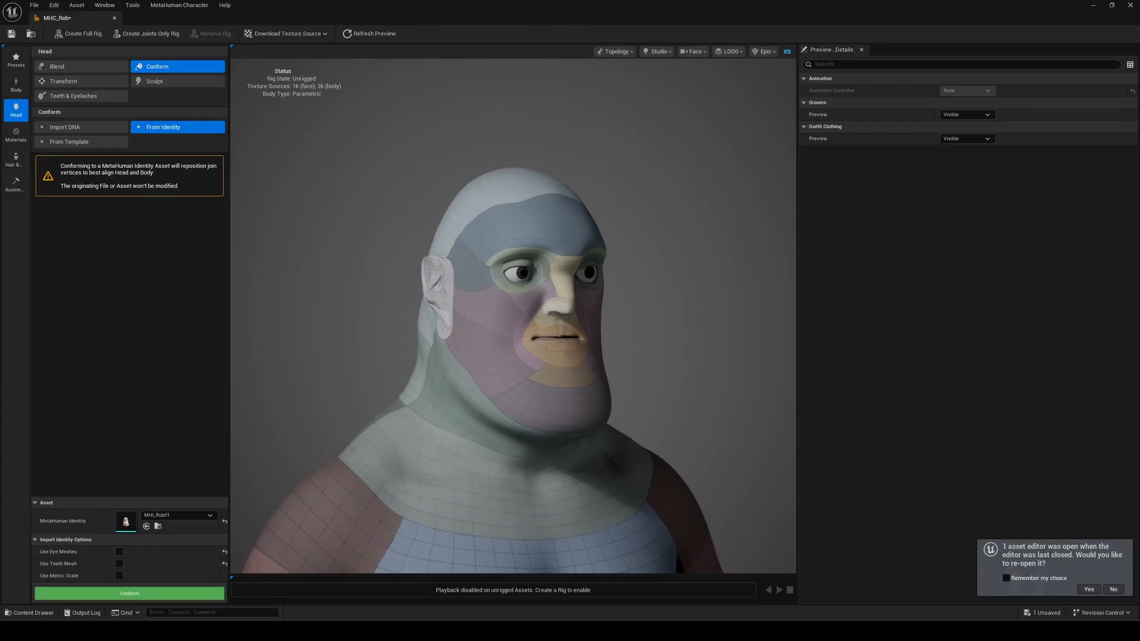
Set the Skin Tone swatch to a lighter, pinkish colour in the skin material
{"action": "left_click", "coordinate": [16, 136]}
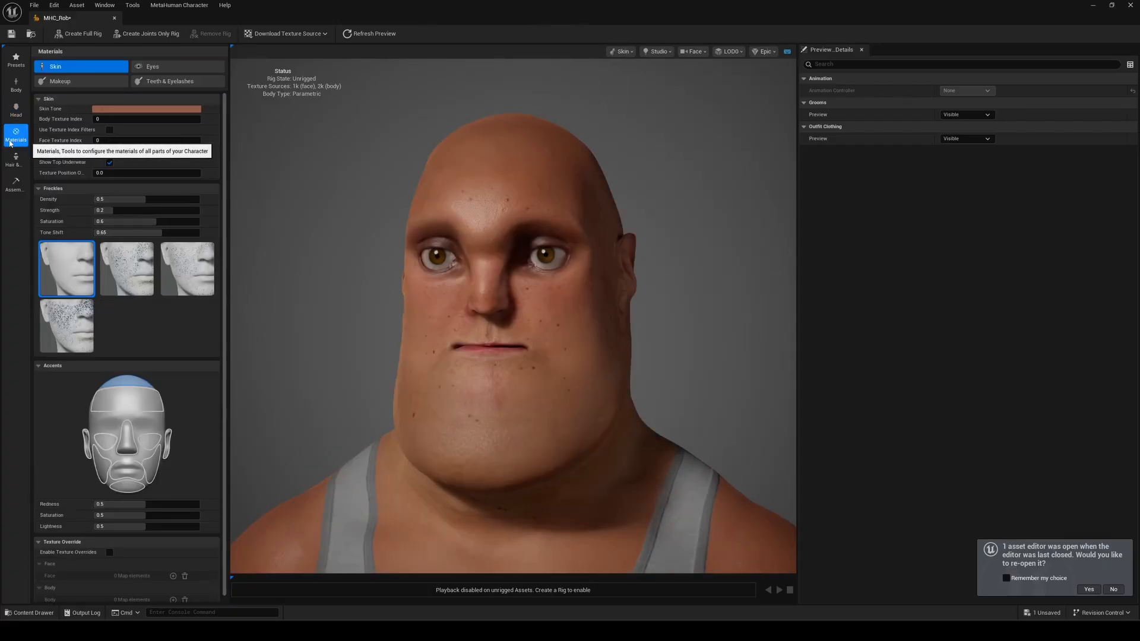
{"action": "left_click", "coordinate": [146, 108]}
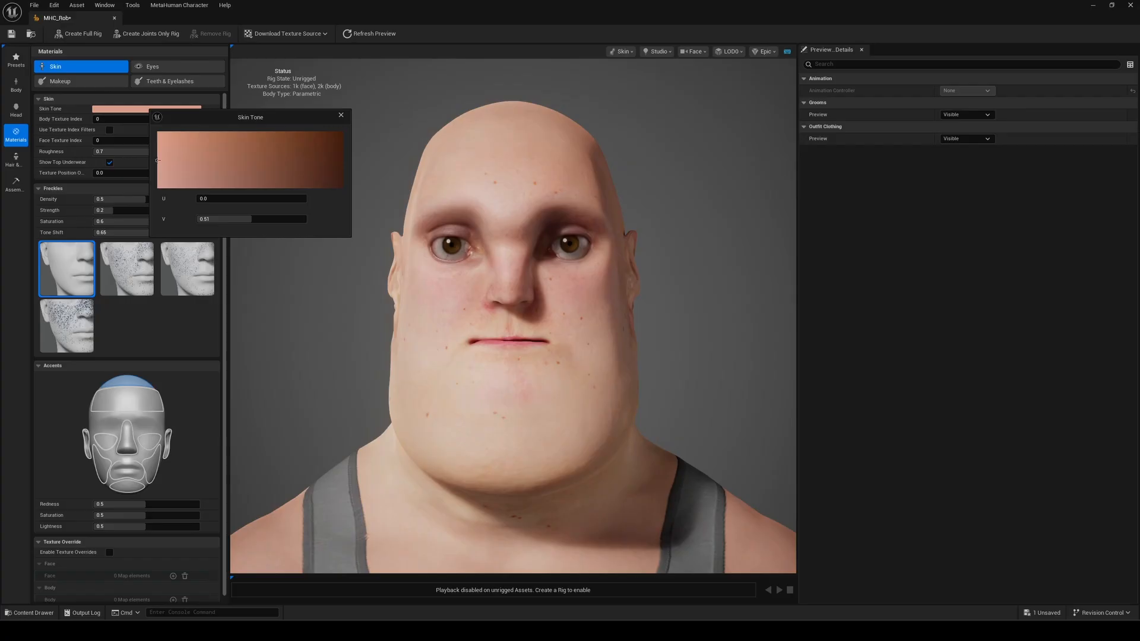
{"action": "left_click", "coordinate": [179, 140]}
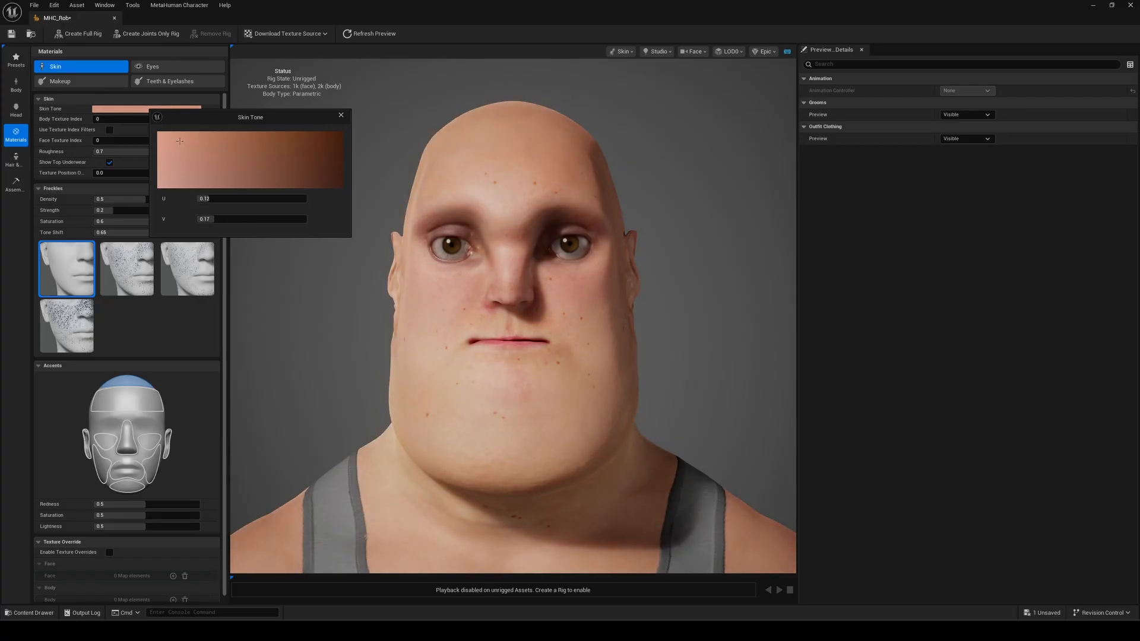
Set the Iris Primary Color in the Eyes settings to a pale blue-grey
{"action": "left_click", "coordinate": [177, 66]}
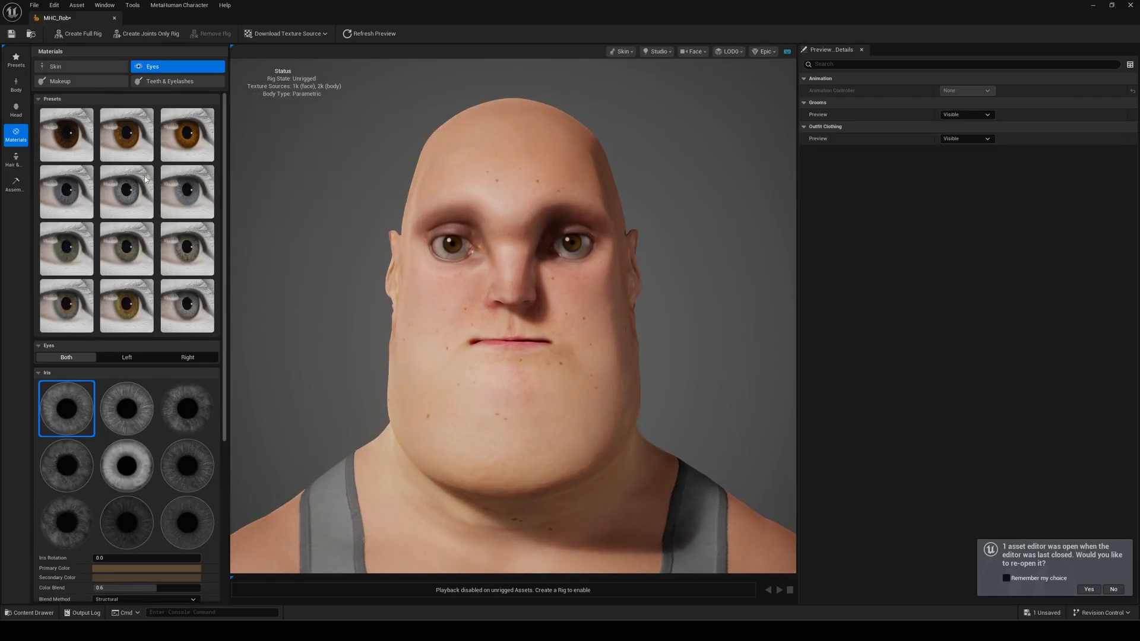
{"action": "left_click", "coordinate": [145, 567]}
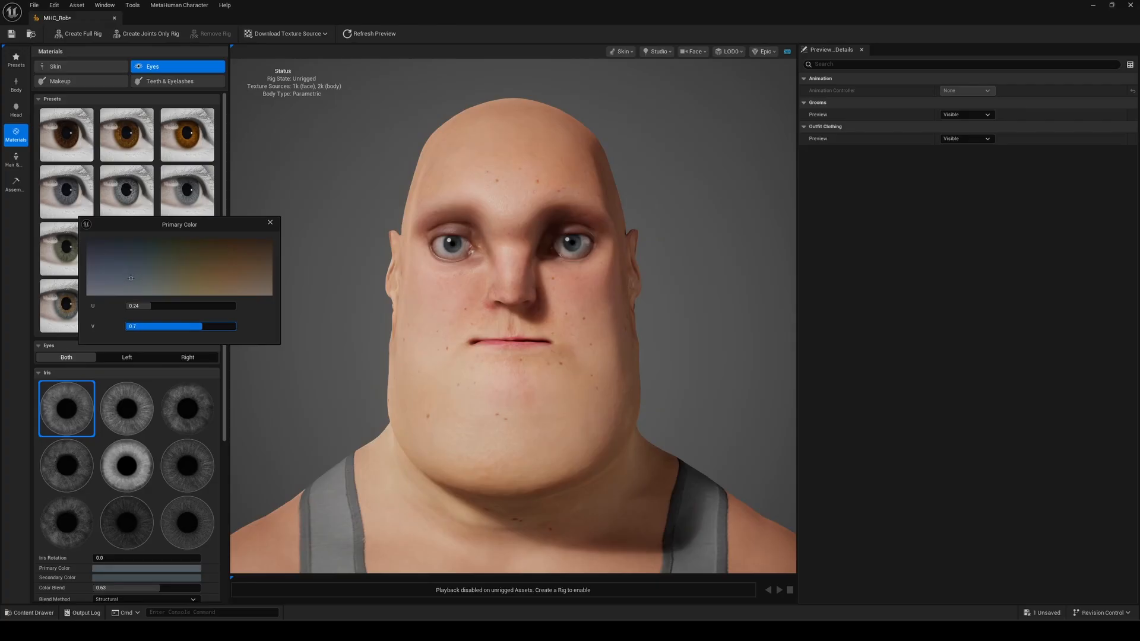
{"action": "left_click", "coordinate": [15, 109]}
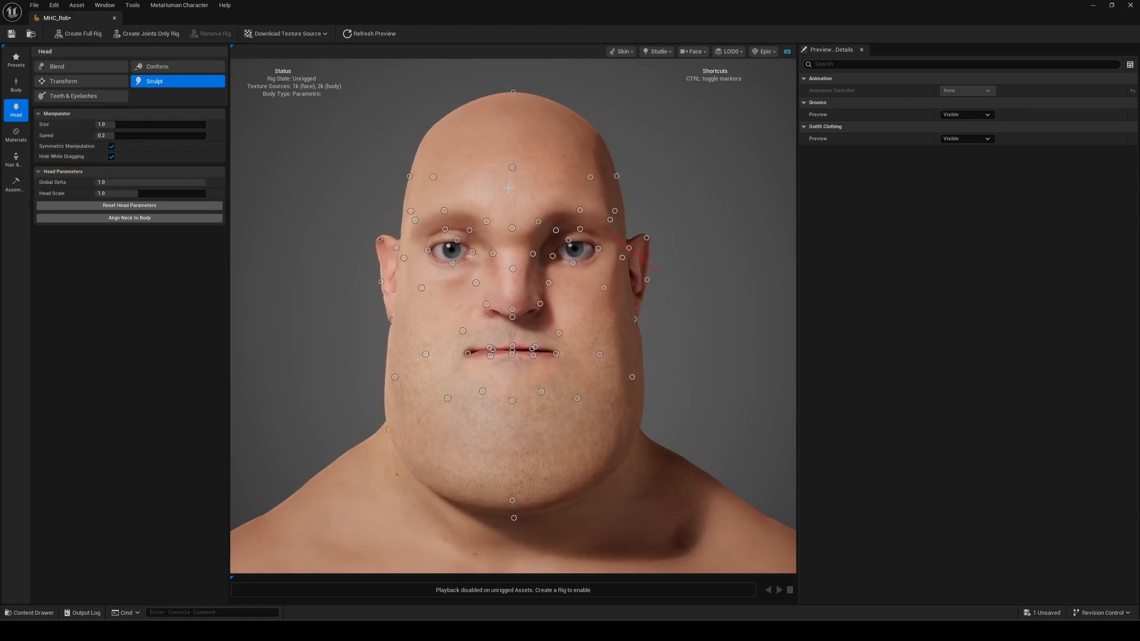
Switch the head from Sculpt to Transform mode to show the face region gizmos
{"action": "left_click", "coordinate": [64, 81]}
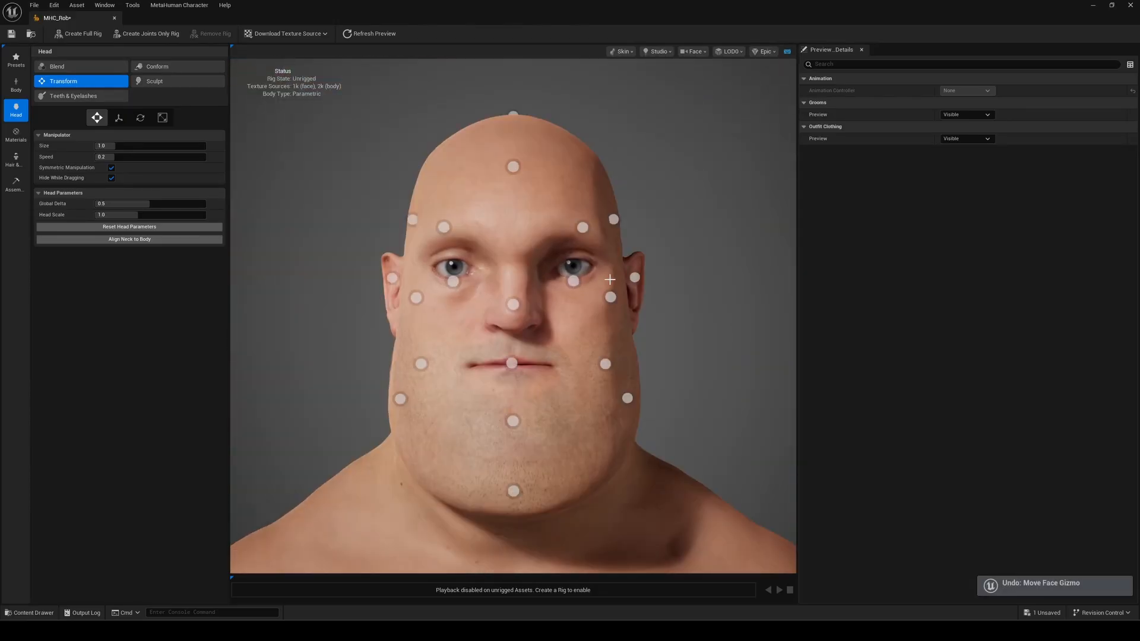
In Body > Model, raise the Global and Upper Torso sliders for a bulky, barrel-chested build
{"action": "left_click", "coordinate": [15, 82]}
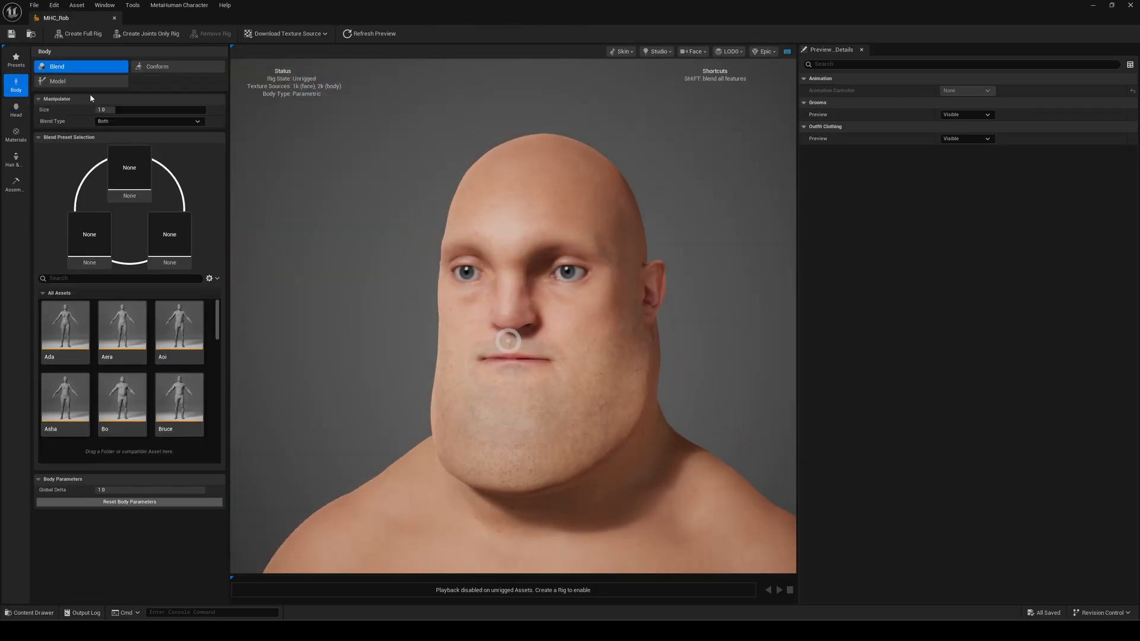
{"action": "left_click", "coordinate": [157, 67]}
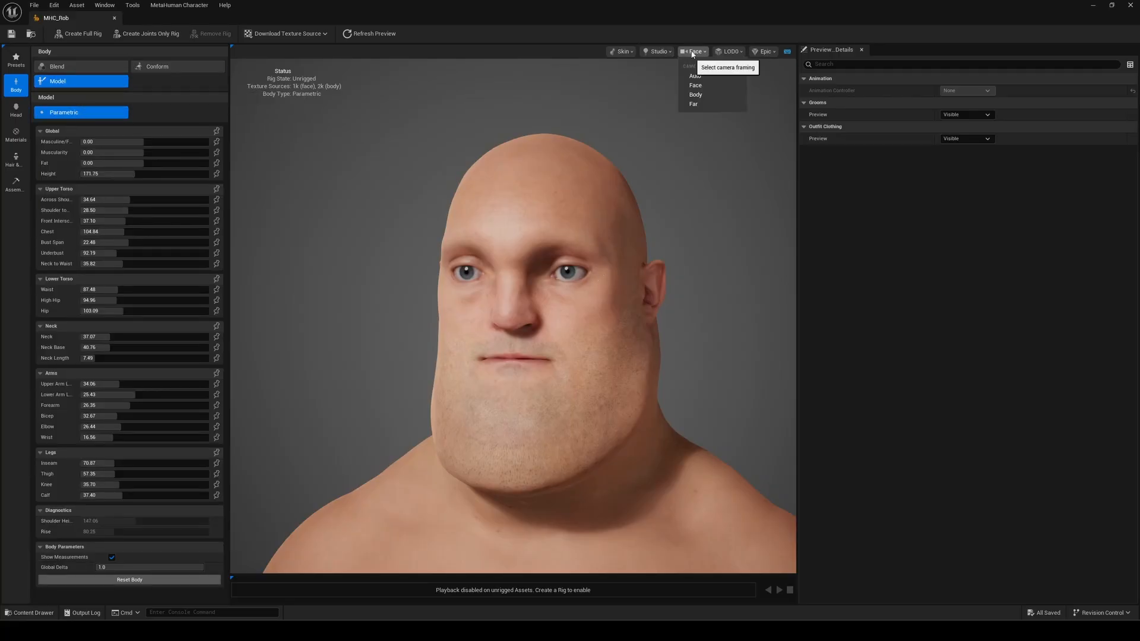
{"action": "left_click", "coordinate": [694, 94]}
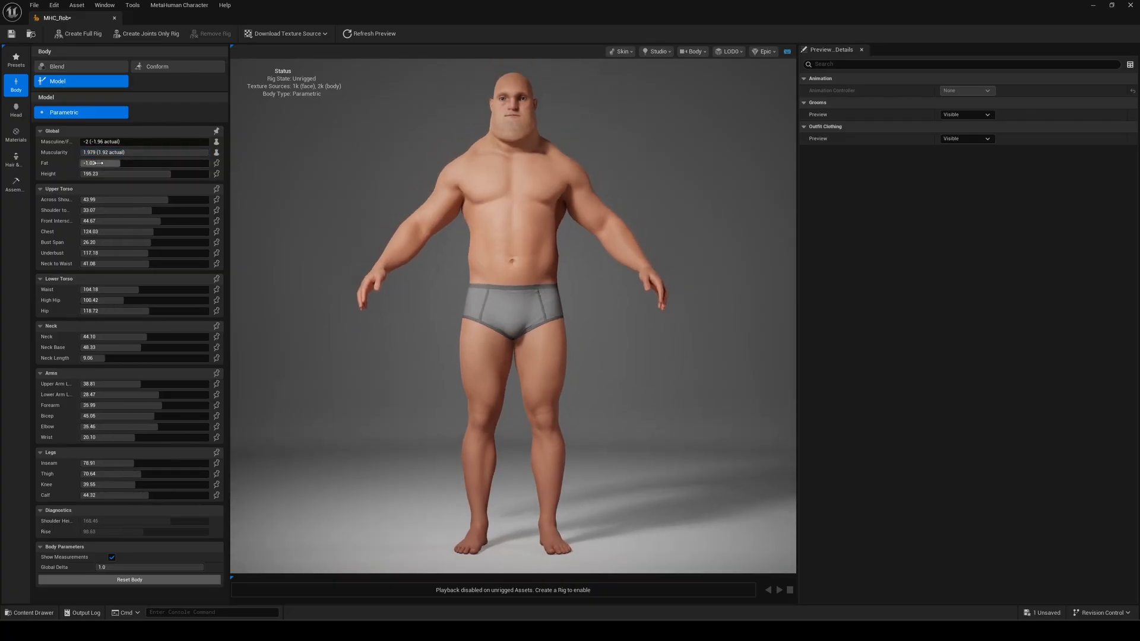
{"action": "left_click_drag", "start_coordinate": [99, 163], "coordinate": [116, 163]}
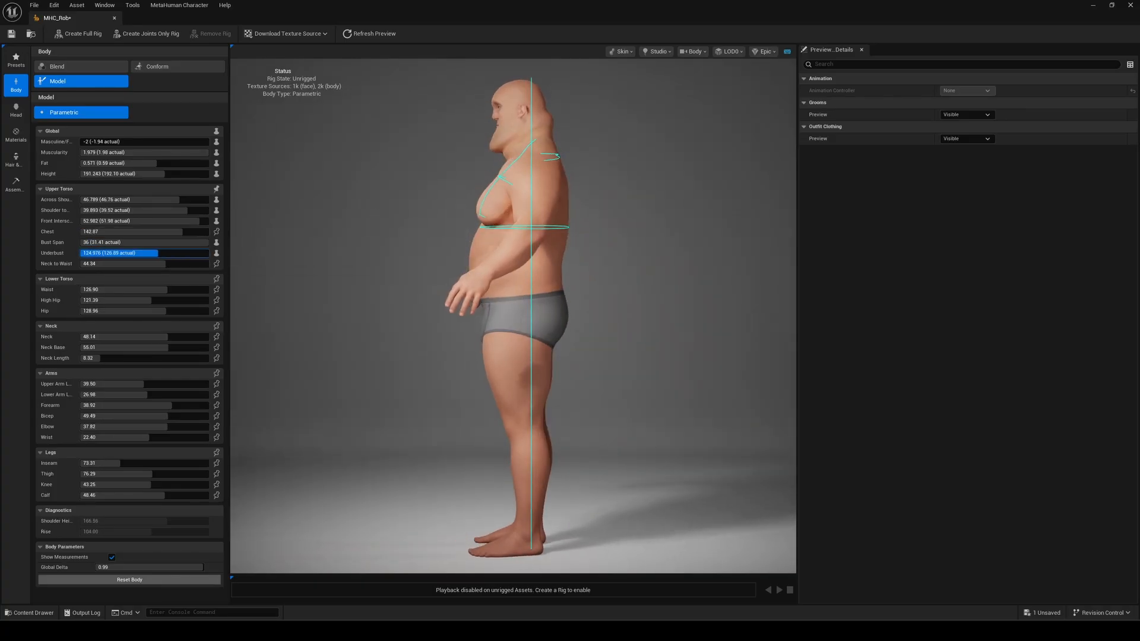
{"action": "left_click_drag", "start_coordinate": [157, 242], "coordinate": [128, 242]}
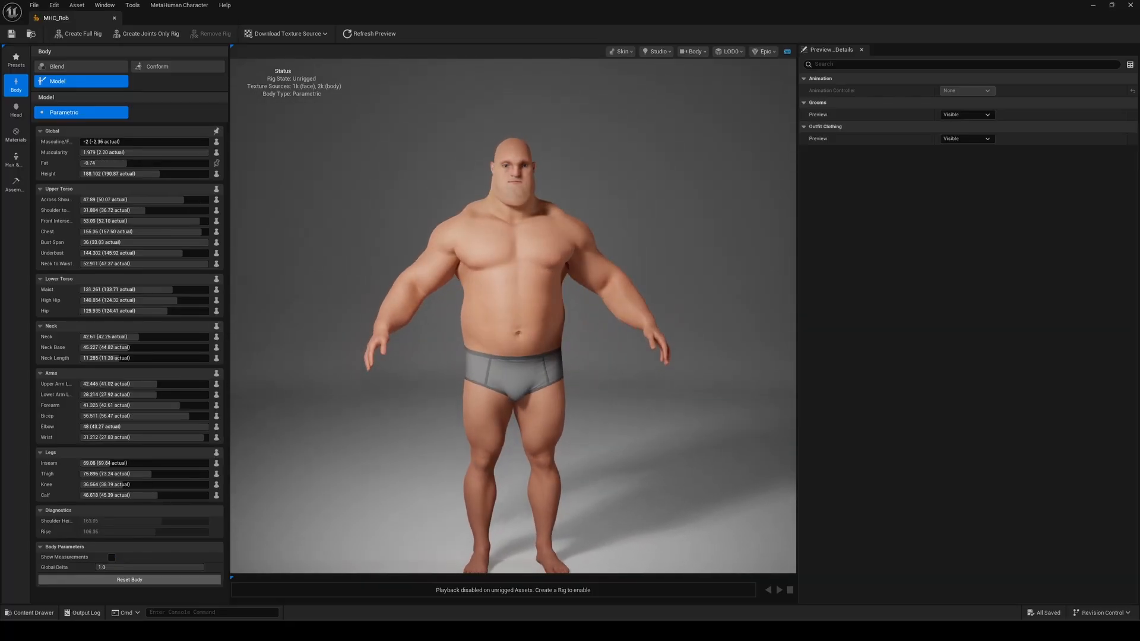
Preview the body under Fireside and Tungsten lighting, then return to the Studio preset
{"action": "left_click", "coordinate": [656, 51]}
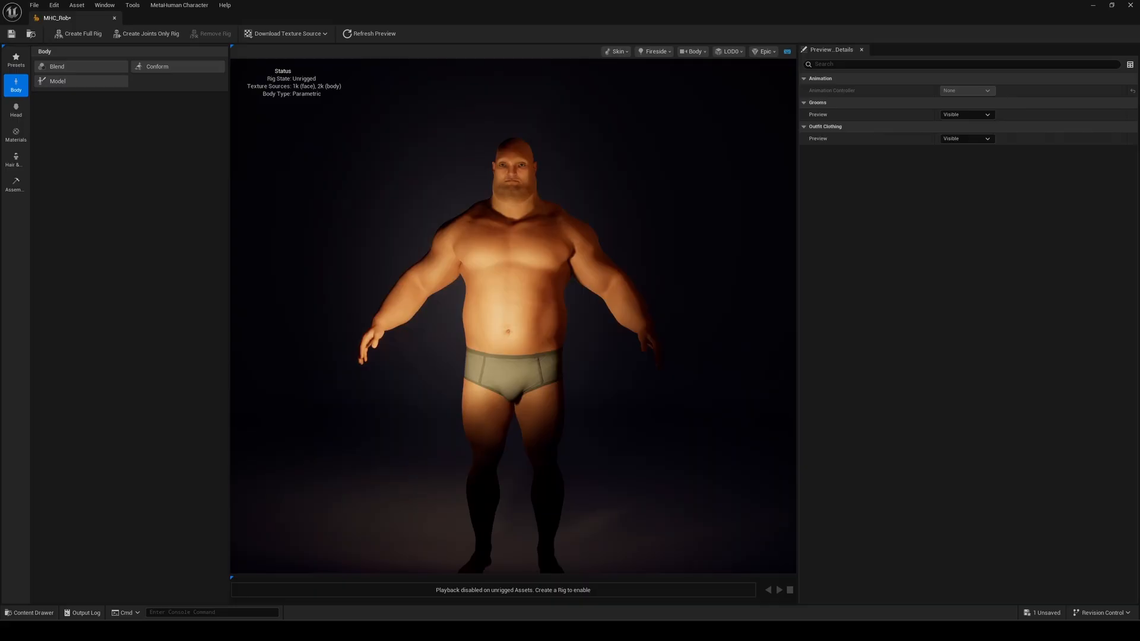
{"action": "left_click", "coordinate": [654, 51]}
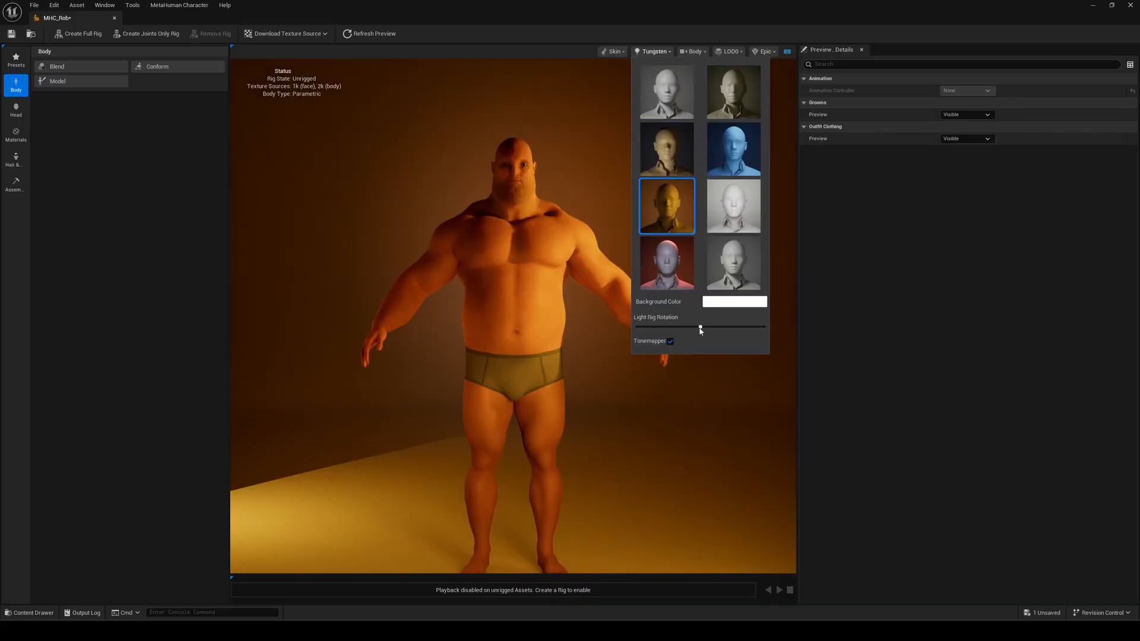
{"action": "left_click", "coordinate": [675, 91]}
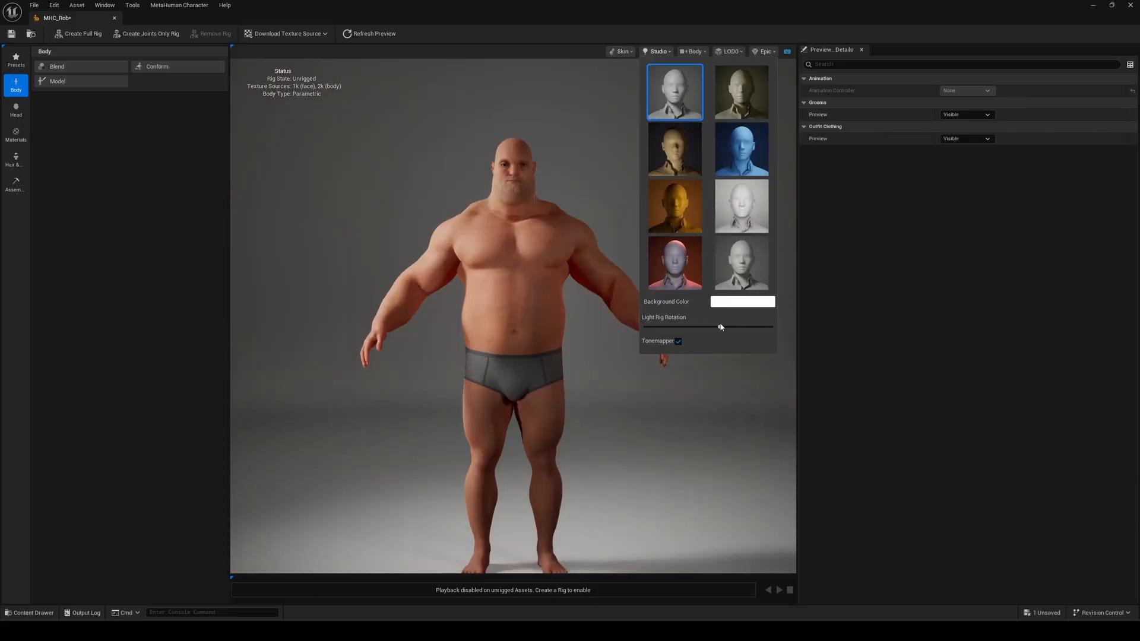
{"action": "left_click", "coordinate": [15, 160]}
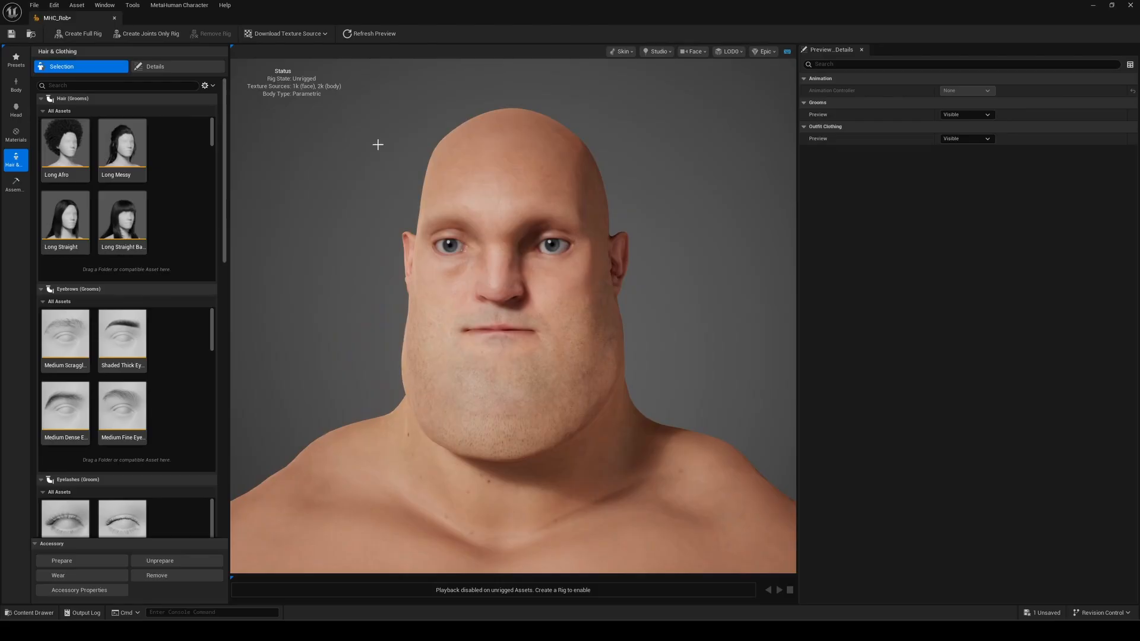
Assign the Short Swept Up hairstyle and set its blond colour overrides in Details
{"action": "scroll", "scroll_direction": "down", "scroll_amount": 3}
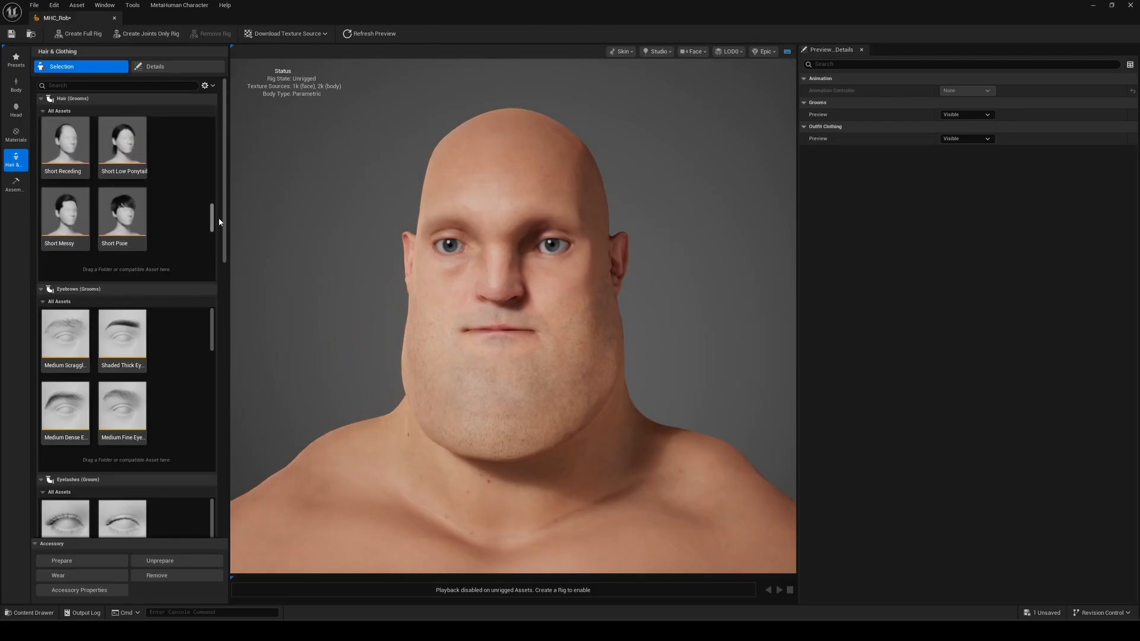
{"action": "left_click", "coordinate": [65, 199]}
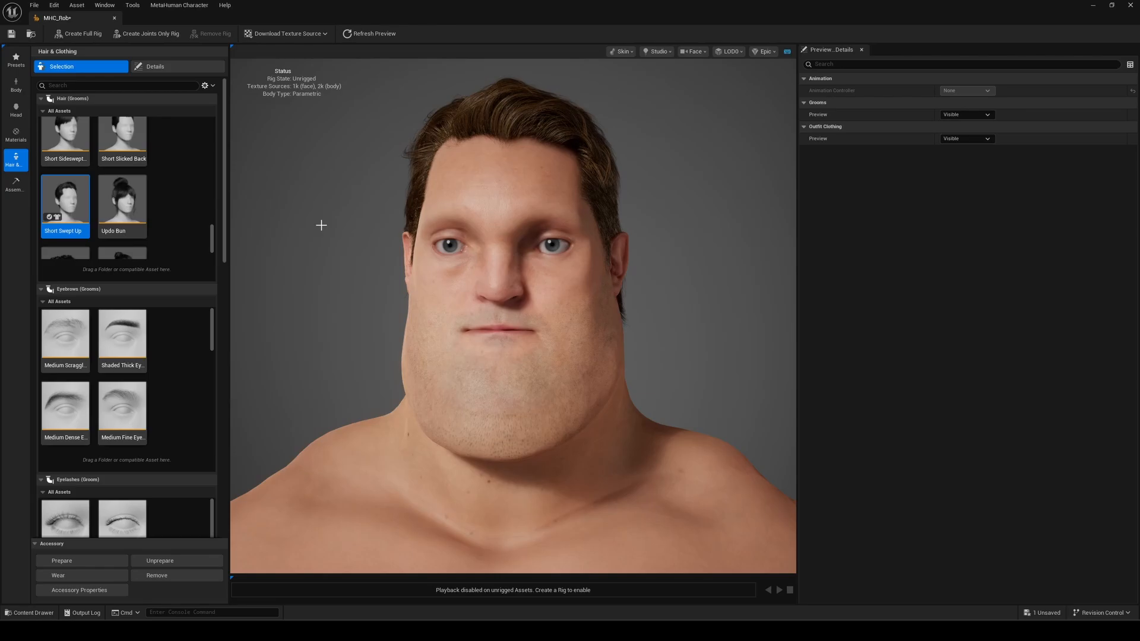
{"action": "left_click", "coordinate": [154, 66]}
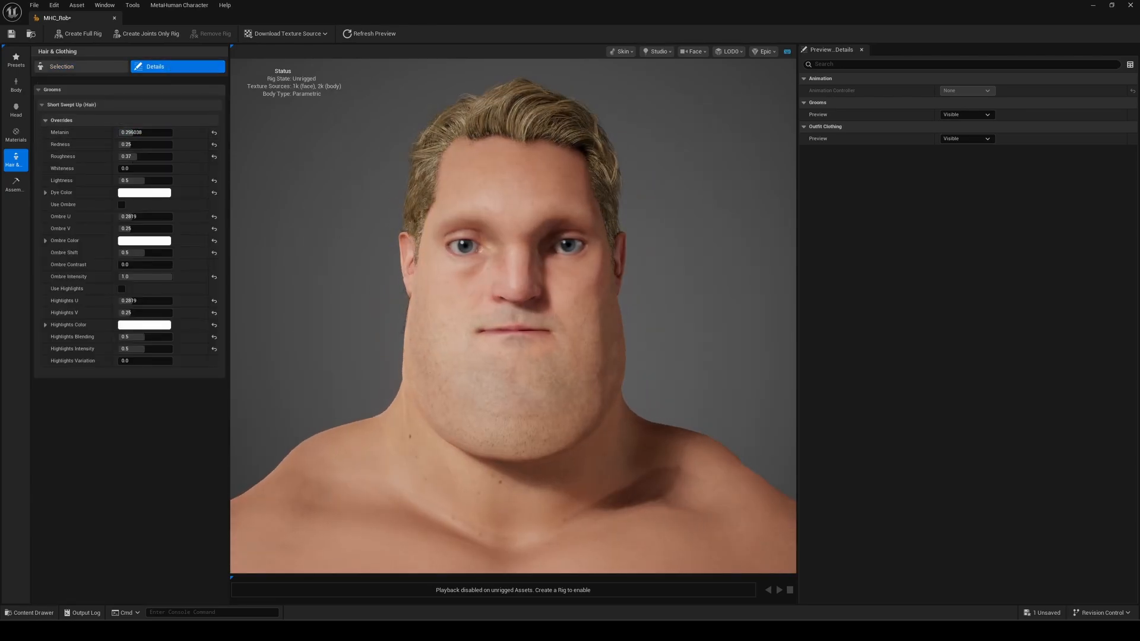
{"action": "left_click", "coordinate": [61, 67]}
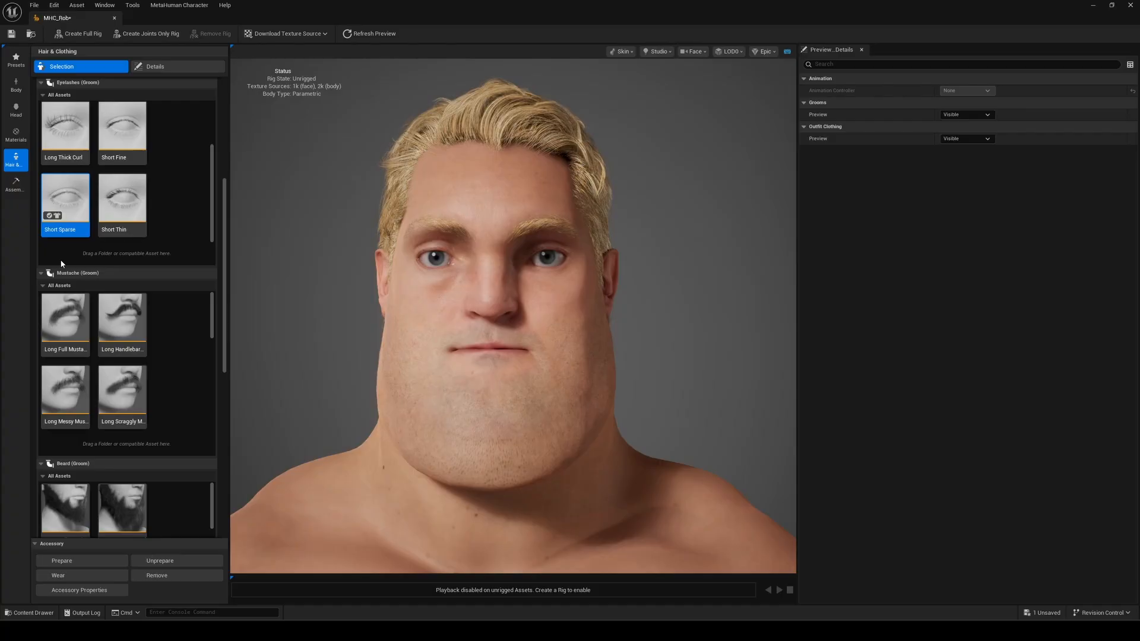
Add Medium Wide eyebrows and Short Sparse eyelashes tinted to match the blond hair
{"action": "left_click", "coordinate": [155, 67]}
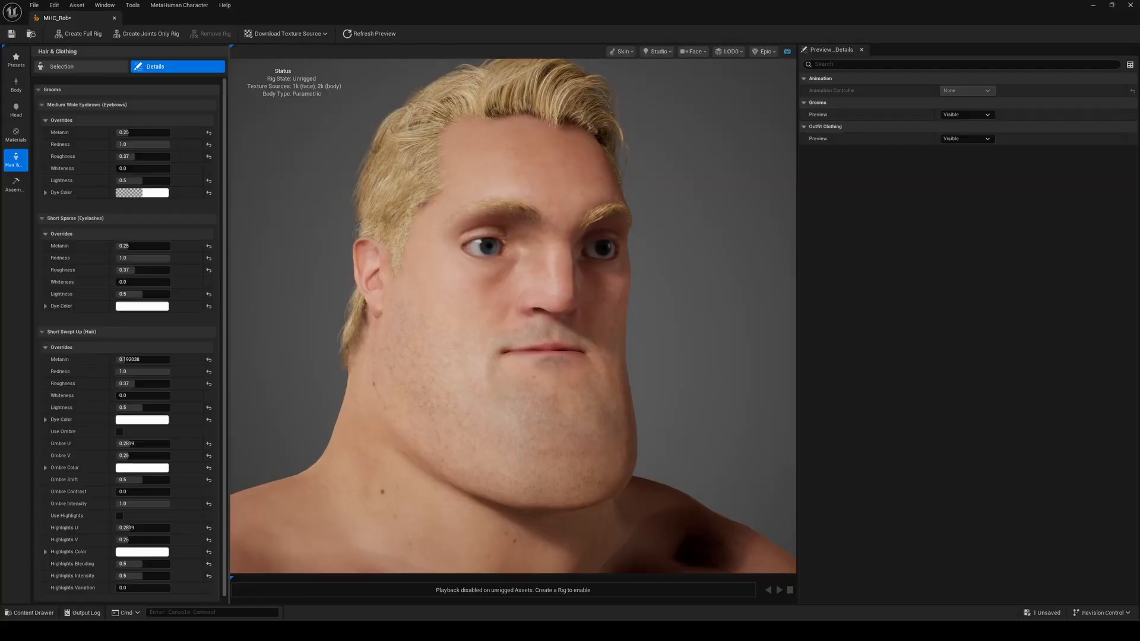
{"action": "left_click", "coordinate": [62, 66]}
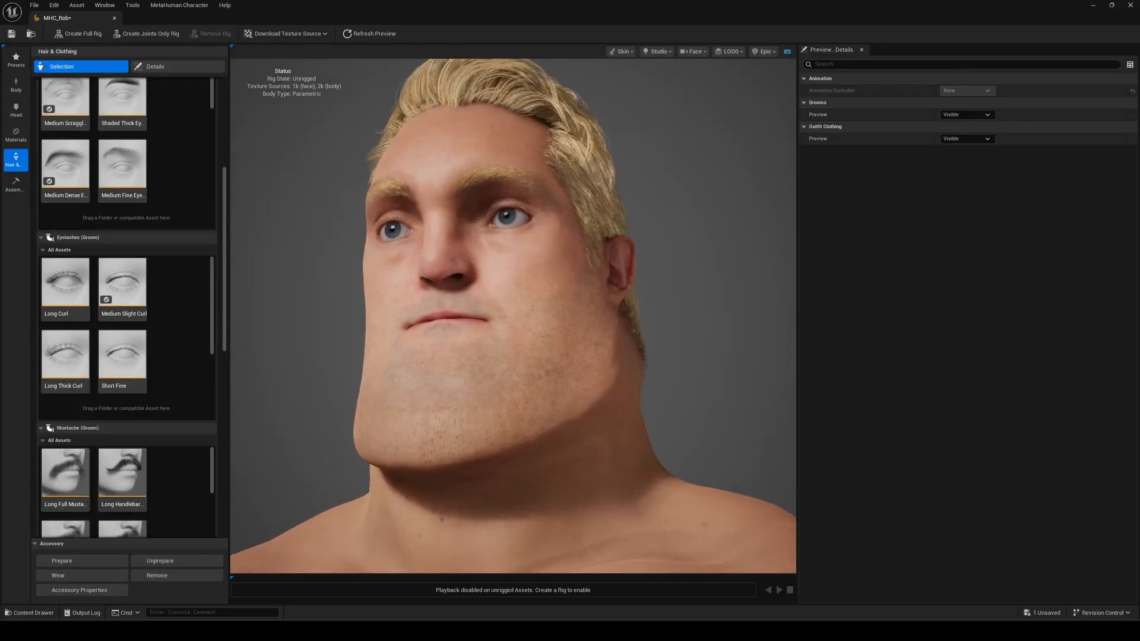
{"action": "scroll", "scroll_direction": "down", "scroll_amount": 3}
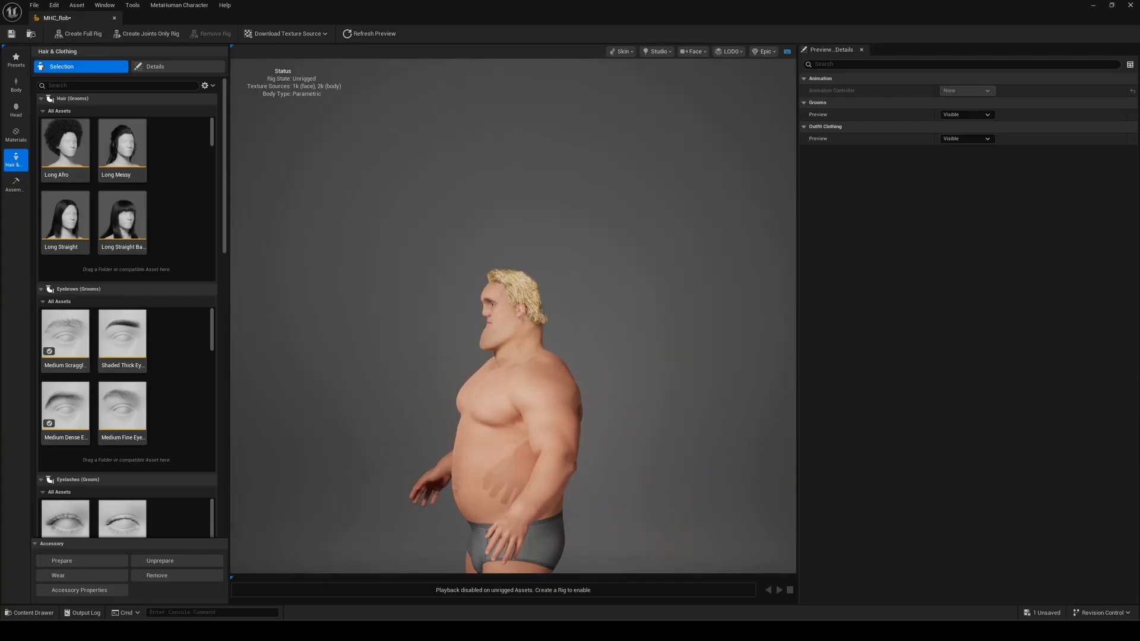
Recolour the default outfit's shirt and shorts from white to red
{"action": "scroll", "scroll_direction": "down", "scroll_amount": 3}
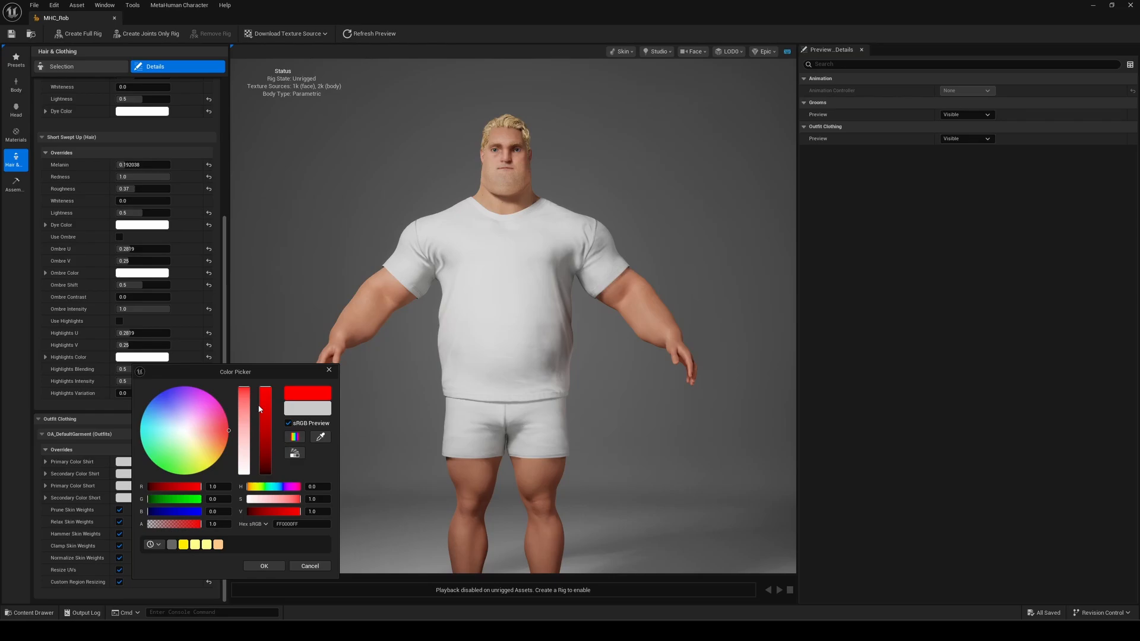
{"action": "left_click", "coordinate": [264, 565]}
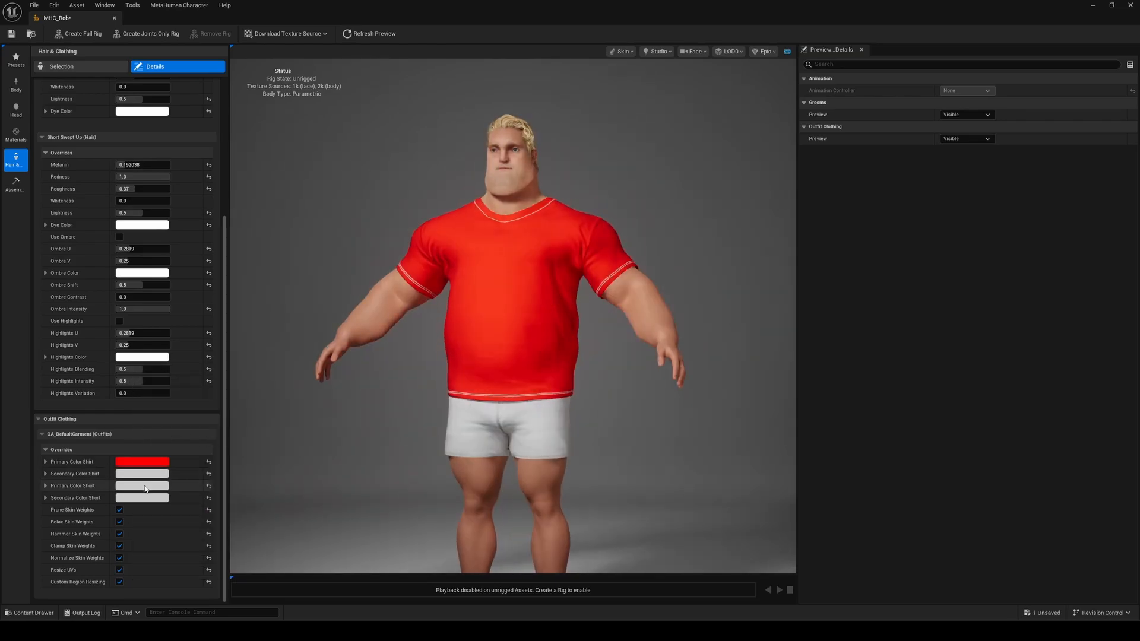
{"action": "left_click", "coordinate": [143, 486]}
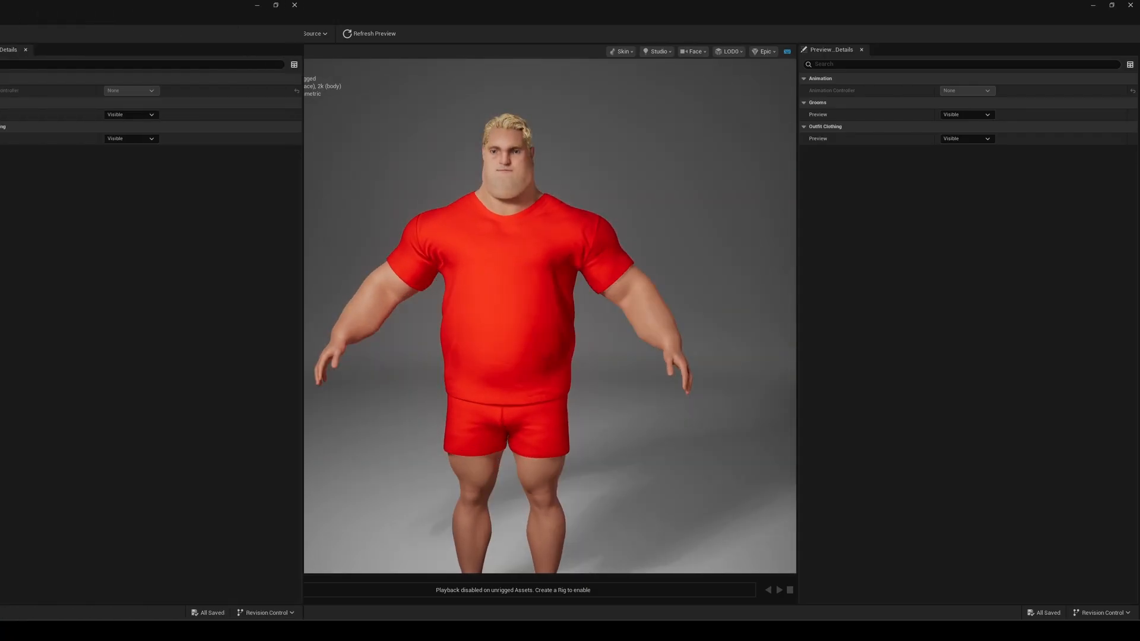
Create the full rig with joints and blend shapes for the head and play the preview face animation
{"action": "left_click", "coordinate": [16, 114]}
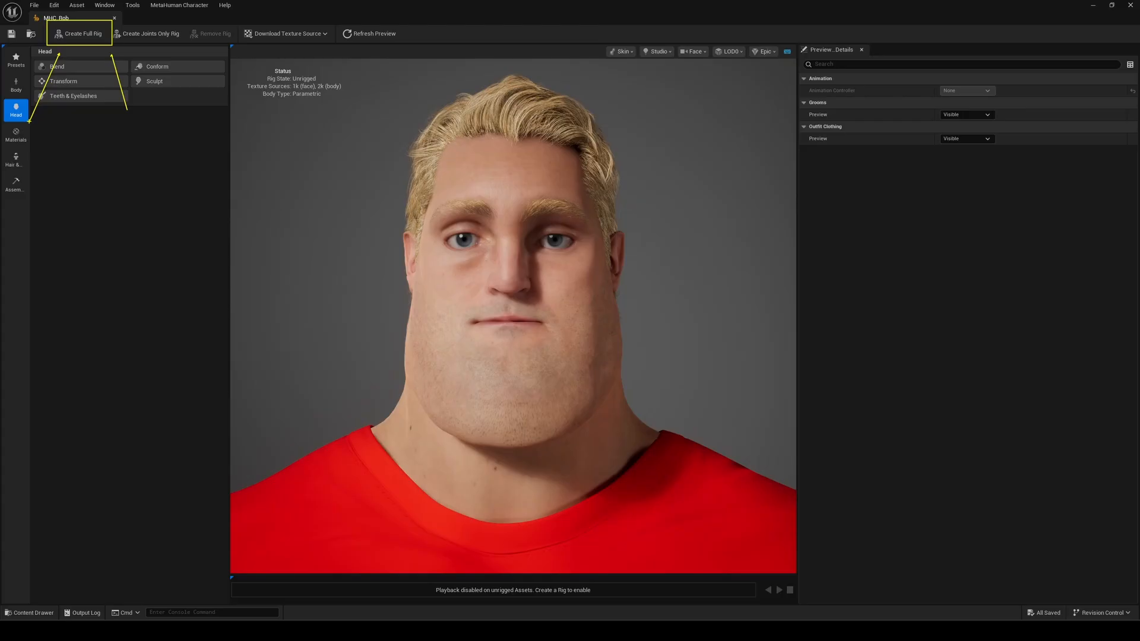
{"action": "mouse_move", "coordinate": [110, 121]}
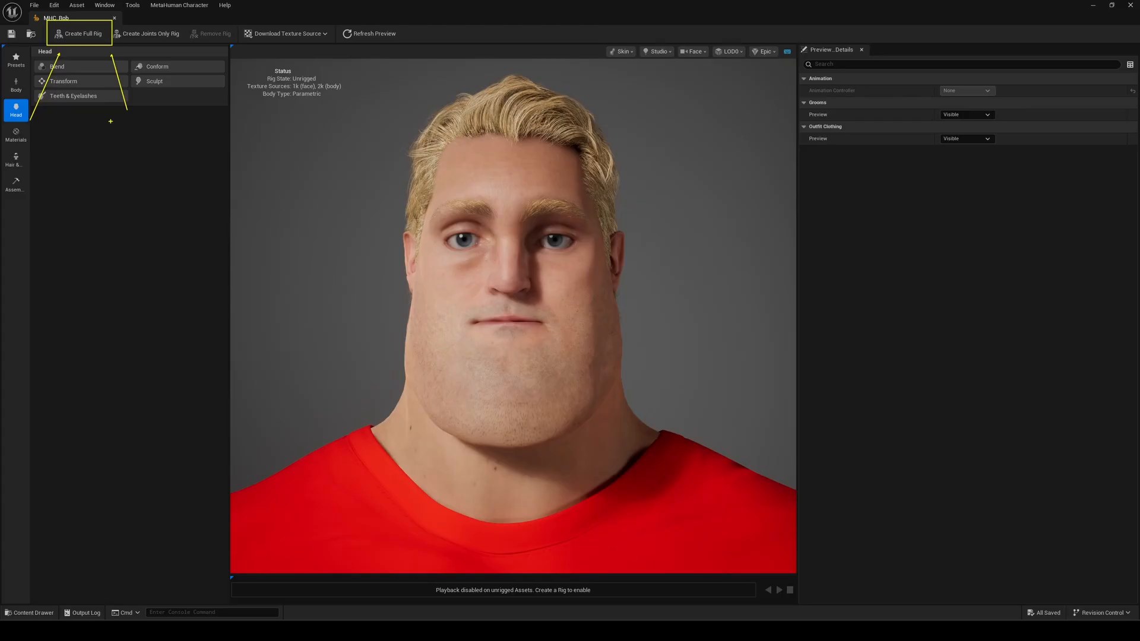
{"action": "left_click", "coordinate": [82, 33]}
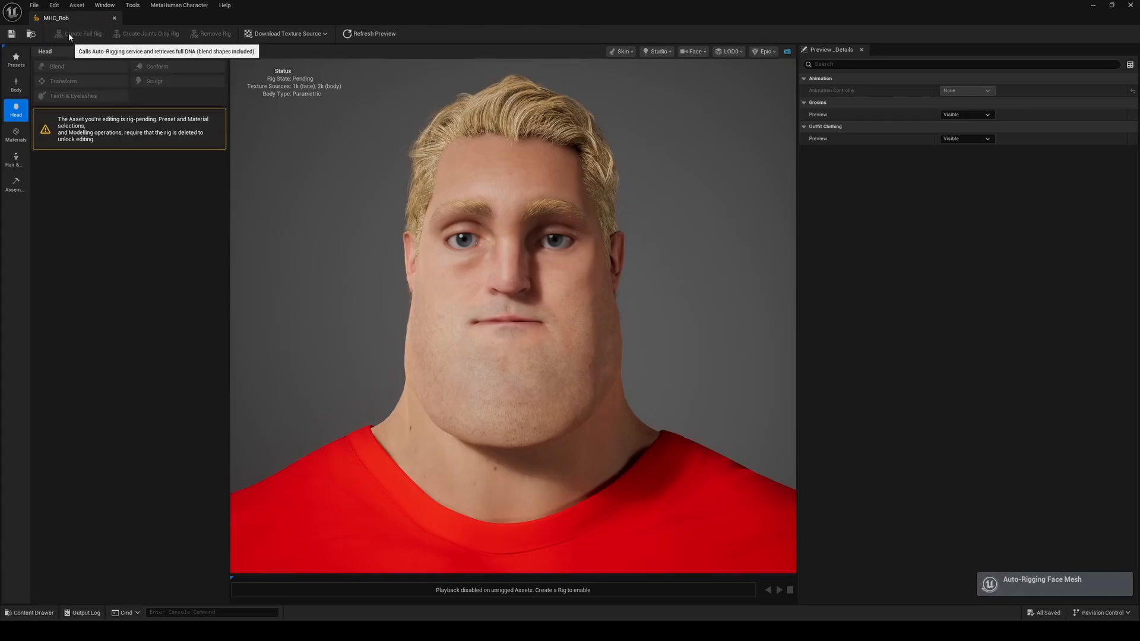
{"action": "left_click", "coordinate": [82, 34]}
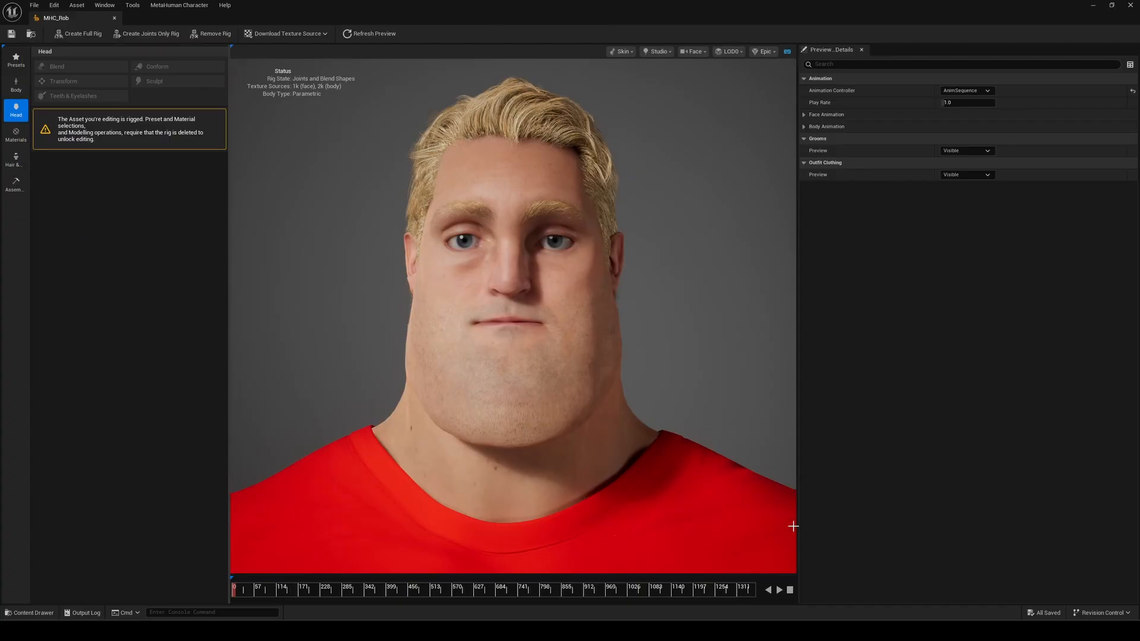
{"action": "left_click", "coordinate": [768, 591]}
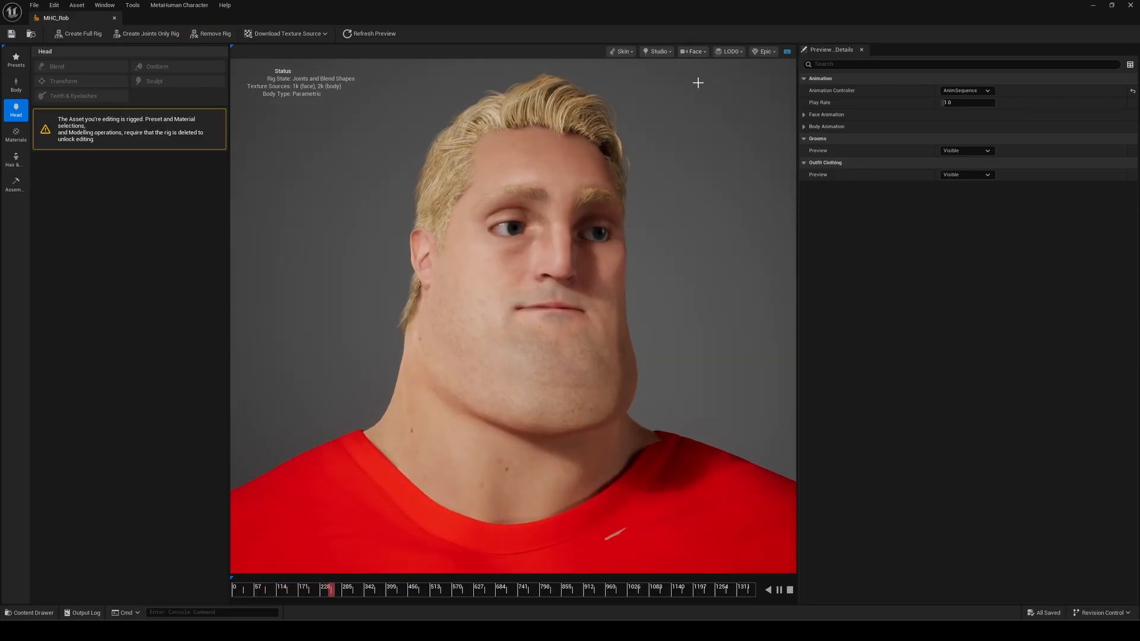
{"action": "left_click", "coordinate": [14, 183]}
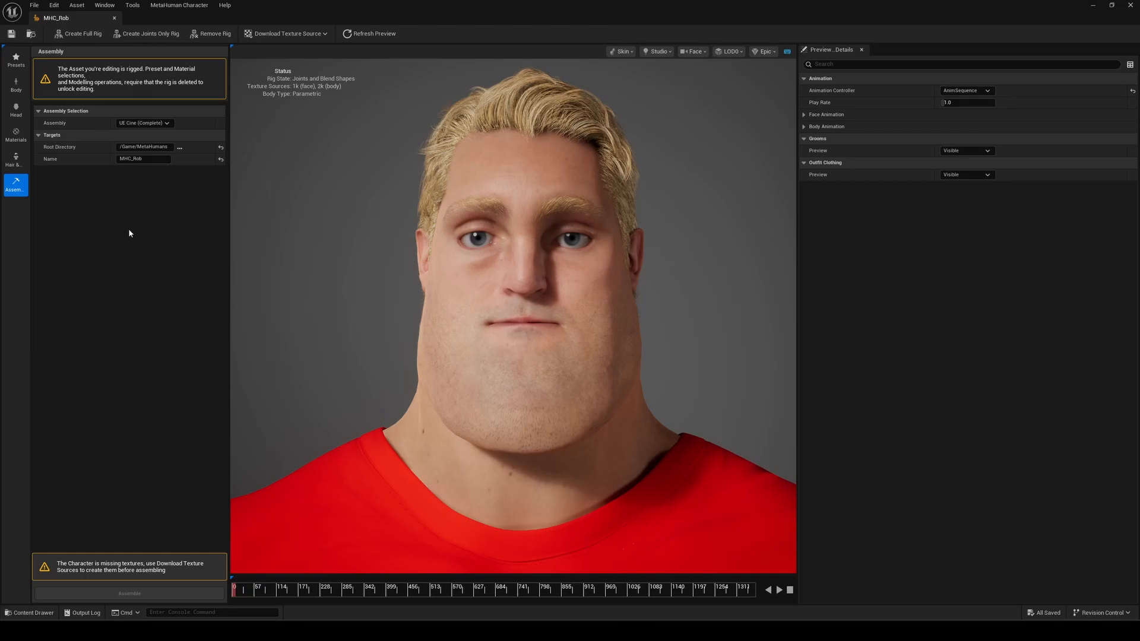
Keep the UE Cine (Complete) assembly and download the 8k resolution texture source
{"action": "left_click", "coordinate": [14, 185]}
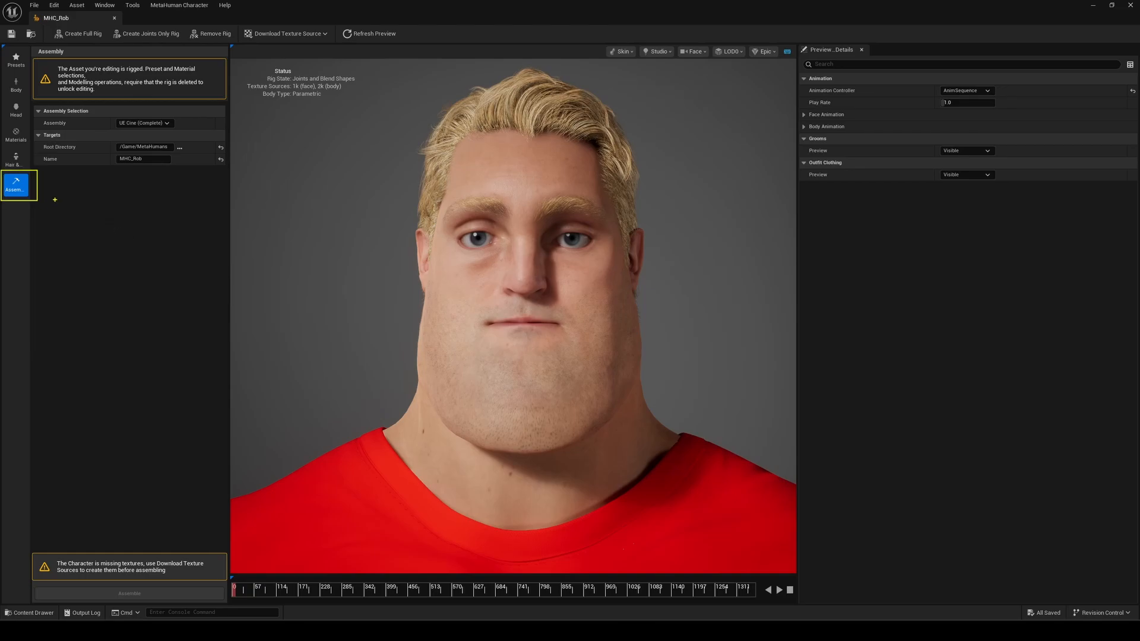
{"action": "left_click", "coordinate": [166, 122]}
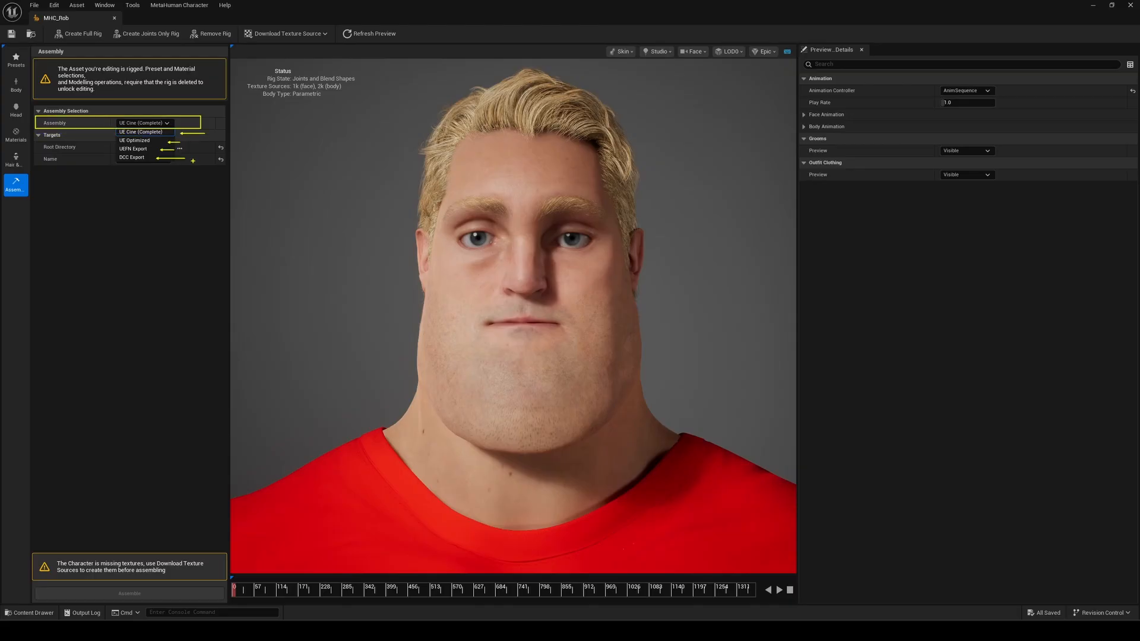
{"action": "left_click", "coordinate": [140, 131]}
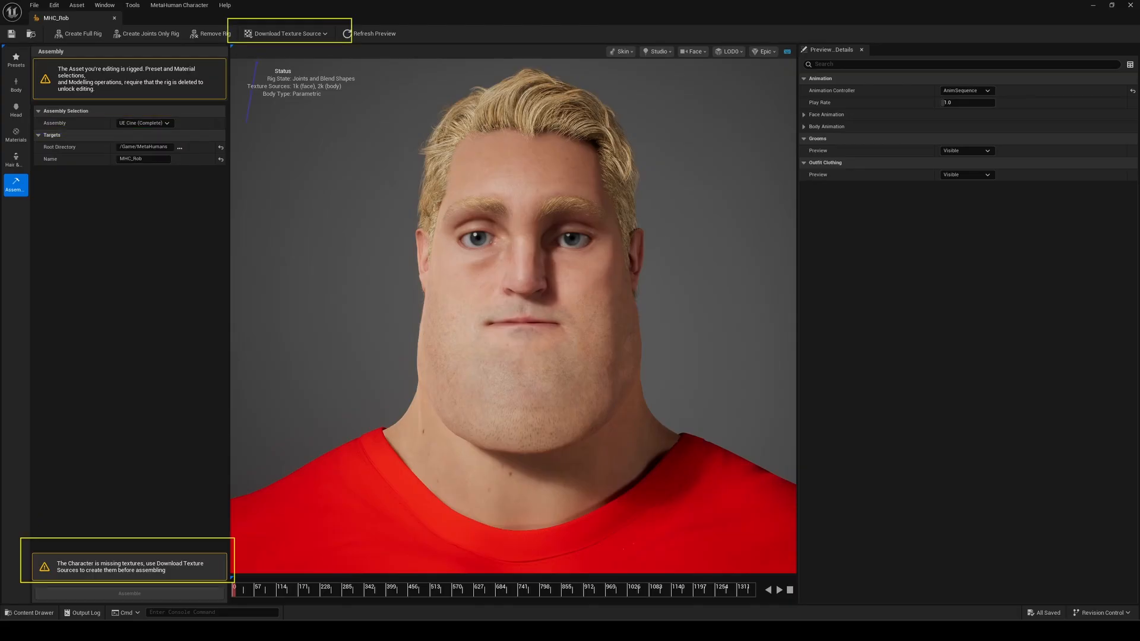
{"action": "left_click", "coordinate": [285, 33]}
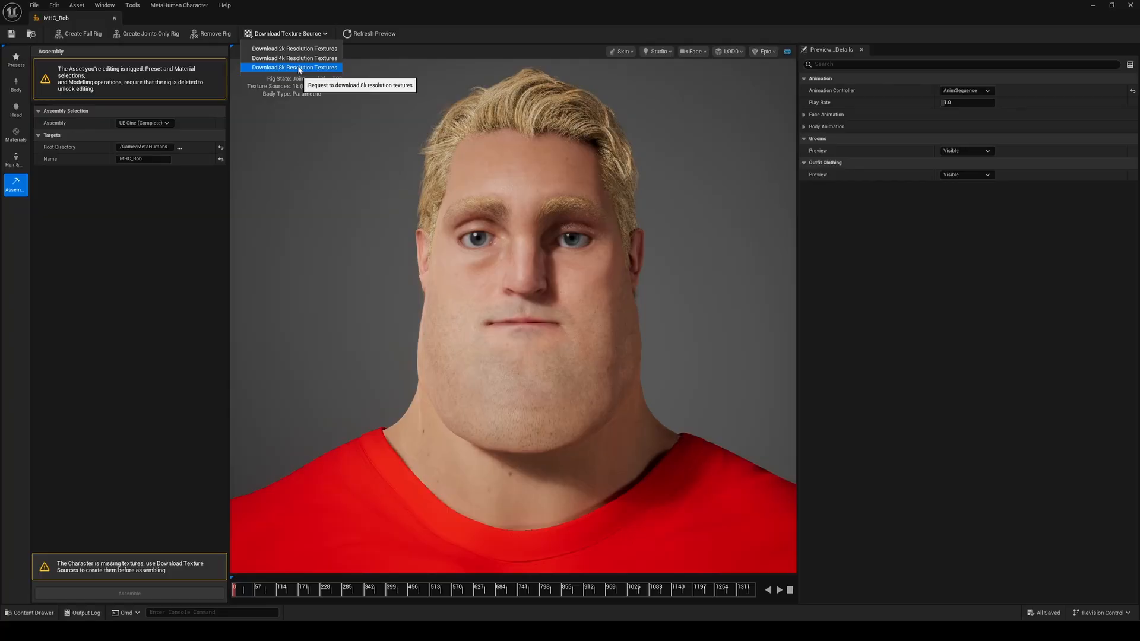
{"action": "left_click", "coordinate": [293, 67]}
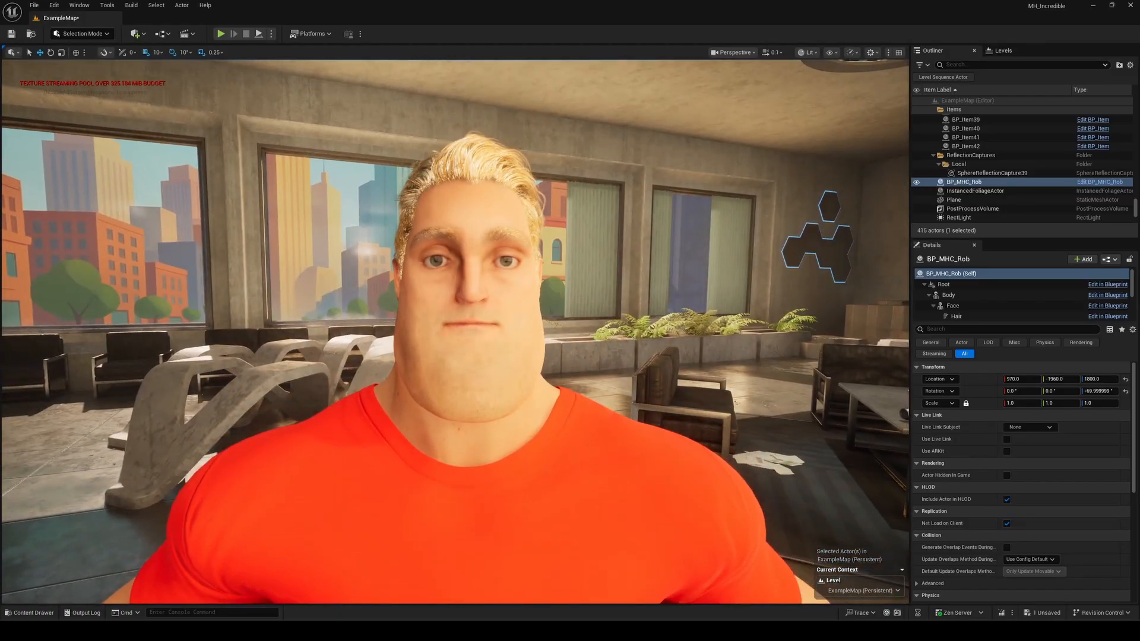
{"action": "left_click", "coordinate": [82, 34]}
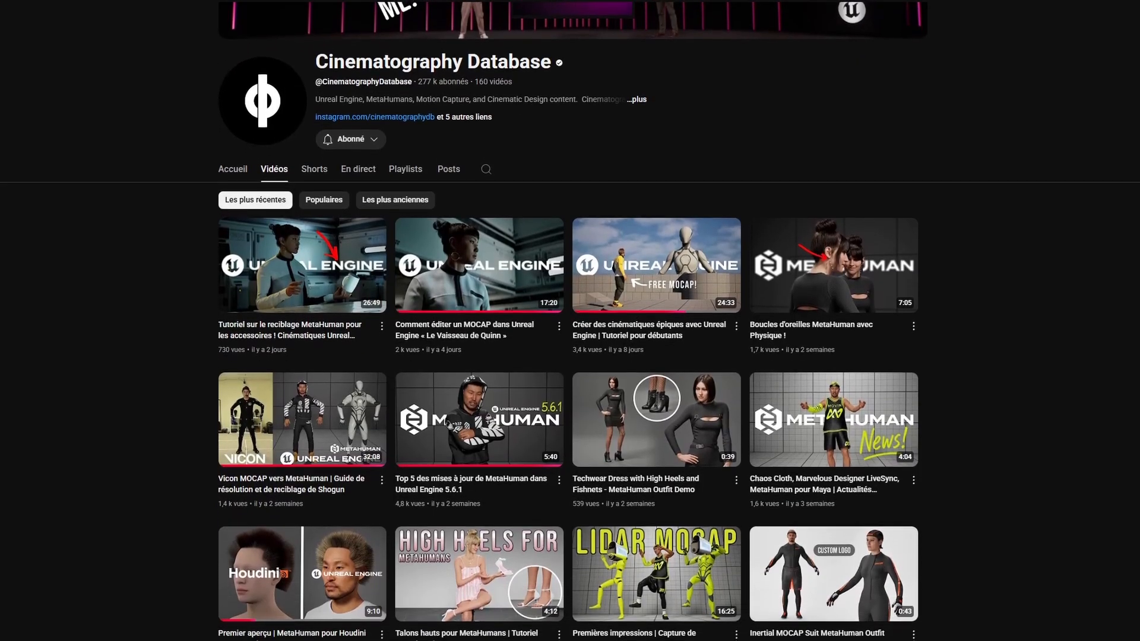
{"action": "scroll", "scroll_direction": "down", "scroll_amount": 3}
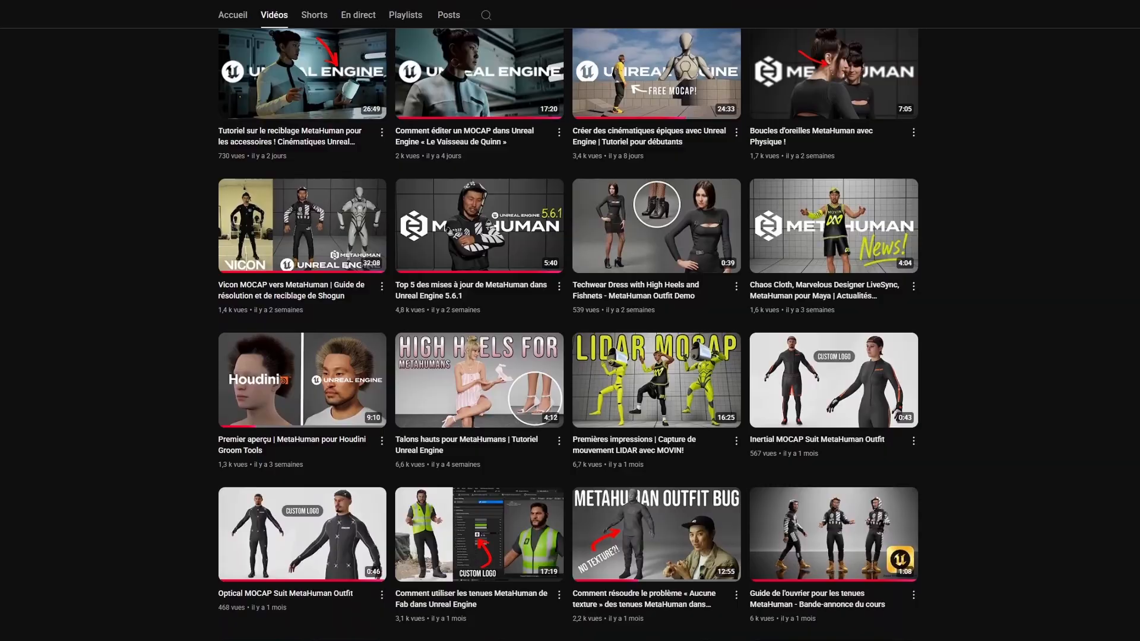
{"action": "scroll", "scroll_direction": "down", "scroll_amount": 3}
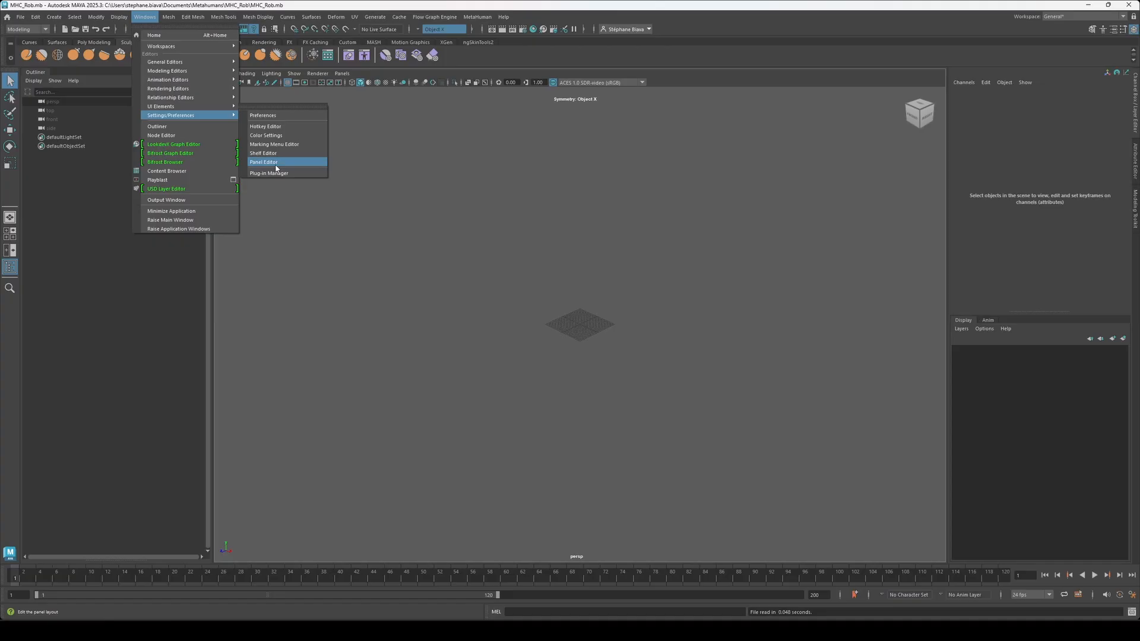
Confirm MetaHumanForMaya.py is loaded in the Plug-in Manager
{"action": "left_click", "coordinate": [268, 173]}
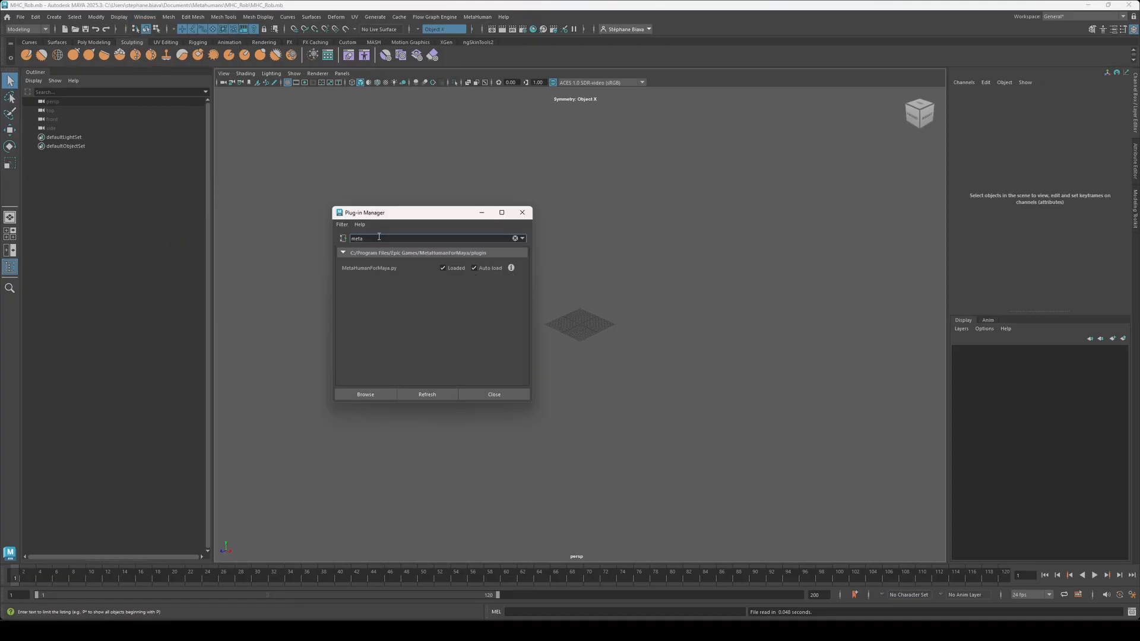
{"action": "left_click_drag", "start_coordinate": [400, 212], "coordinate": [466, 216]}
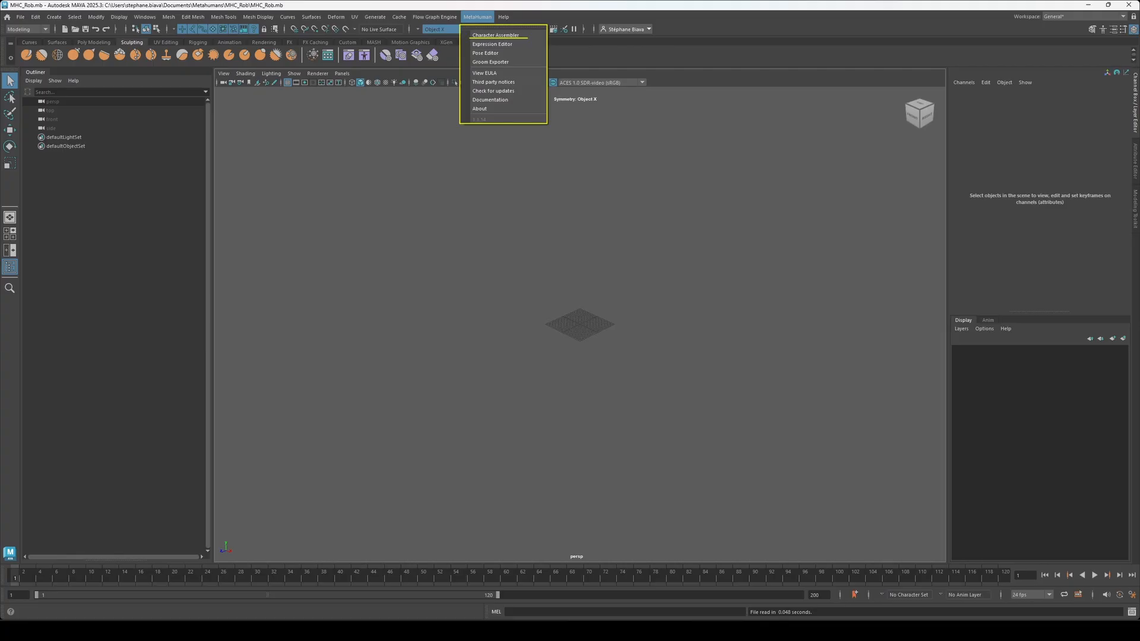
Assemble the MHC_Rob head through the MetaHuman Character Assembler and confirm the import
{"action": "left_click", "coordinate": [494, 35]}
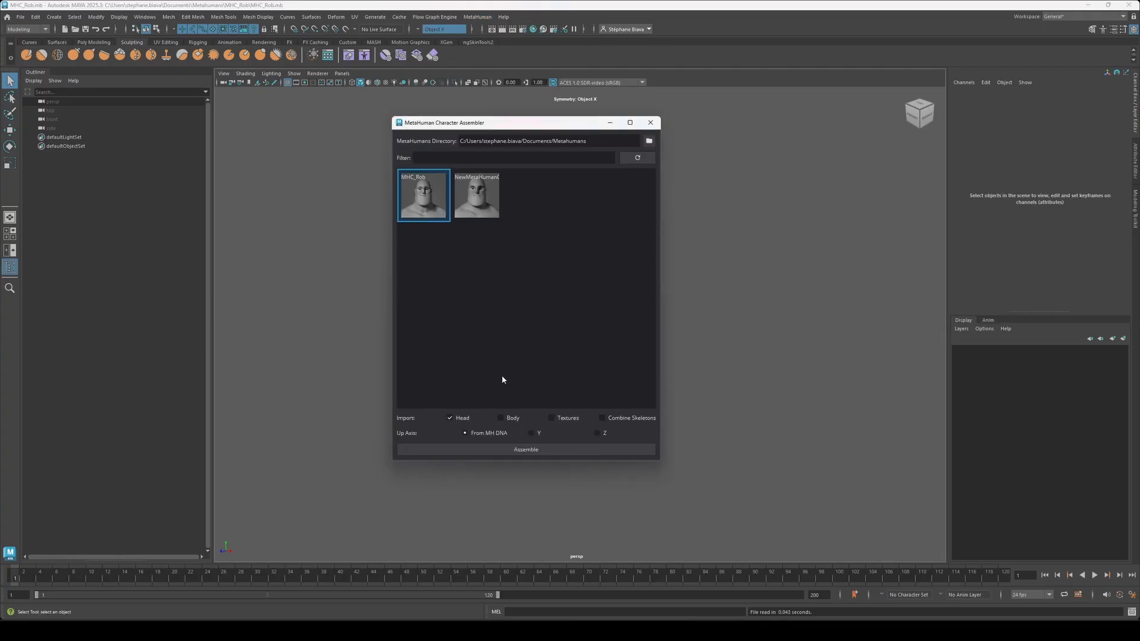
{"action": "left_click", "coordinate": [525, 449]}
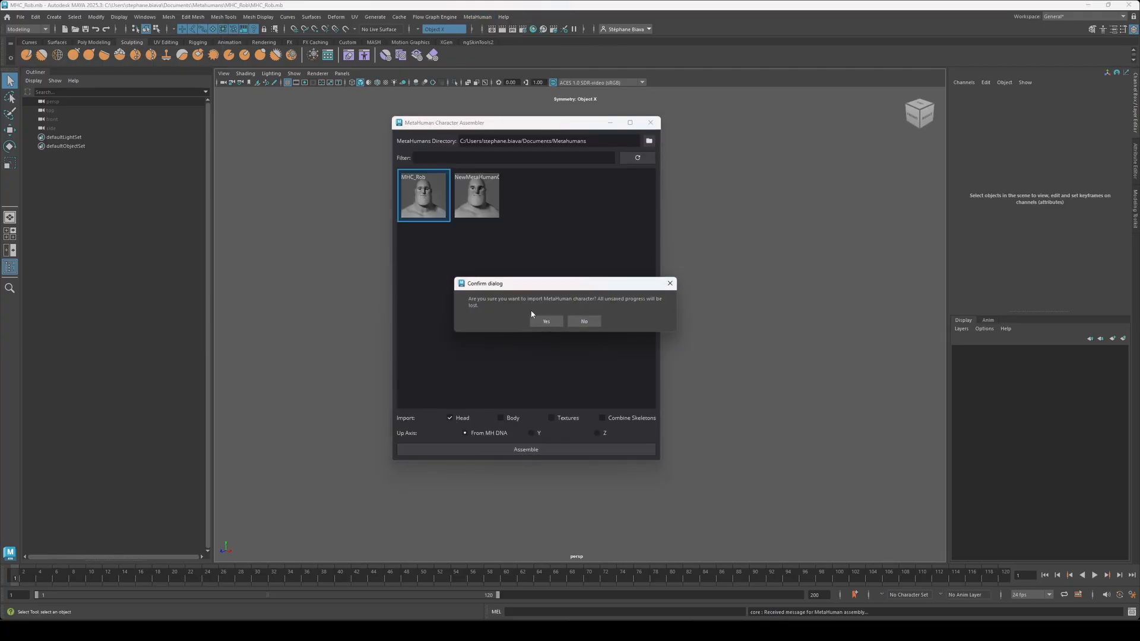
{"action": "left_click", "coordinate": [547, 322]}
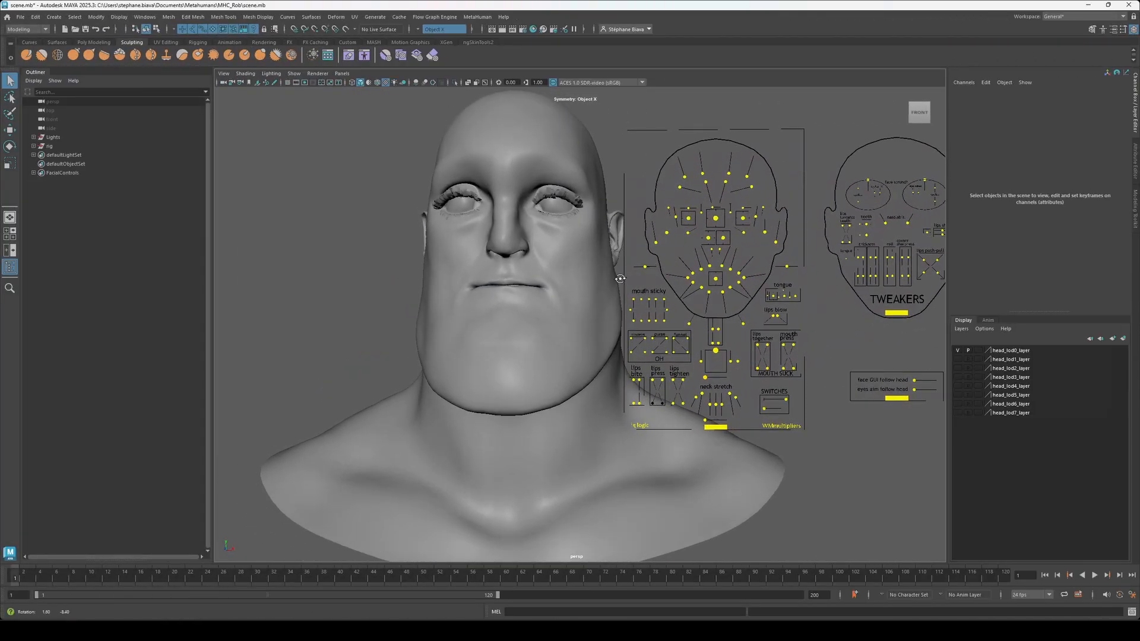
Launch the MetaHuman Expression Editor with Rob's head.dna loaded
{"action": "left_click", "coordinate": [477, 16]}
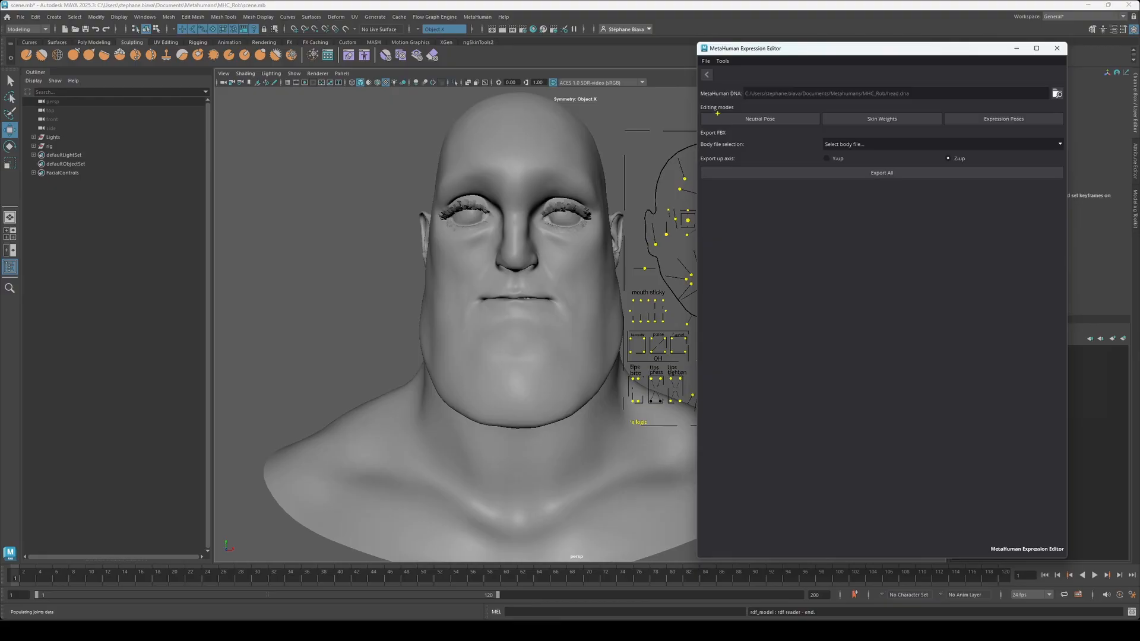
{"action": "left_click", "coordinate": [759, 119]}
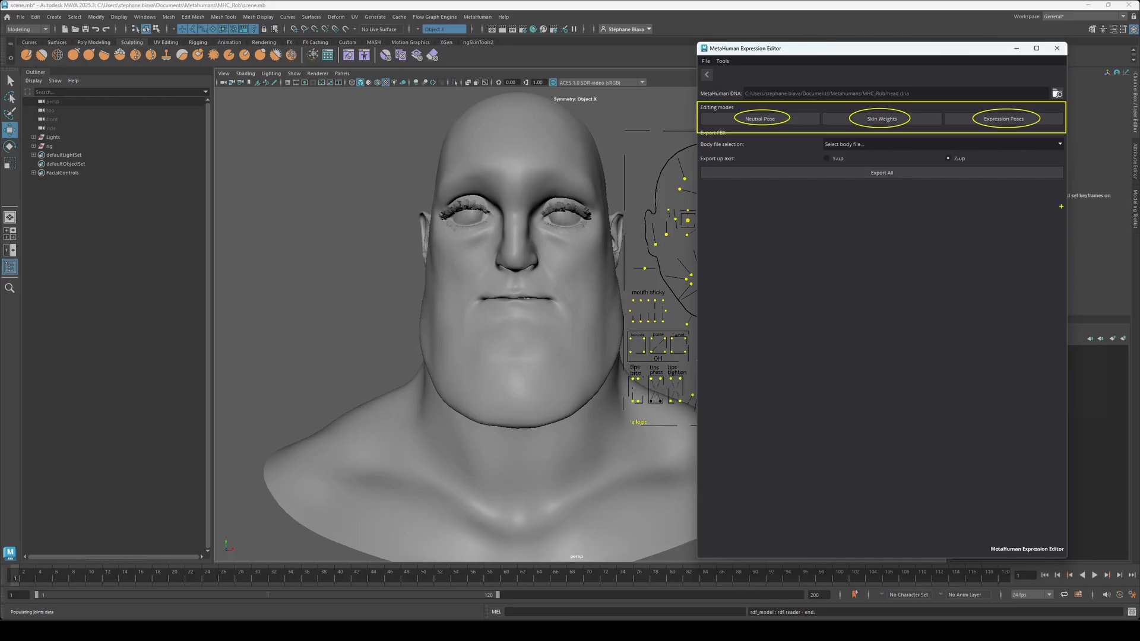
{"action": "mouse_move", "coordinate": [1053, 202]}
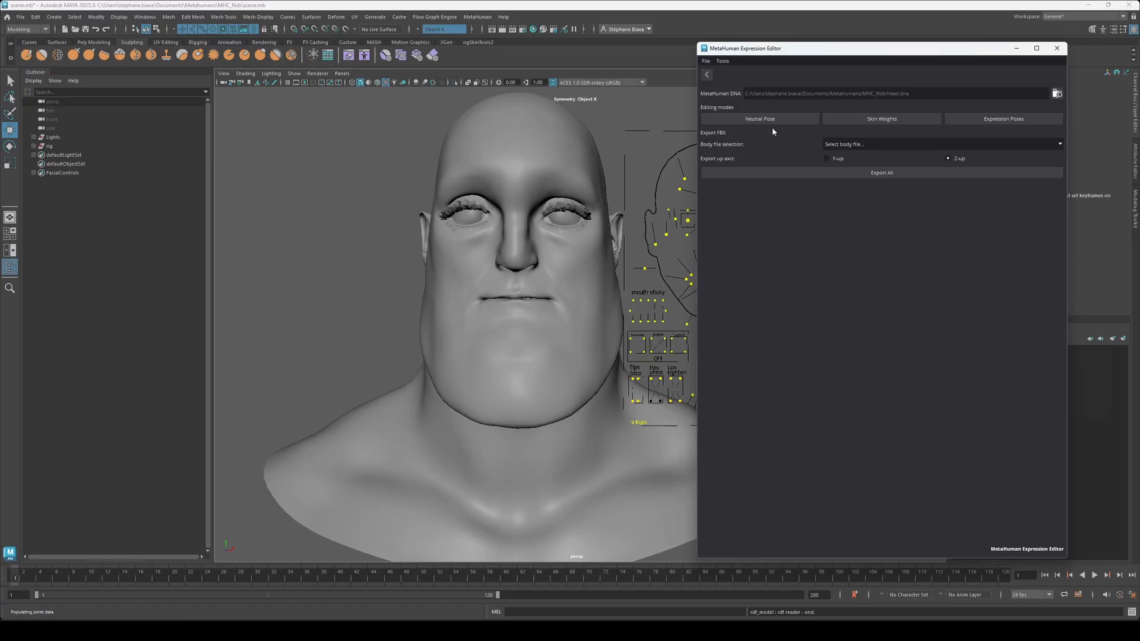
In Neutral Pose mode, select the lod0 and lod1 geometry groups and create a new neutral scene
{"action": "left_click", "coordinate": [759, 119]}
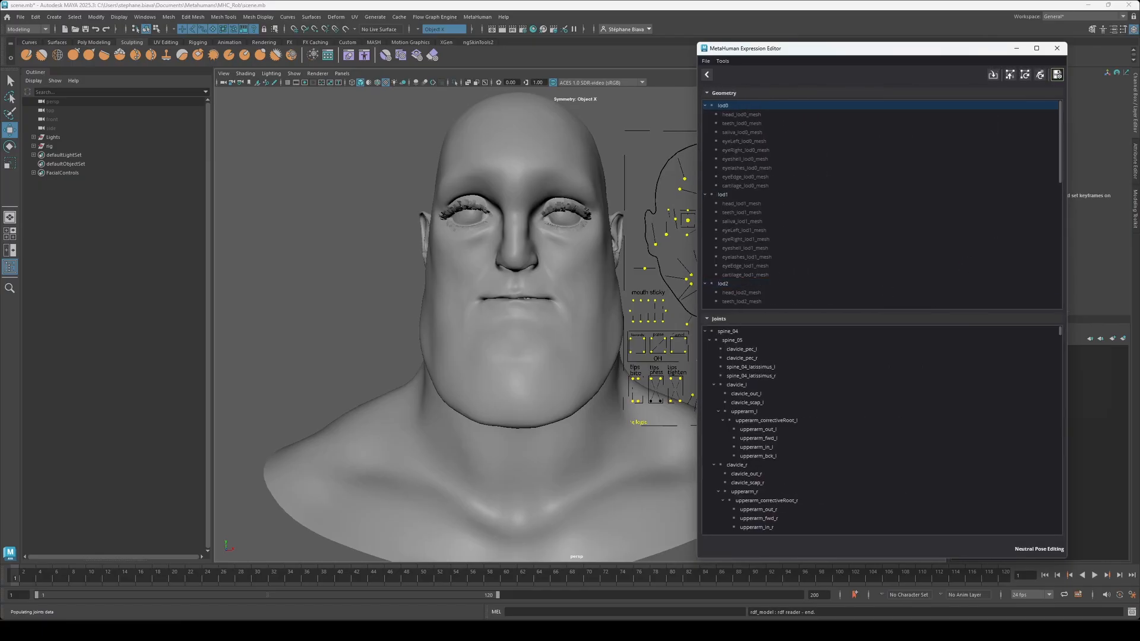
{"action": "scroll", "scroll_direction": "down", "scroll_amount": 3}
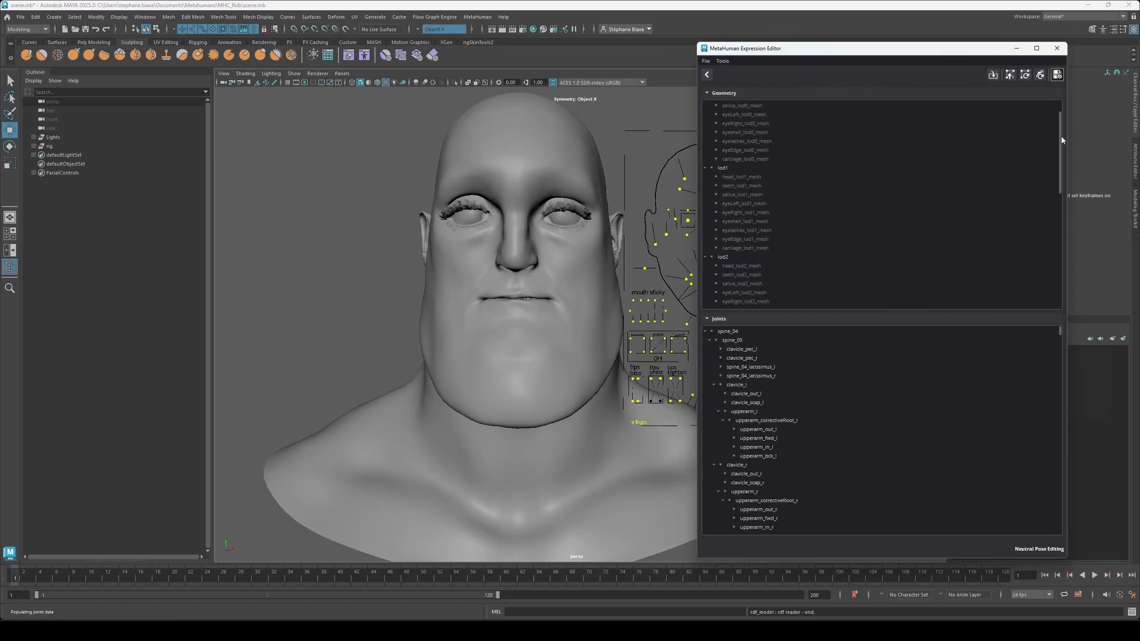
{"action": "scroll", "scroll_direction": "down", "scroll_amount": 3}
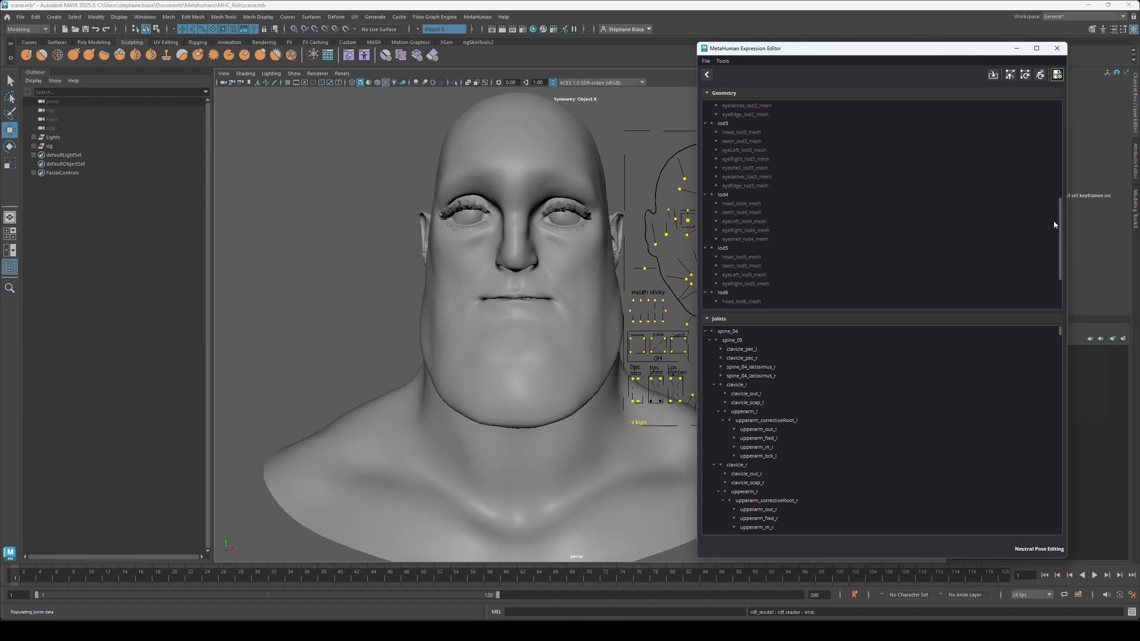
{"action": "scroll", "scroll_direction": "up", "scroll_amount": 3}
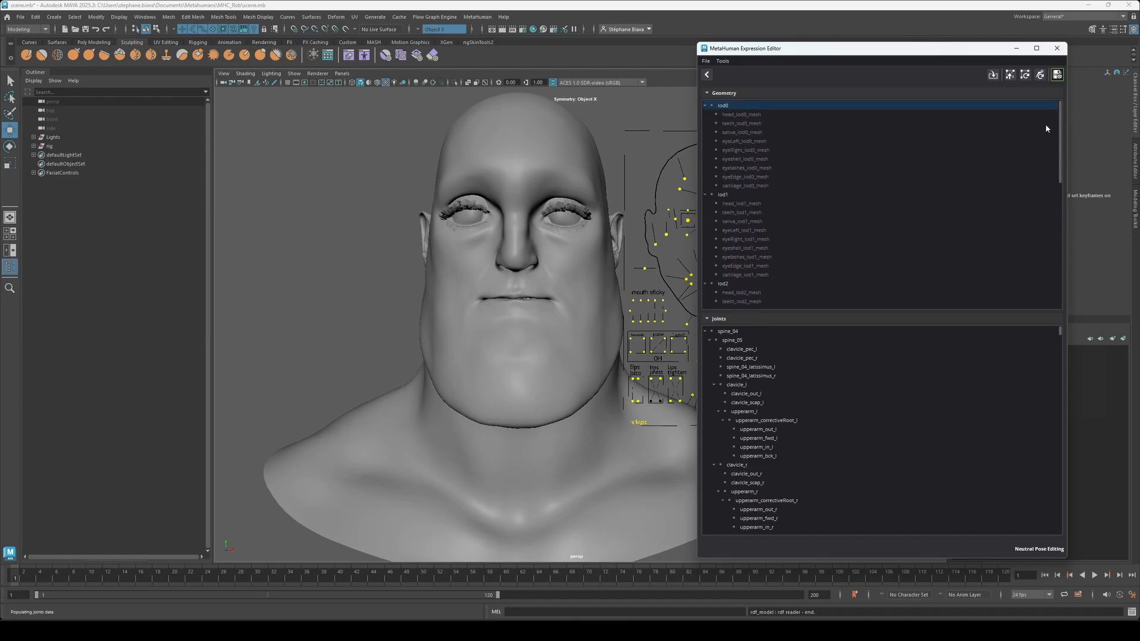
{"action": "left_click", "coordinate": [724, 194]}
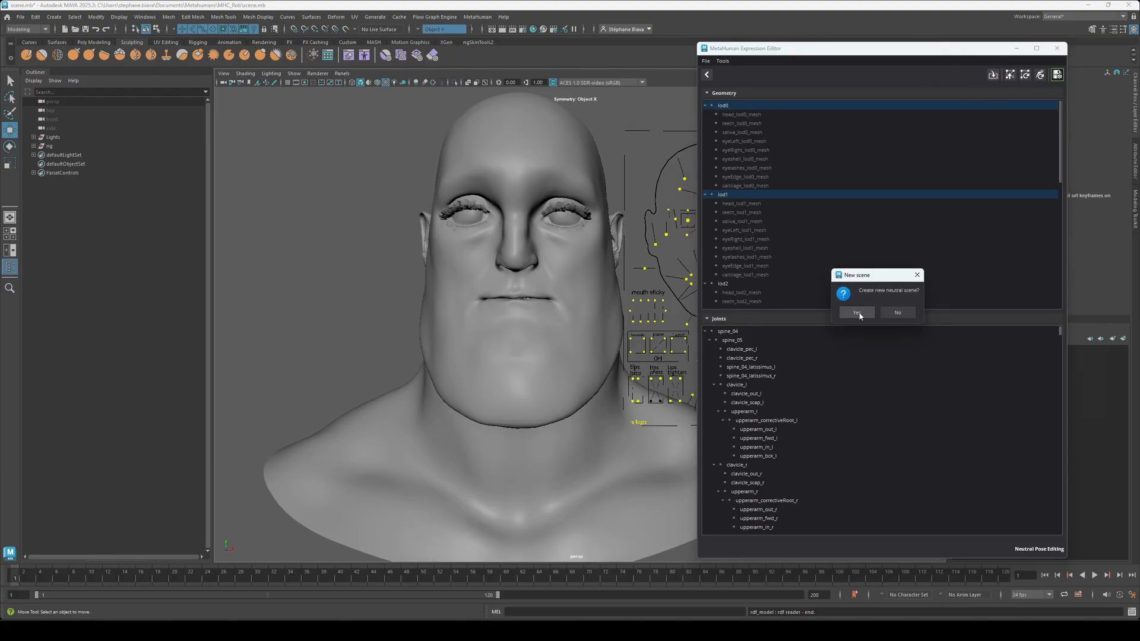
{"action": "left_click", "coordinate": [857, 312]}
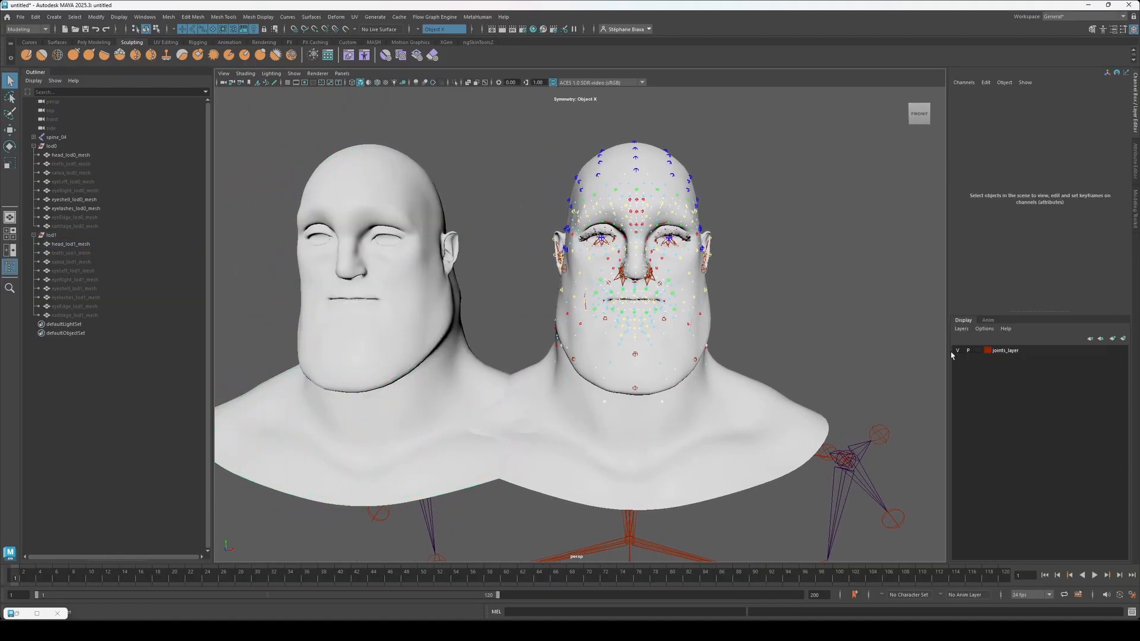
Hide the joint markers, select head_lod0_mesh and update its vertices from the sculpted head
{"action": "left_click", "coordinate": [959, 351]}
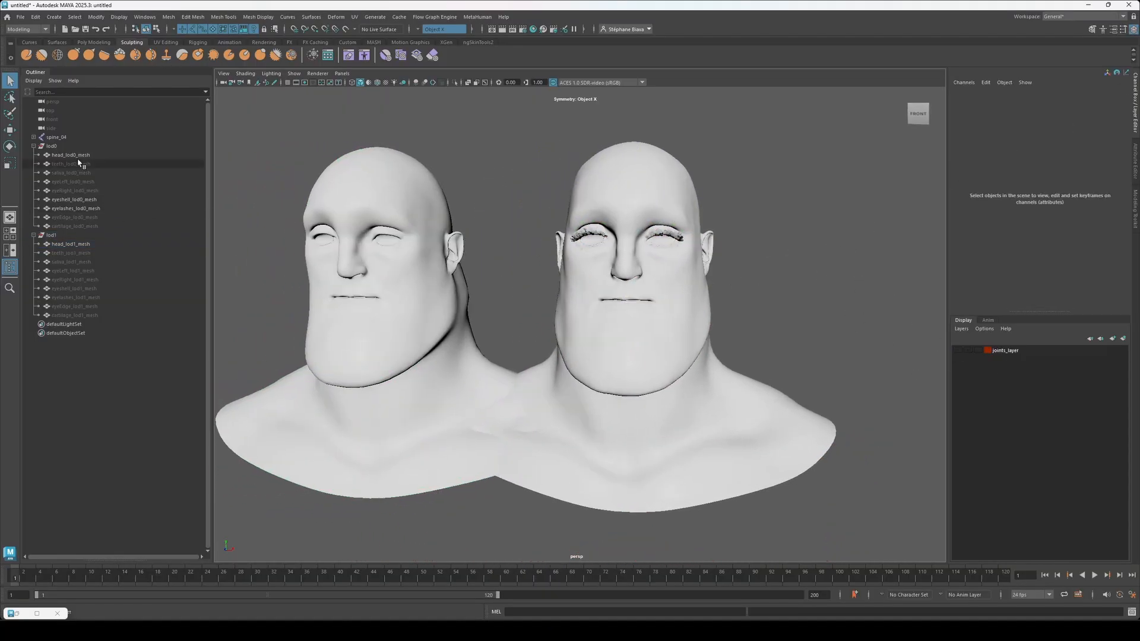
{"action": "left_click", "coordinate": [72, 200]}
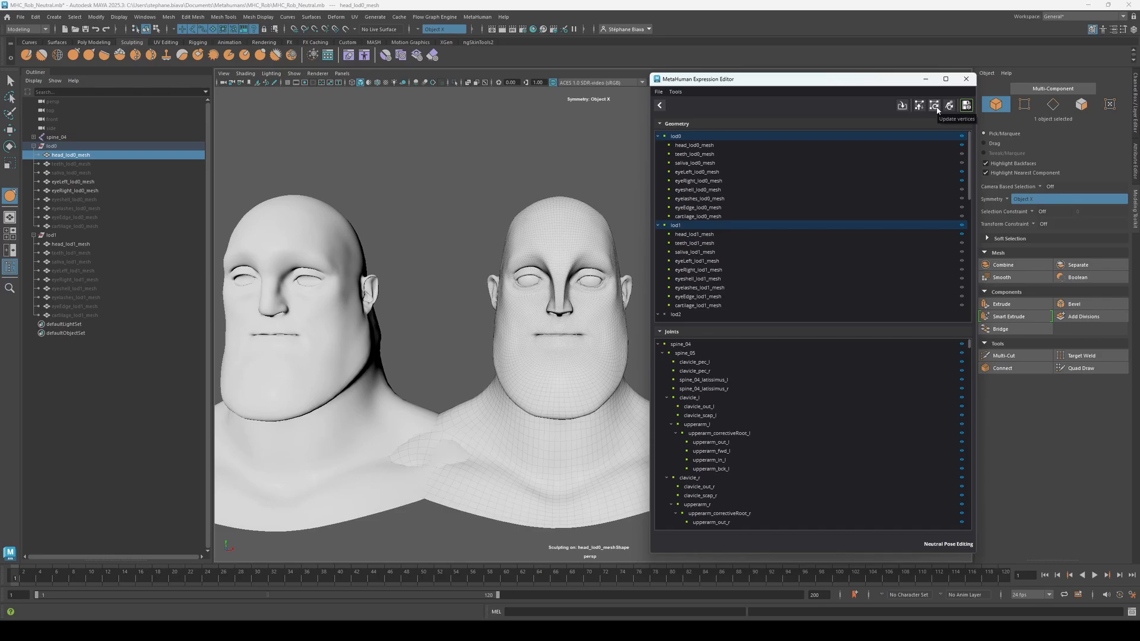
{"action": "mouse_move", "coordinate": [967, 104]}
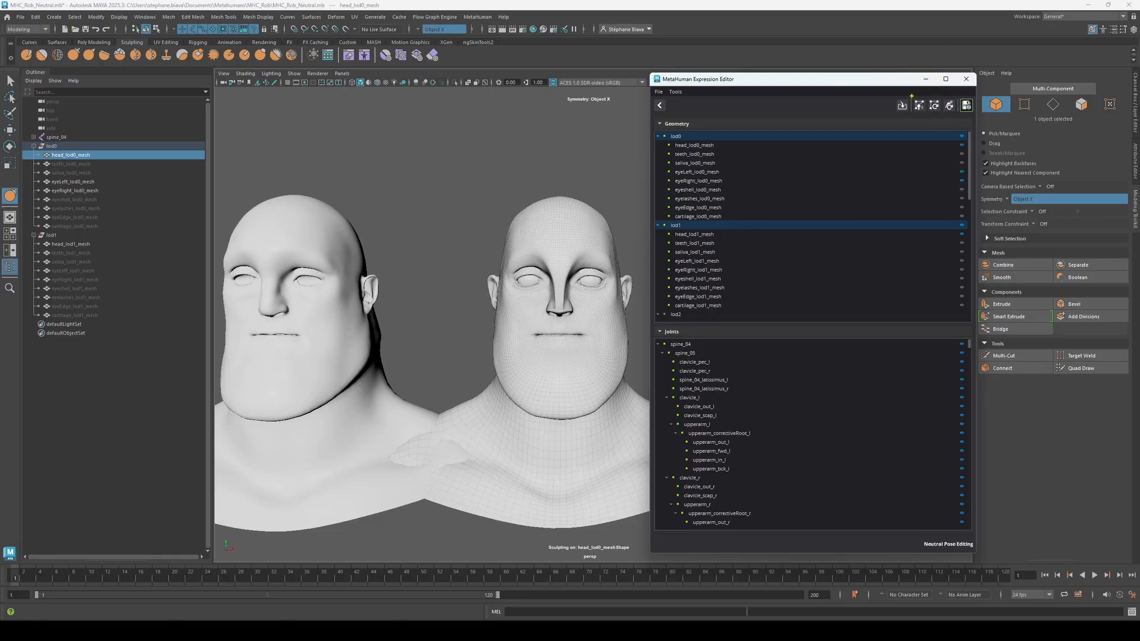
{"action": "left_click", "coordinate": [919, 105]}
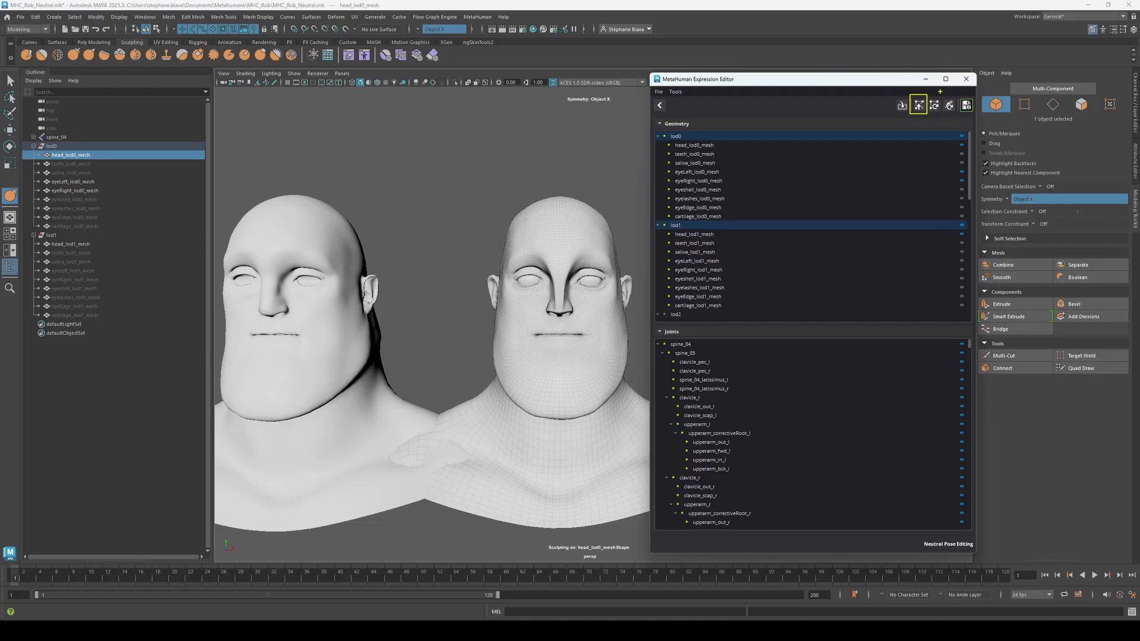
{"action": "left_click", "coordinate": [949, 105]}
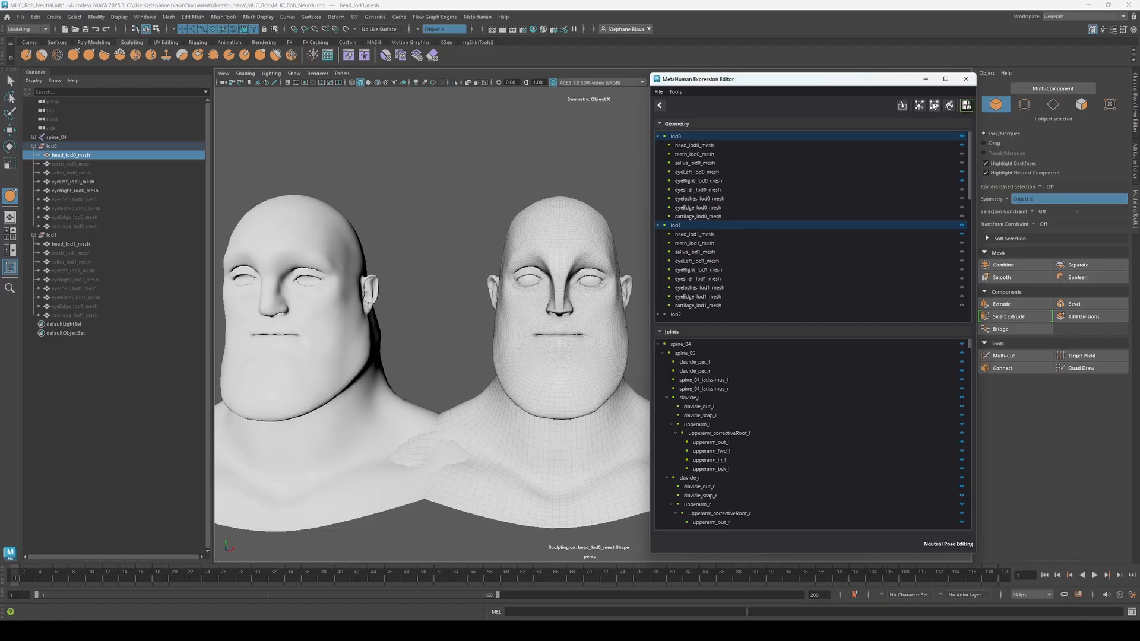
{"action": "left_click", "coordinate": [967, 105]}
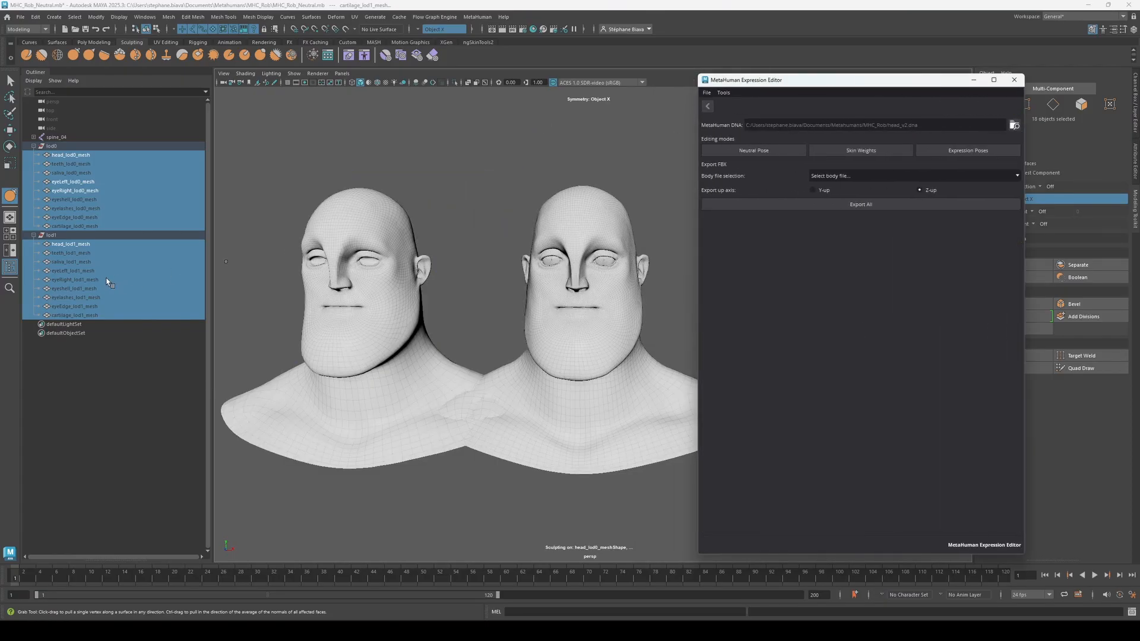
Select head_lod1_mesh and enter Skin Weights editing mode
{"action": "left_click", "coordinate": [70, 244]}
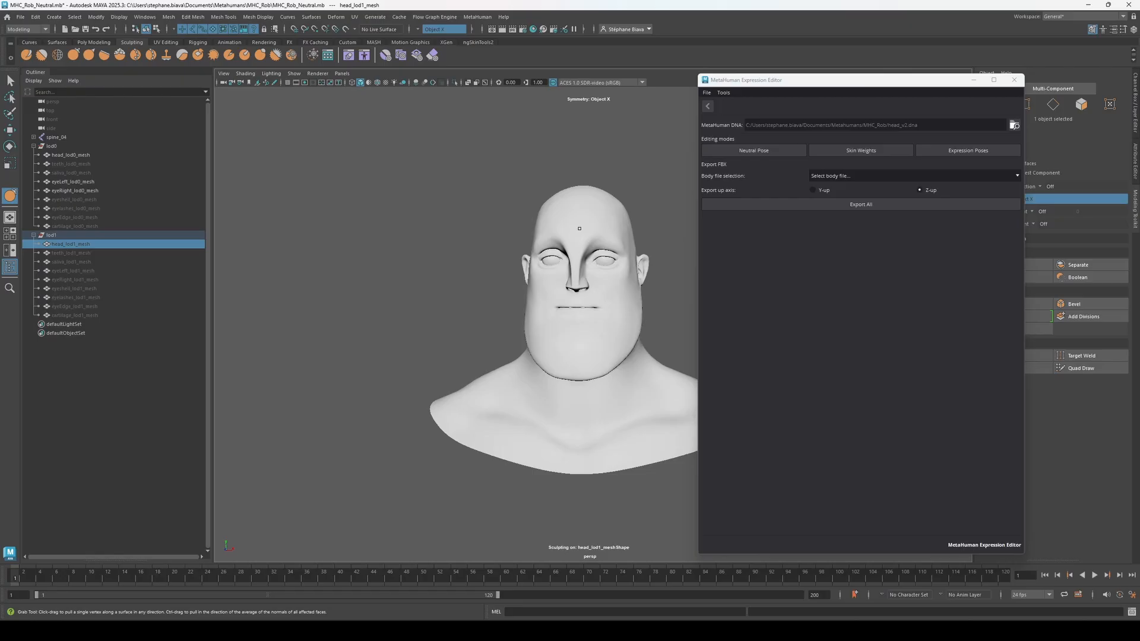
{"action": "left_click", "coordinate": [860, 151]}
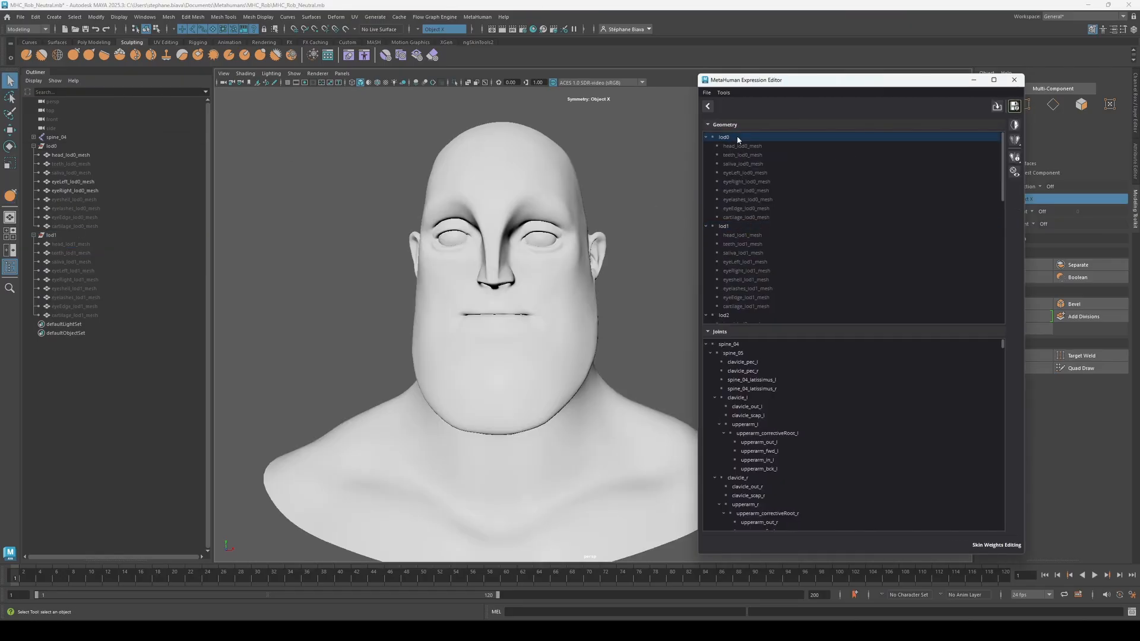
{"action": "mouse_move", "coordinate": [991, 132]}
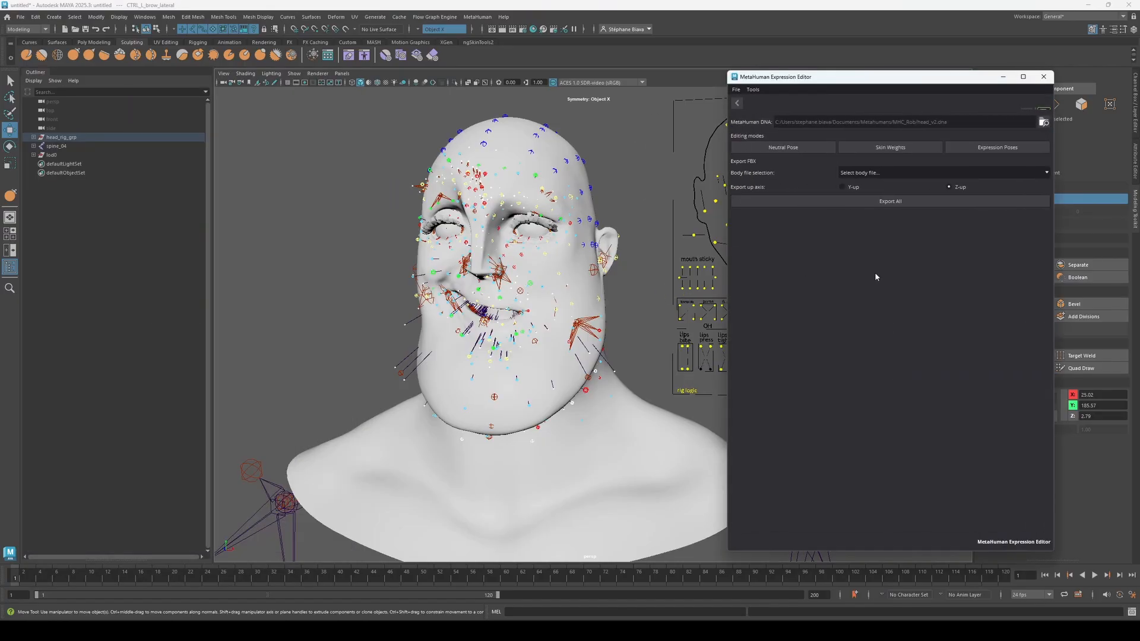
Enter Expression Poses editing, confirming creation of a new rig editing scene
{"action": "left_click", "coordinate": [997, 148]}
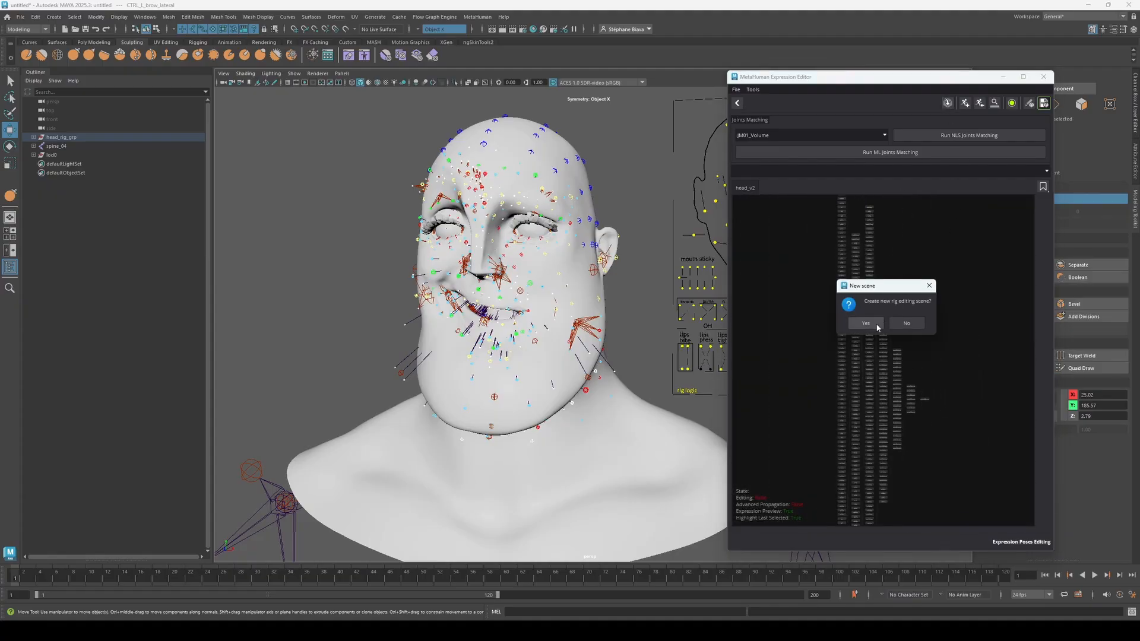
{"action": "left_click", "coordinate": [865, 323]}
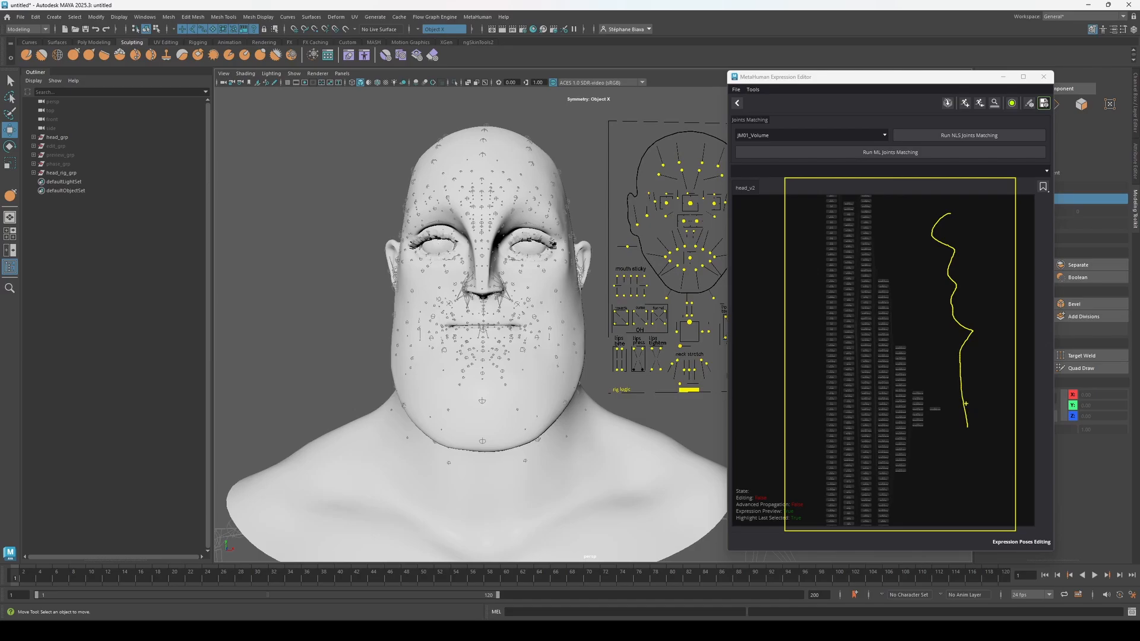
Adjust the smile and mouth stretch expression targets, then save the rig as head_v2.dna
{"action": "left_click", "coordinate": [900, 349]}
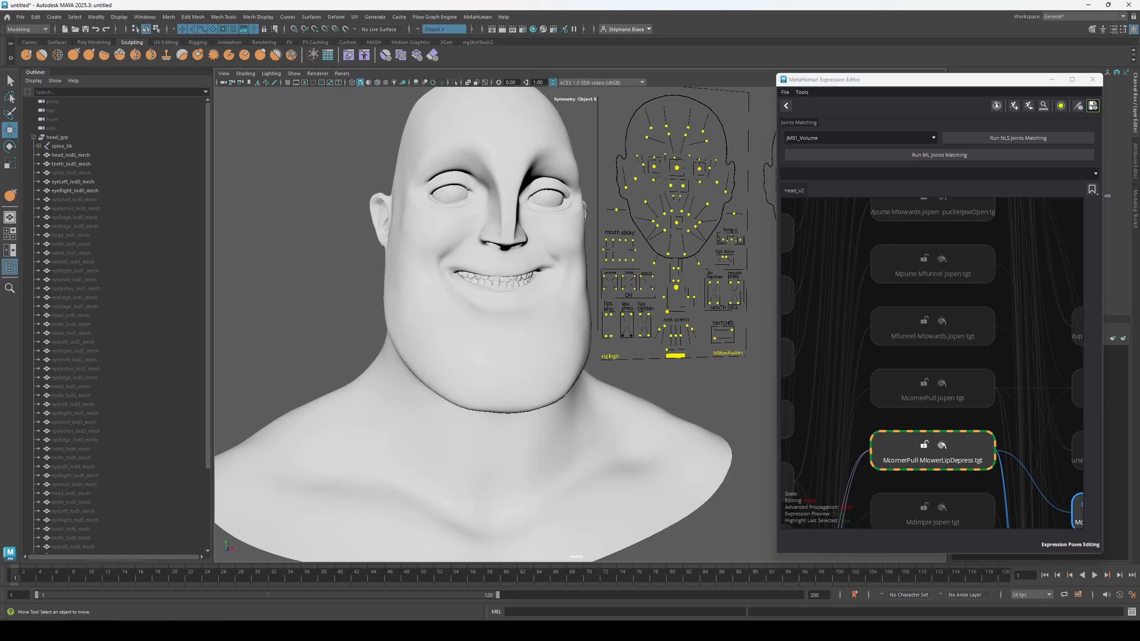
{"action": "mouse_move", "coordinate": [1019, 249]}
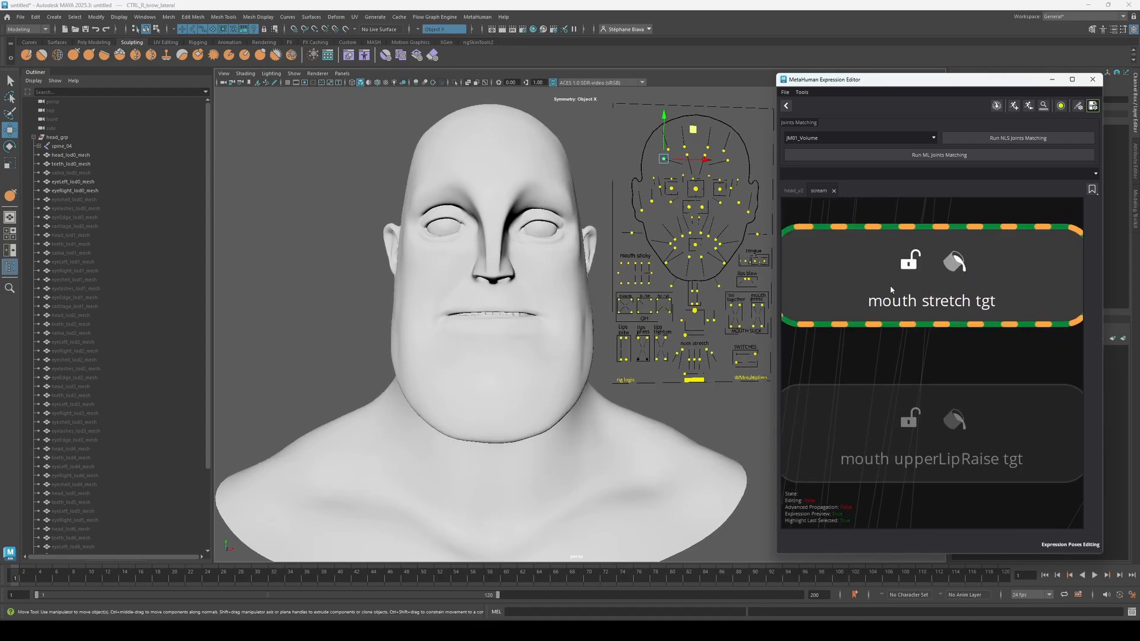
{"action": "right_click", "coordinate": [931, 261]}
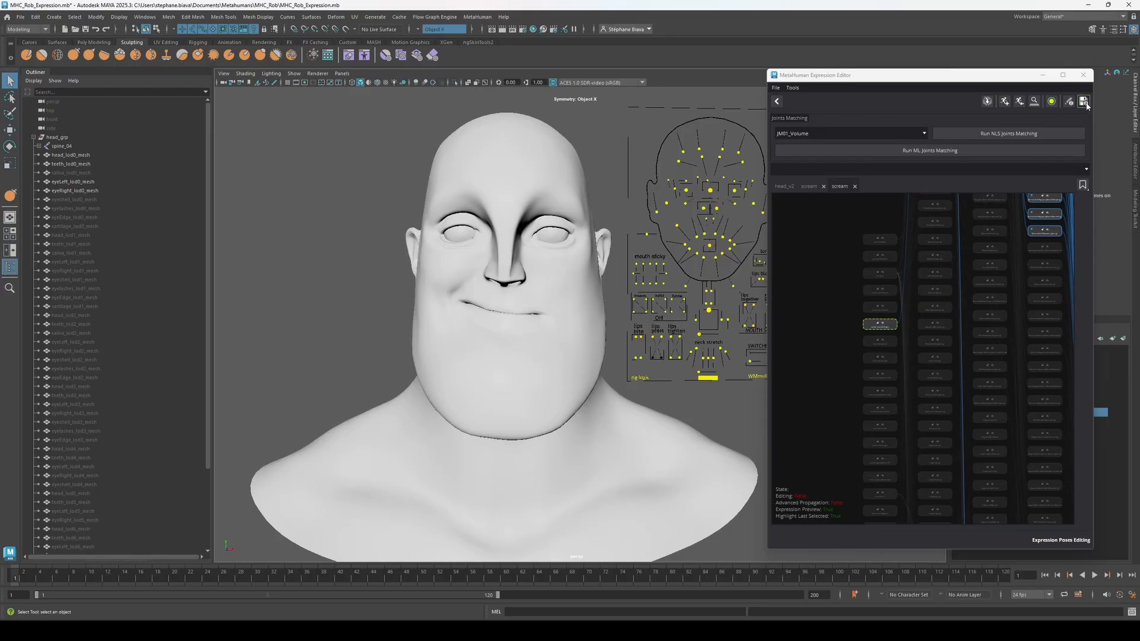
{"action": "left_click", "coordinate": [1085, 101]}
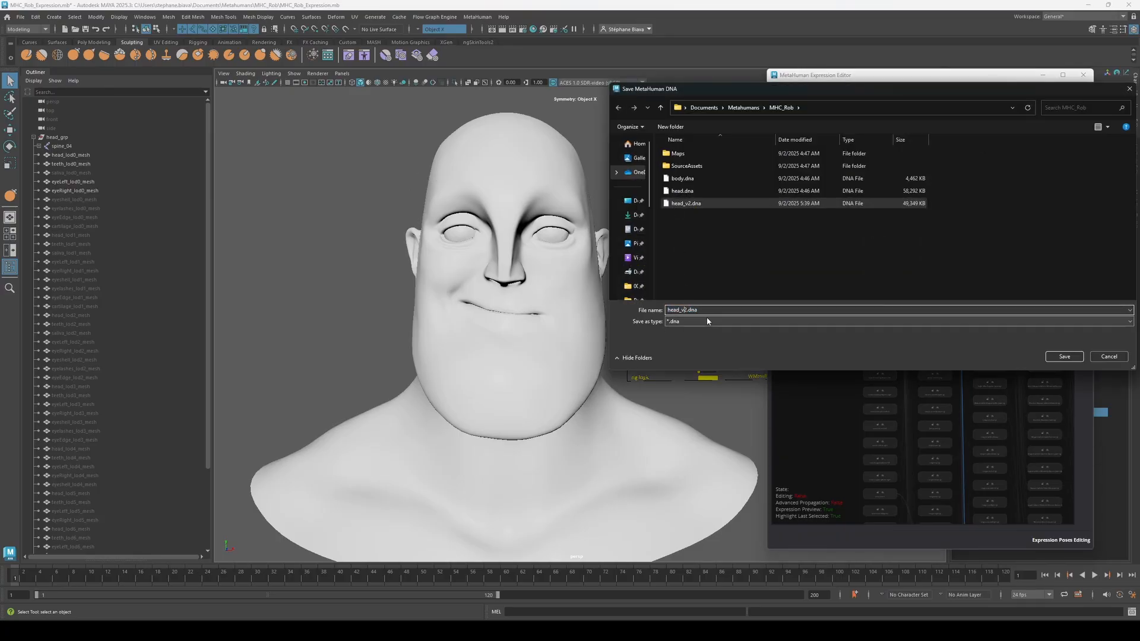
{"action": "left_click", "coordinate": [1064, 356]}
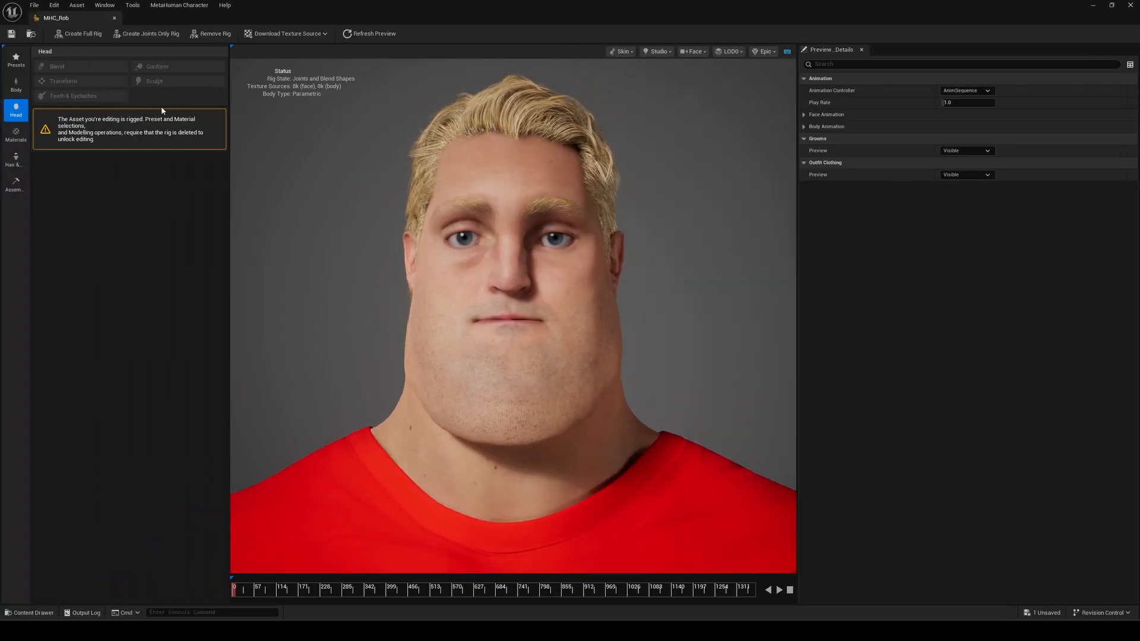
Remove MHC_Rob's head rig and import the whole rig from the new DNA via Conform
{"action": "left_click", "coordinate": [215, 34]}
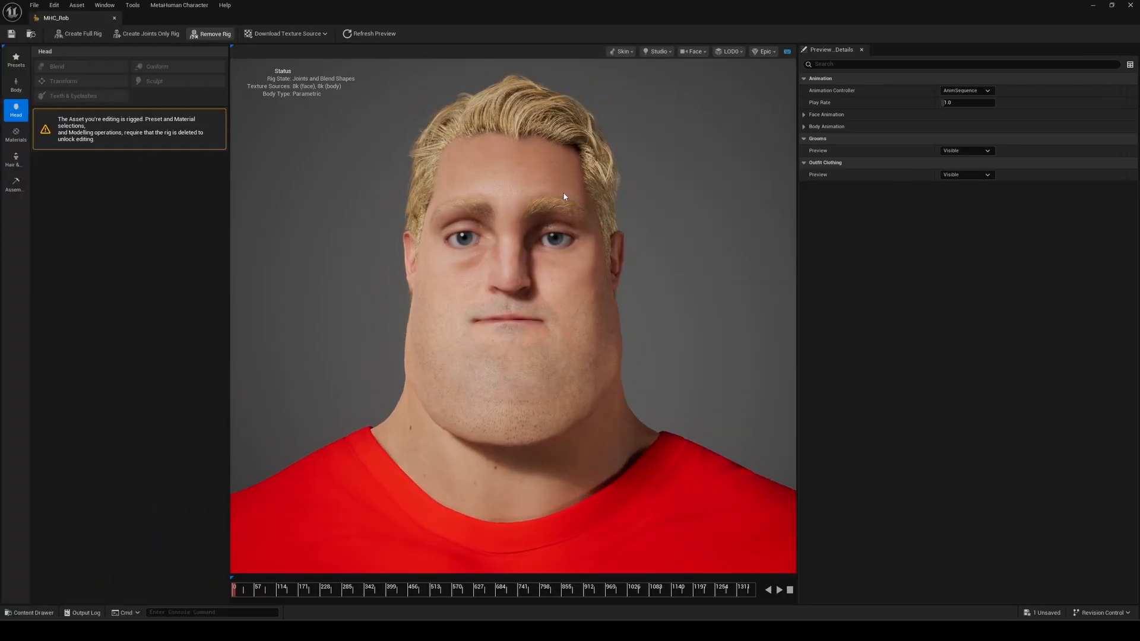
{"action": "left_click", "coordinate": [214, 33]}
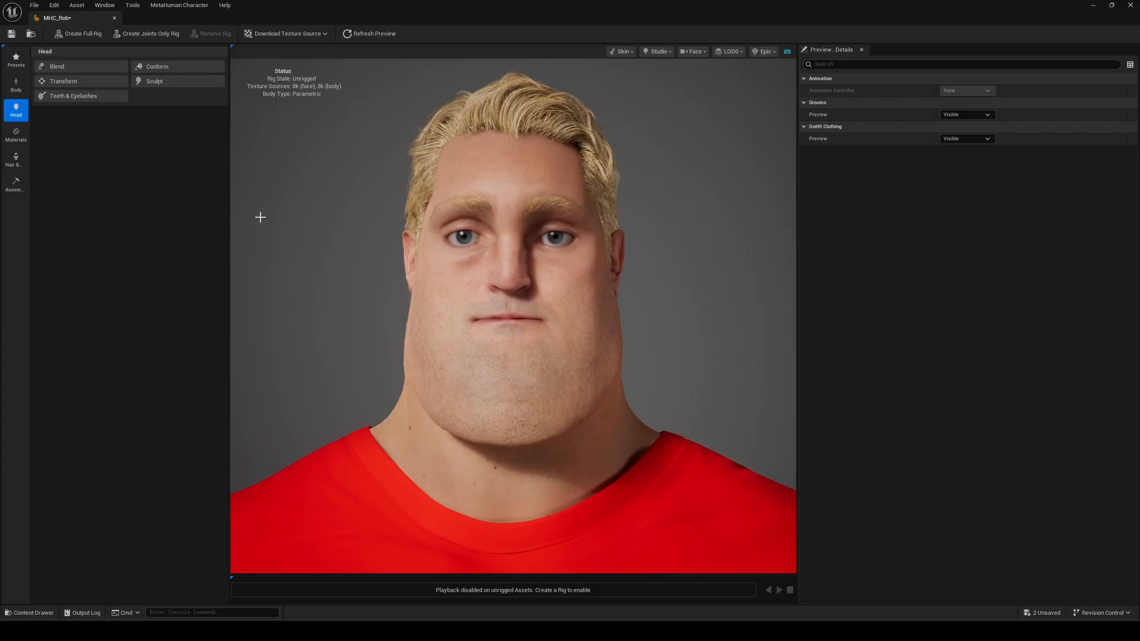
{"action": "left_click", "coordinate": [157, 66]}
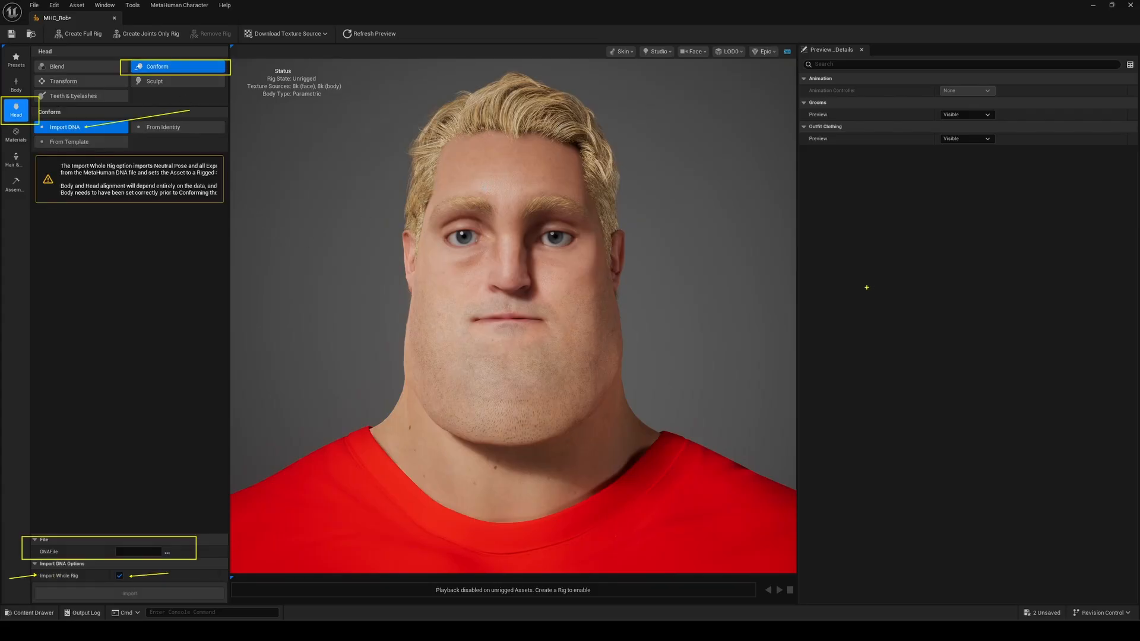
{"action": "left_click", "coordinate": [129, 594]}
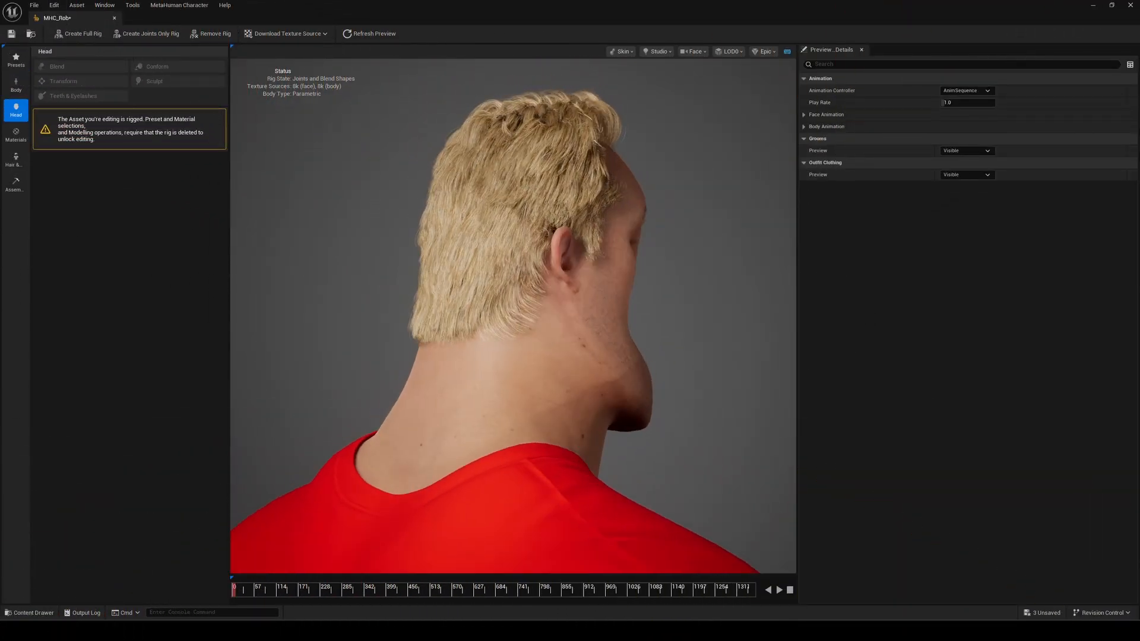
{"action": "left_click_drag", "start_coordinate": [509, 291], "coordinate": [363, 291]}
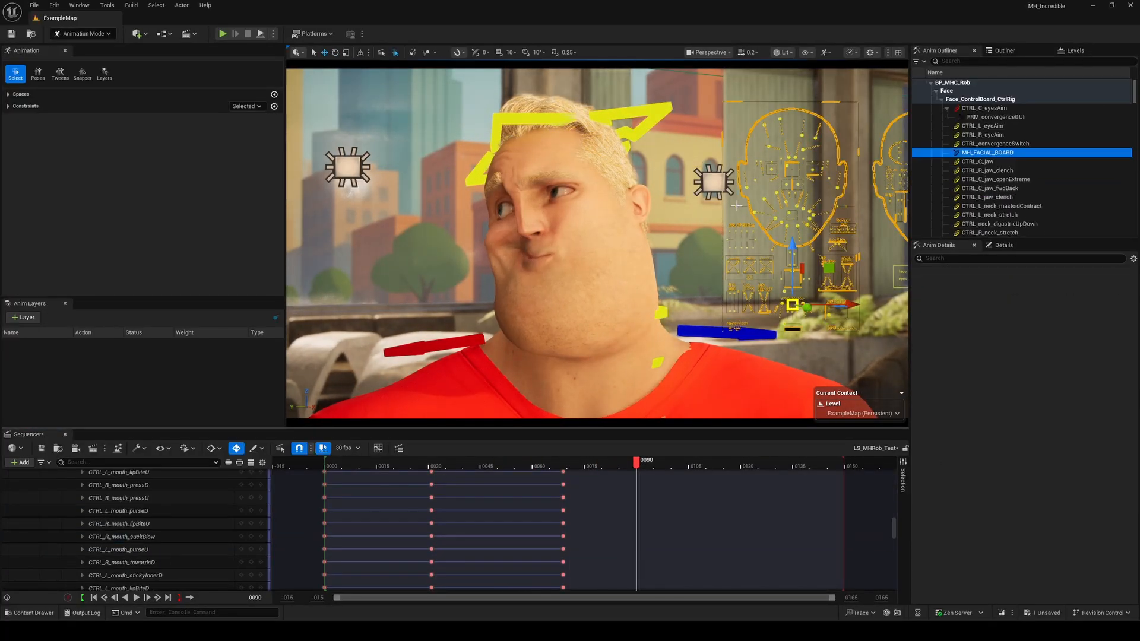
Select the CTRL_C_jaw control in the Anim Outliner to review its keys
{"action": "left_click", "coordinate": [981, 160]}
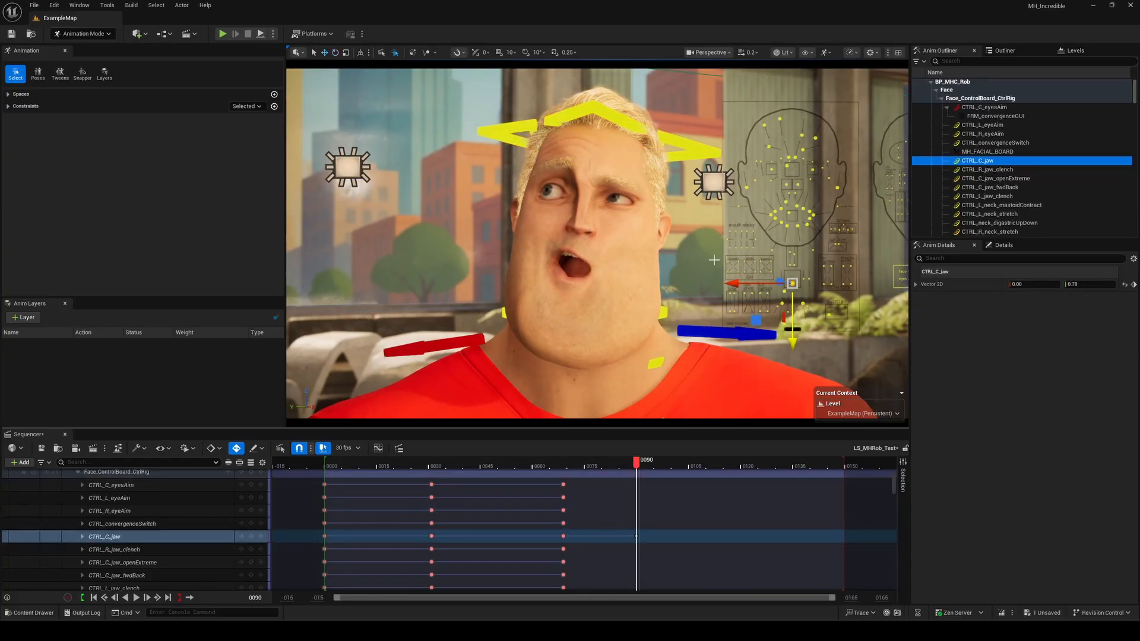